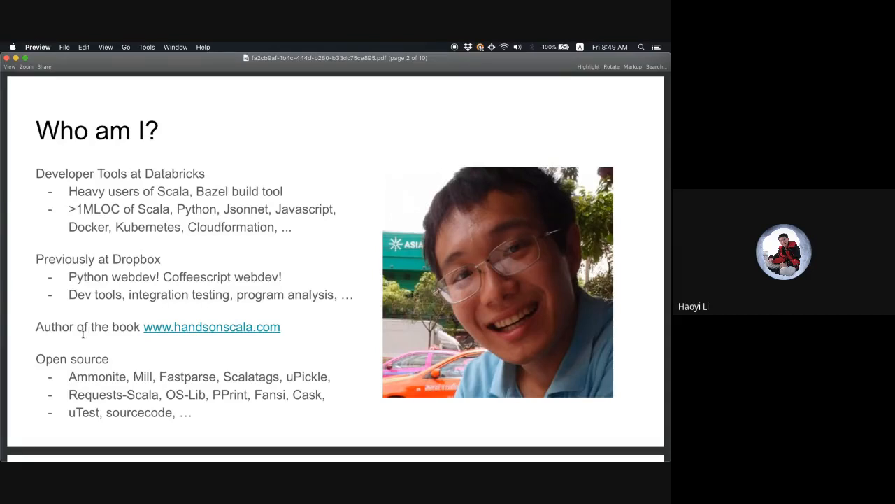
Leave the Who am I? slide in Preview and return to the Meet call via the presenting notification
drag(70, 376, 189, 413)
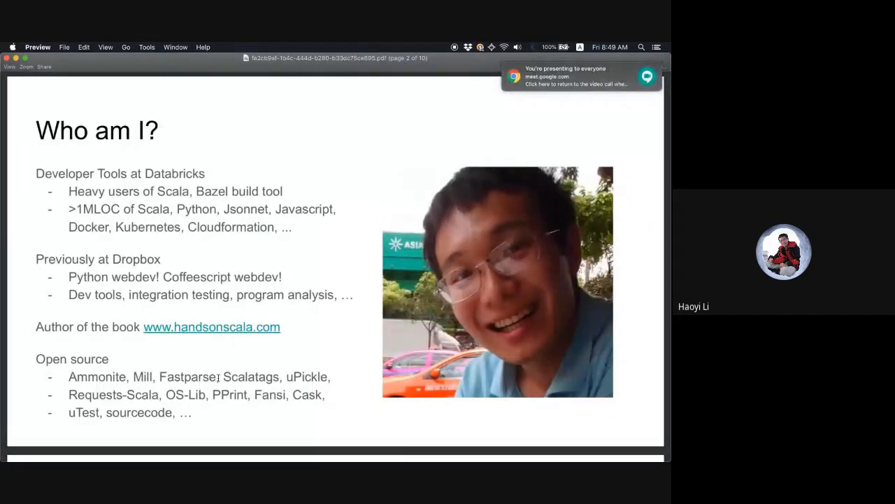
click(579, 77)
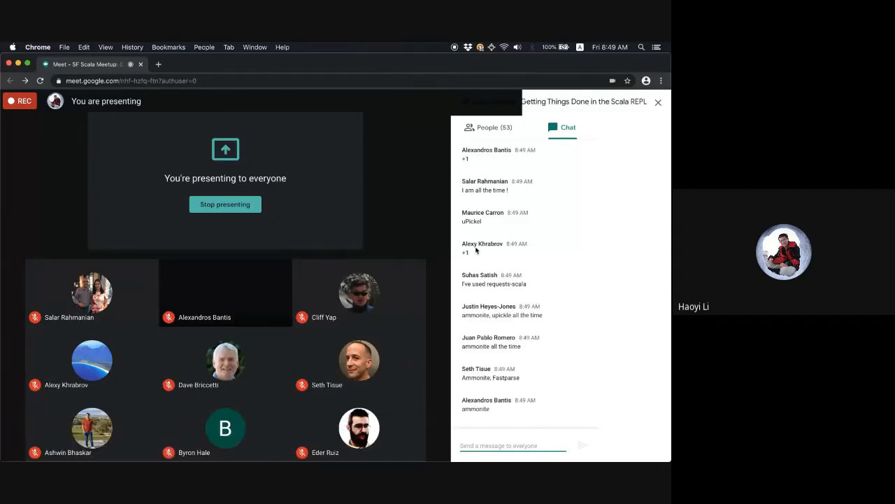
scroll(down, 3)
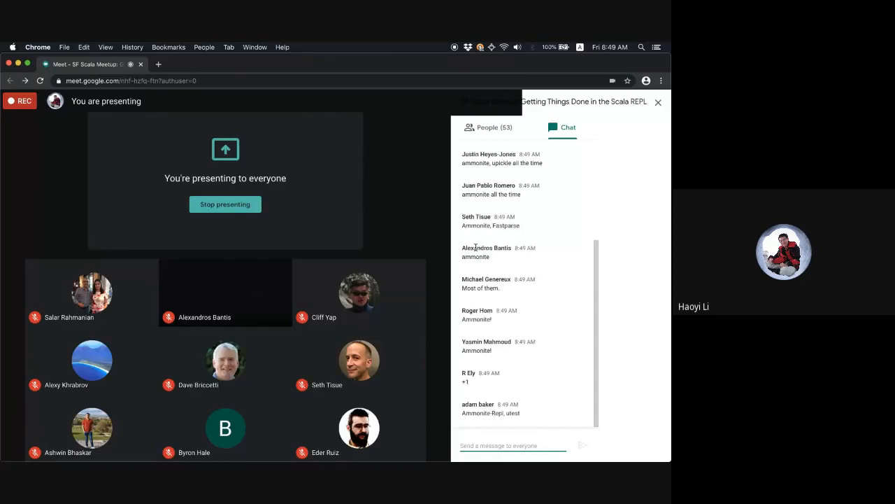
scroll(down, 3)
text(amm)
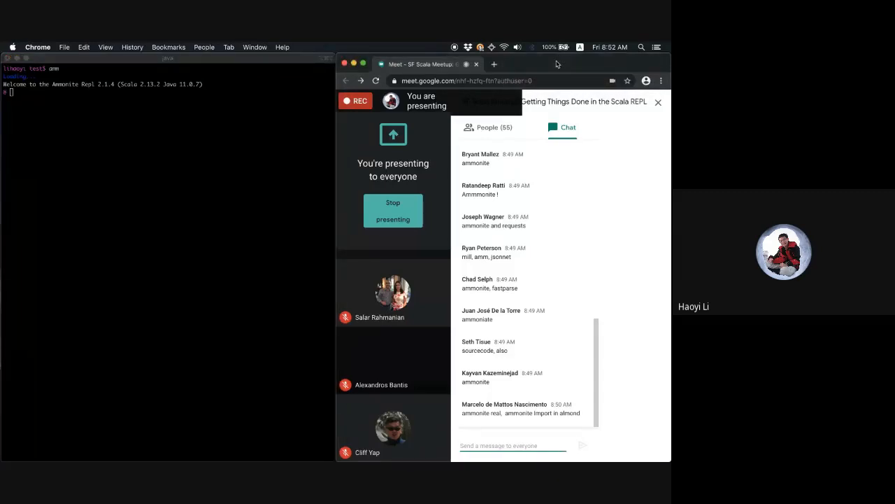
Load jsoup.org in a new Chrome tab and scroll to its Getting started section
click(494, 65)
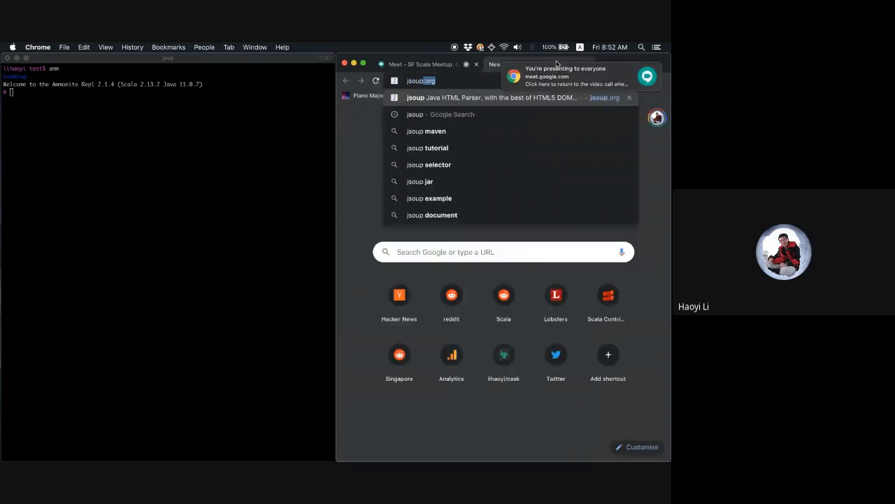
click(490, 98)
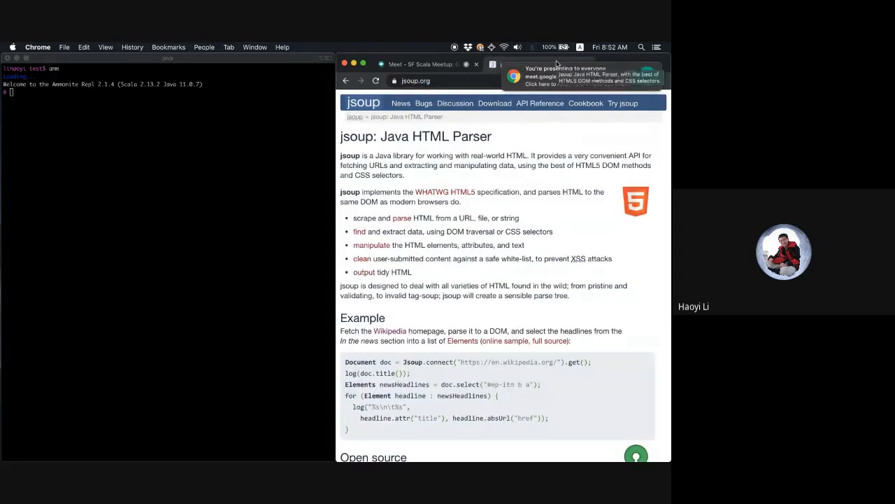
scroll(down, 3)
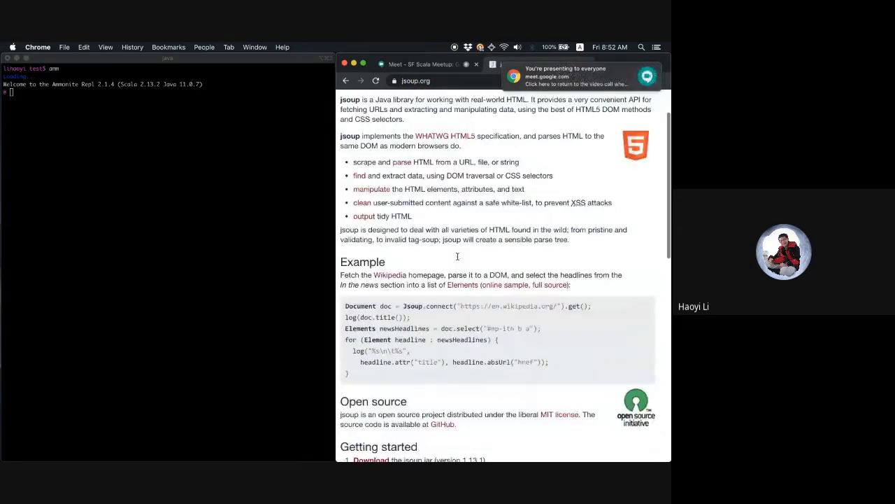
scroll(down, 3)
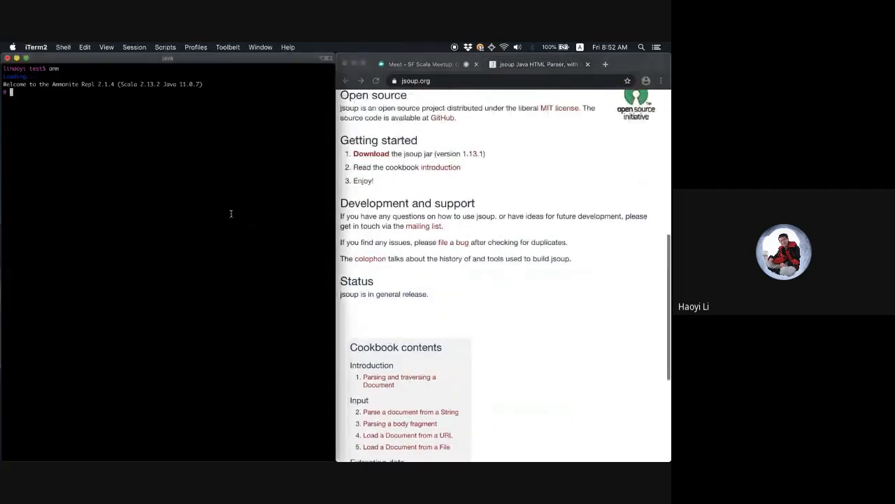
Run import $ivy.`org.jsoup:jsoup:1.13.1`, org.jsoup._ in the Ammonite REPL
text(import $ivy.`org.jsoup:jsoup:1.13.1`, org.jsoup._)
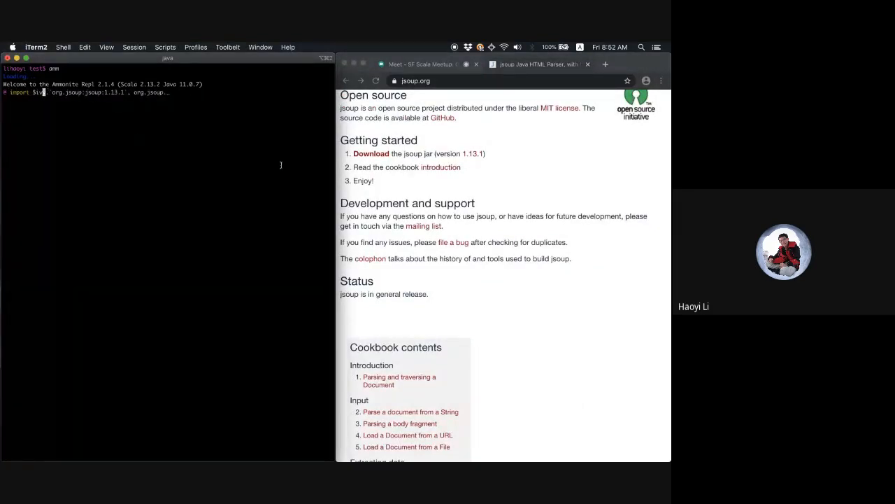
scroll(down, 3)
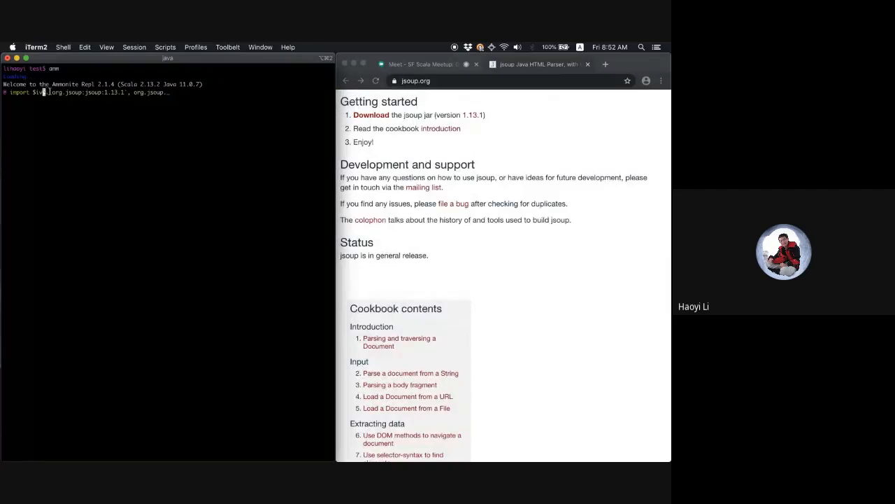
double_click(84, 93)
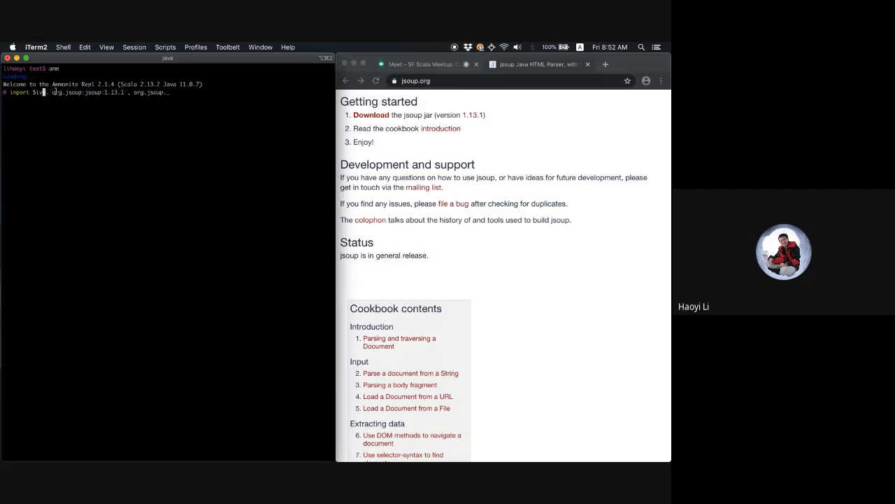
double_click(67, 92)
text(y.)
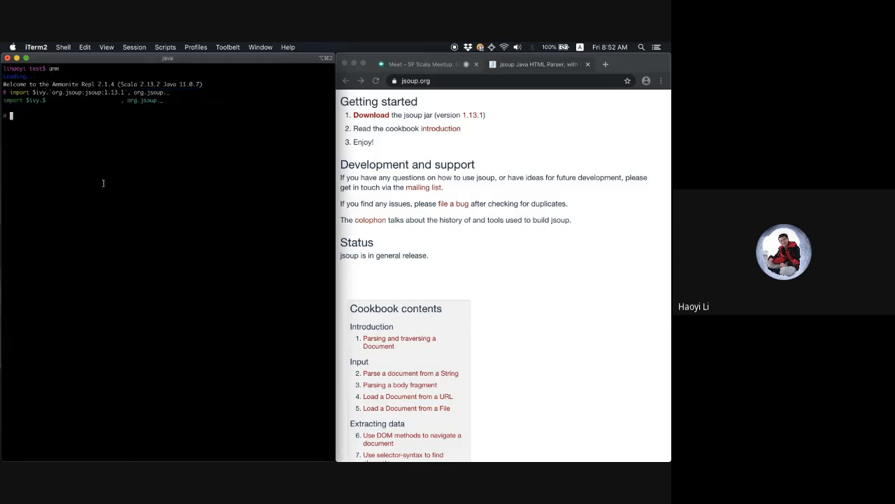
mouse_move(469, 198)
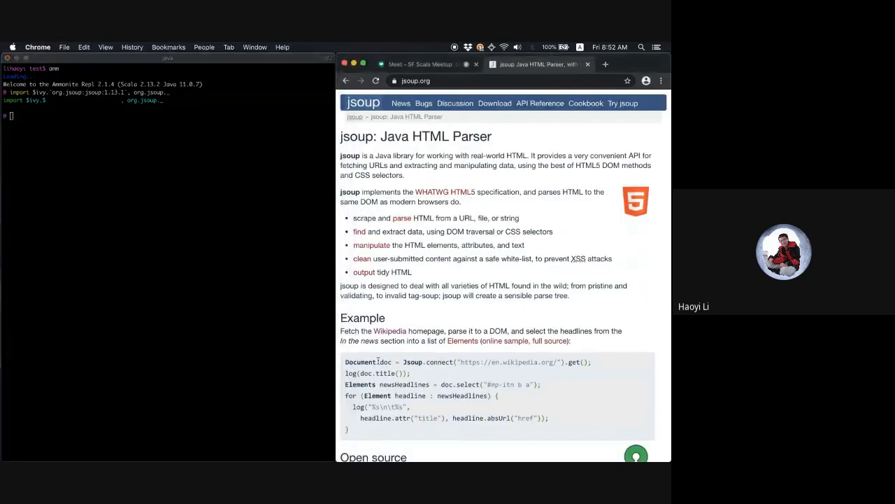
click(203, 243)
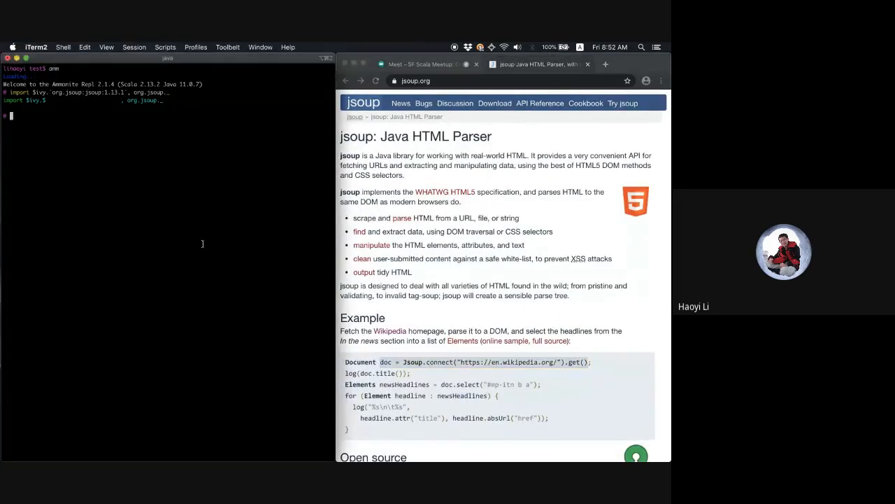
text(val doc = Jsoup.connect("https://en.wikipedia.org/").get())
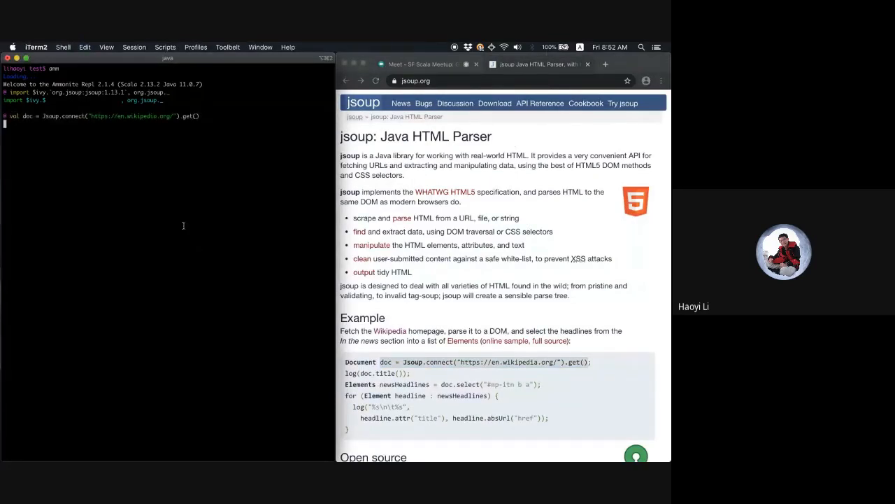
key(enter)
text(doc.title()
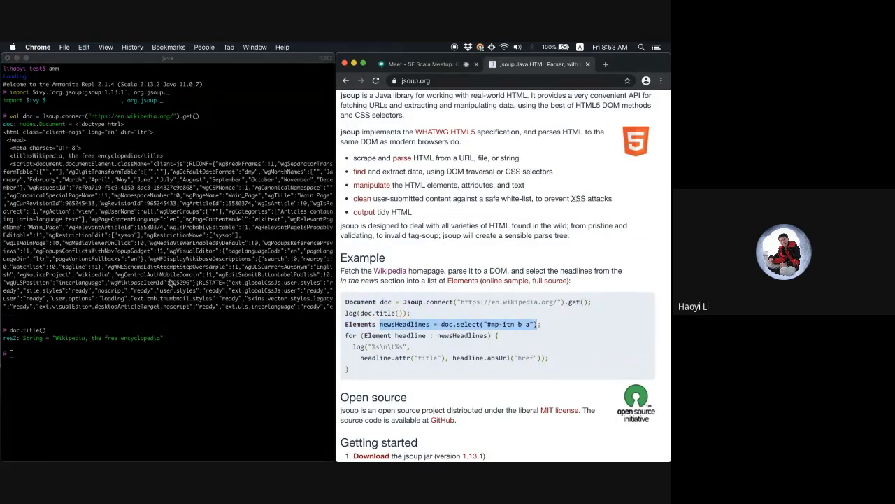
text(val newsHeadlines = doc.select("#mp-itn b a"))
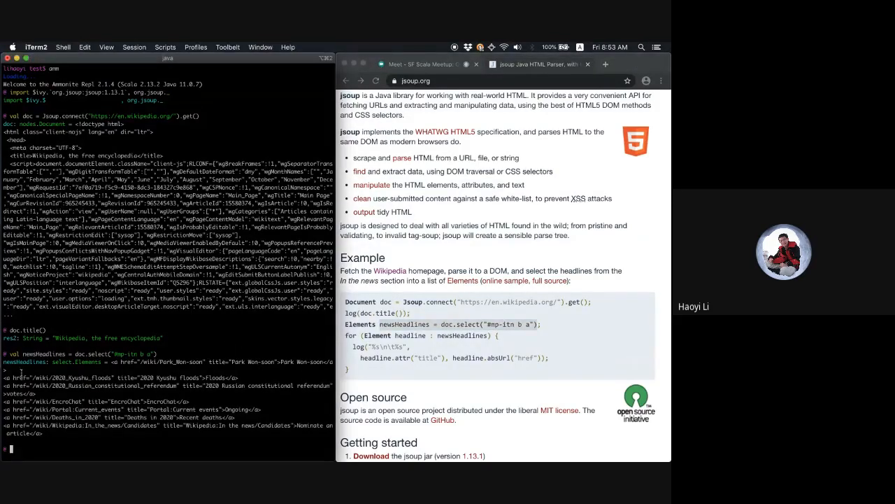
text(import collection.JavaConverters._)
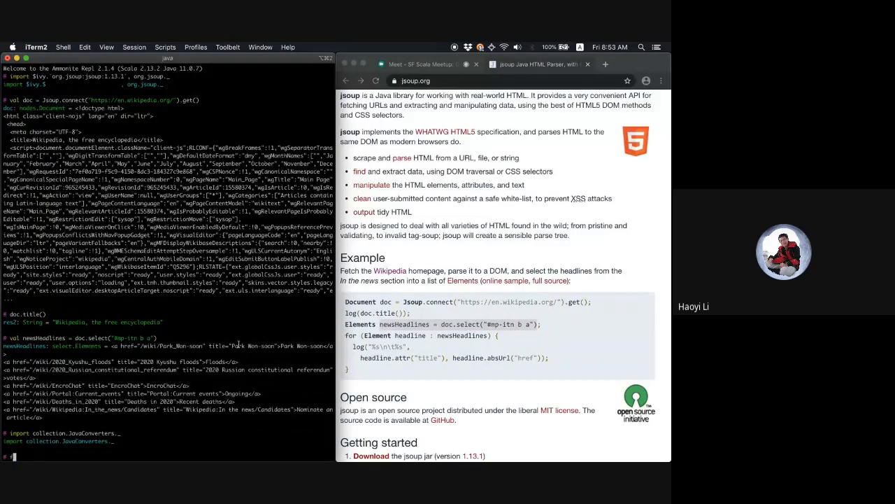
Loop over newsHeadlines.asScala printing each headline's title attribute and absUrl
text(for(headline <- newsHeadlines){)
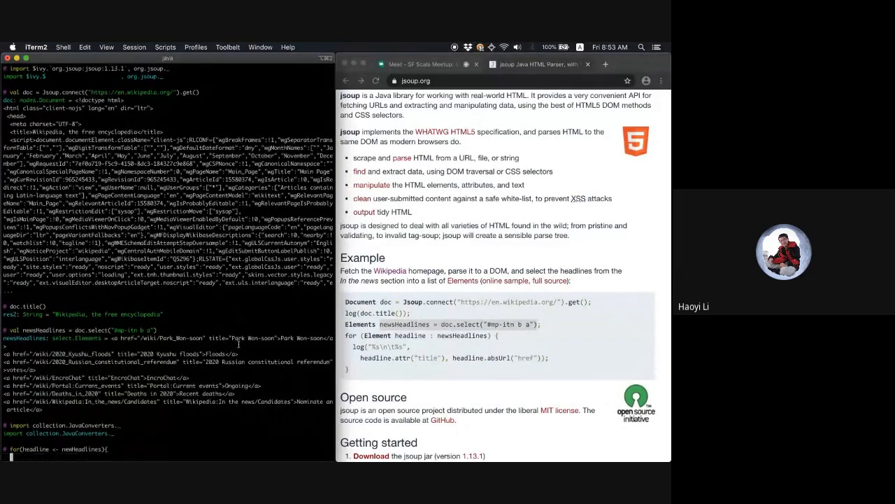
text(println()
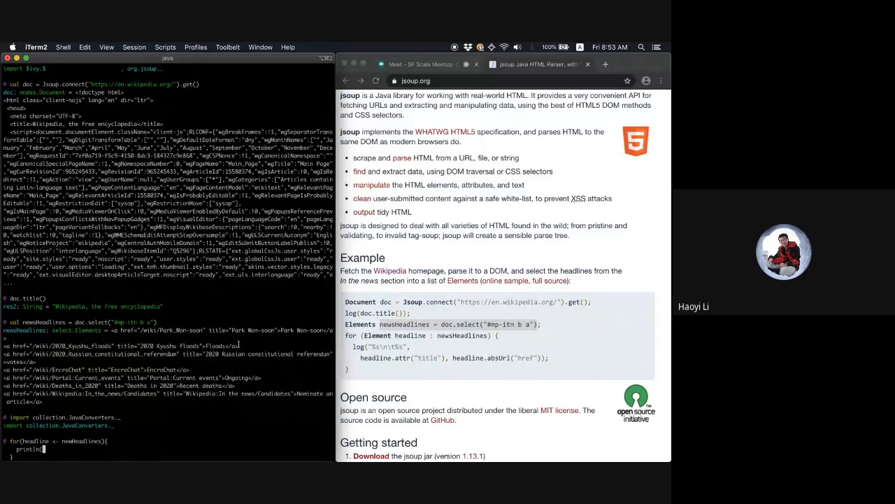
text(headline.)
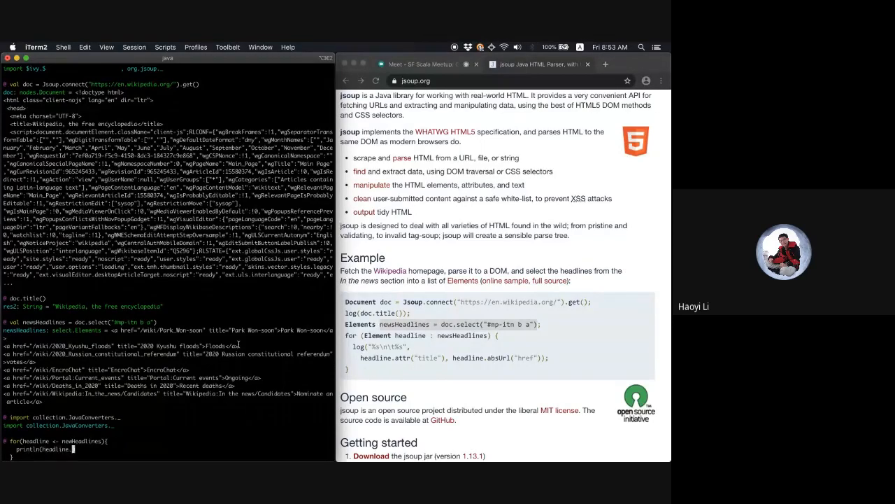
text(.attr("title"))
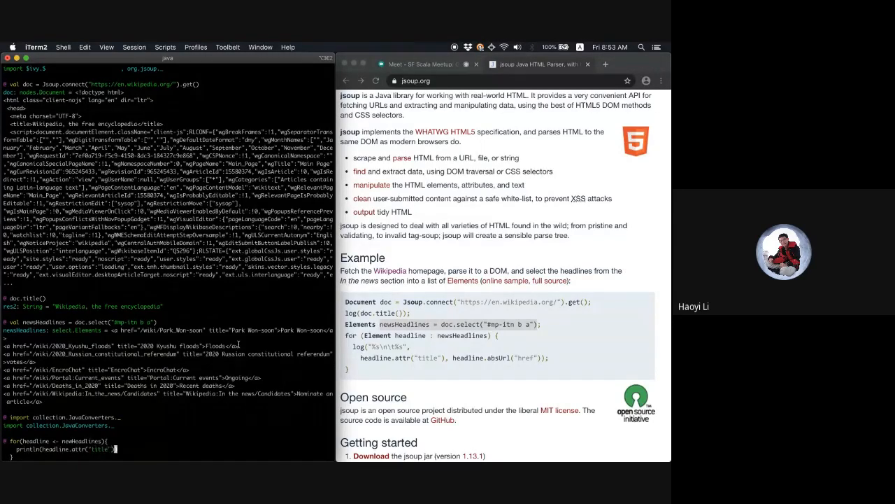
text(, headline.absUrl("href)
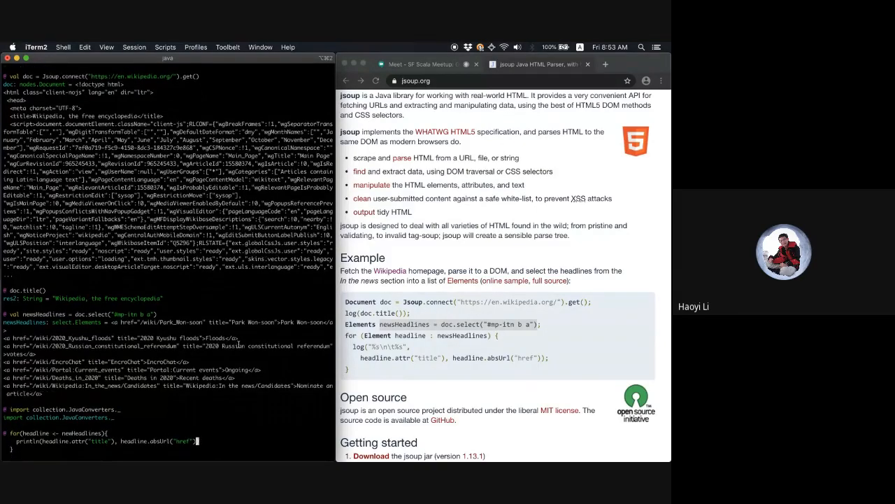
text())
key(enter)
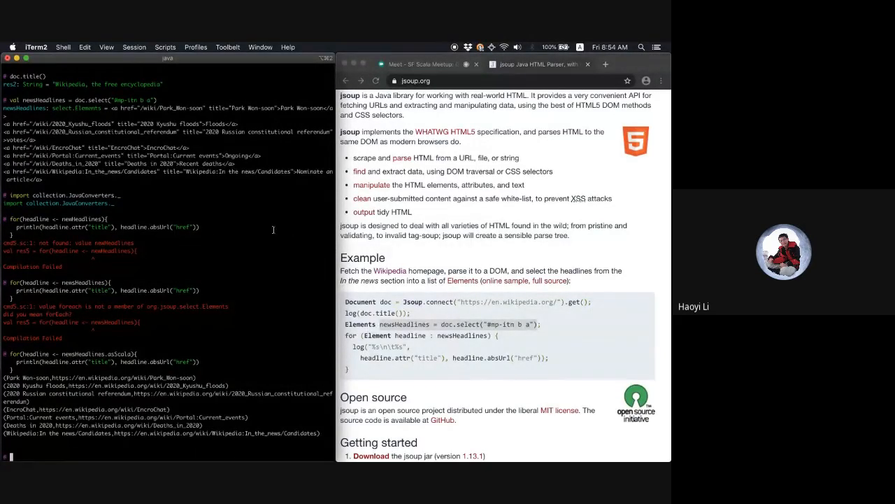
key(enter)
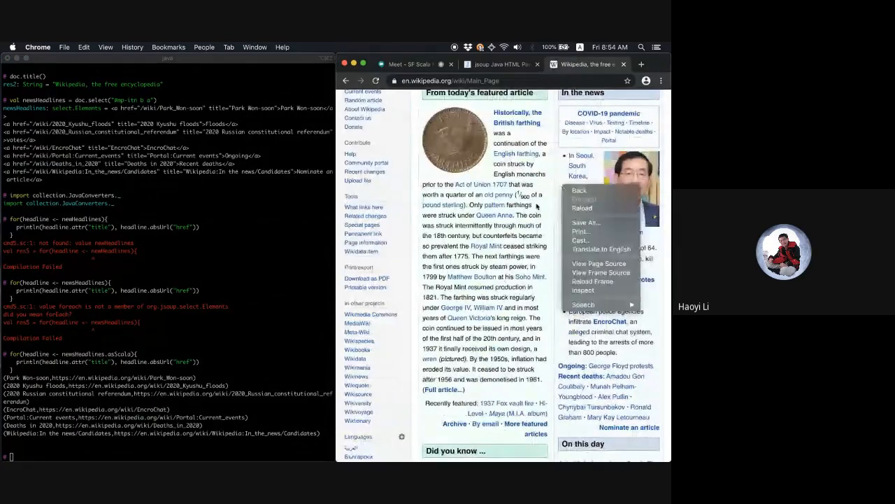
Inspect the Park Won-soon news link's HTML in Chrome DevTools on Wikipedia, then close the inspector
click(584, 290)
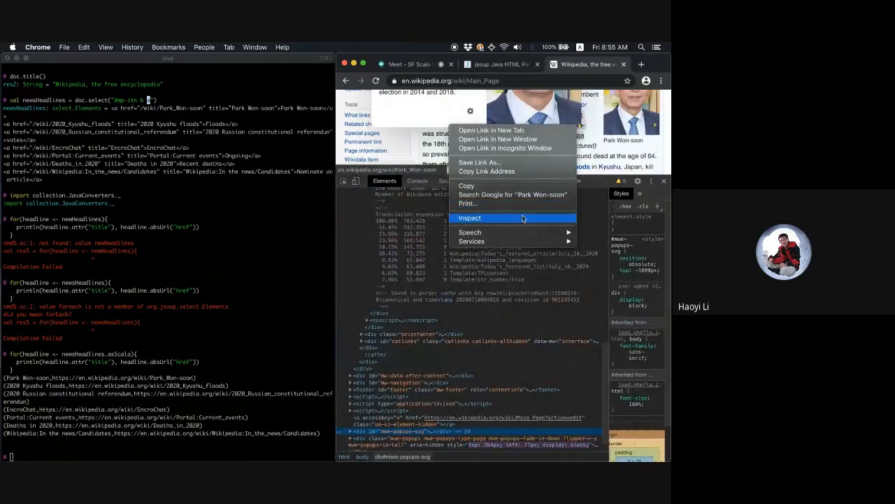
click(469, 218)
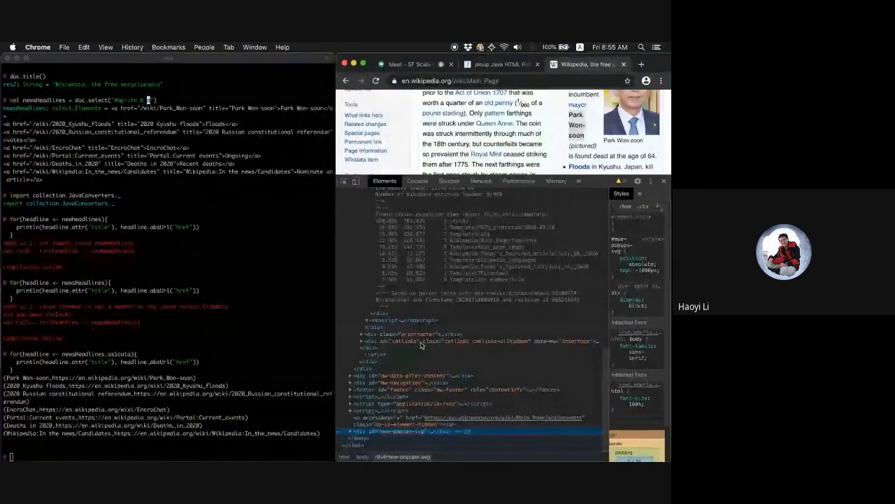
right_click(582, 144)
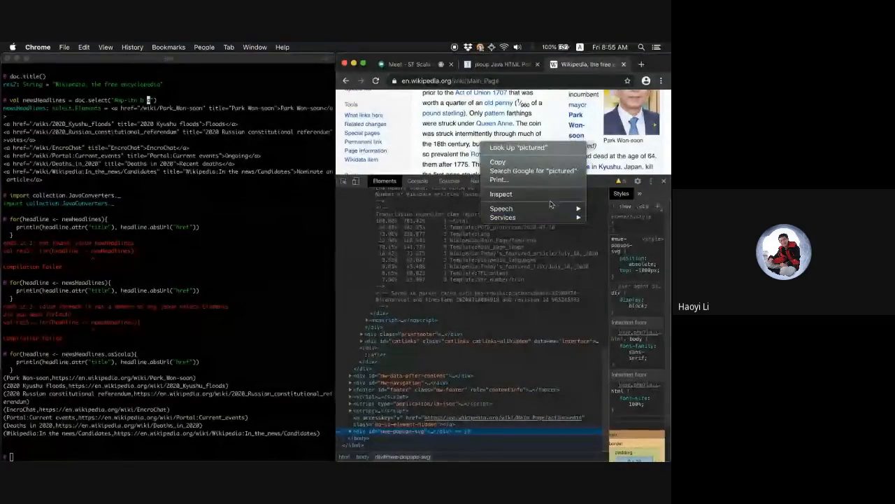
click(500, 193)
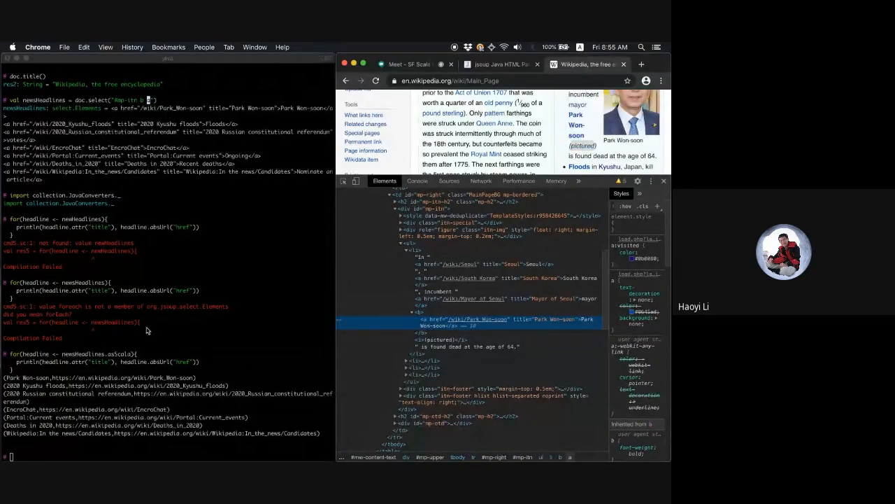
mouse_move(187, 367)
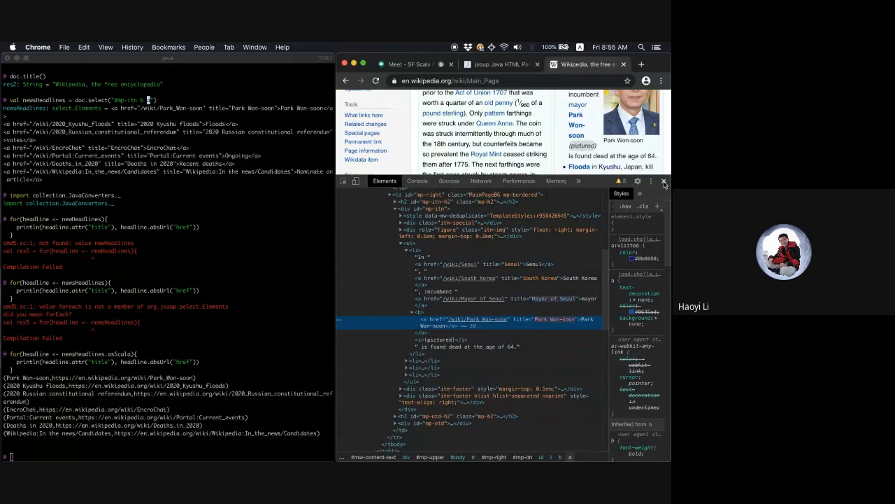
click(663, 182)
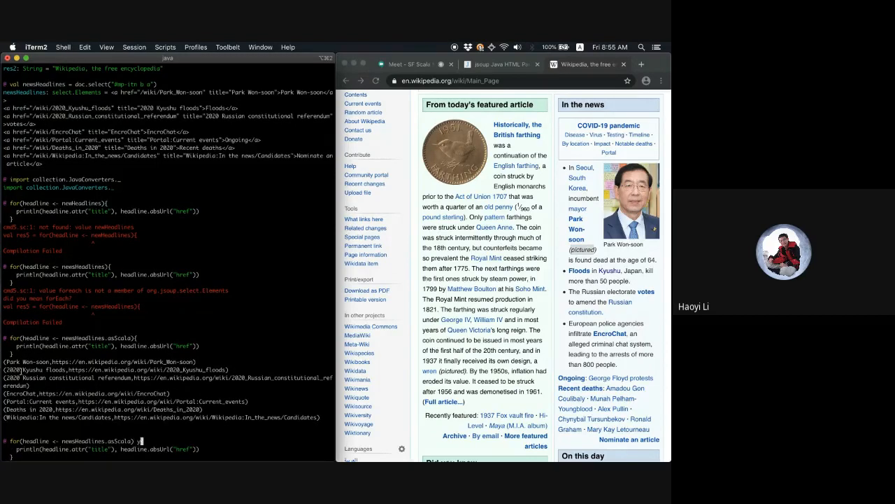
Rework the loop to yield{ (headline.attr("title"), headline.absUrl("href")) } and evaluate it into a Buffer of pairs
text(yield{)
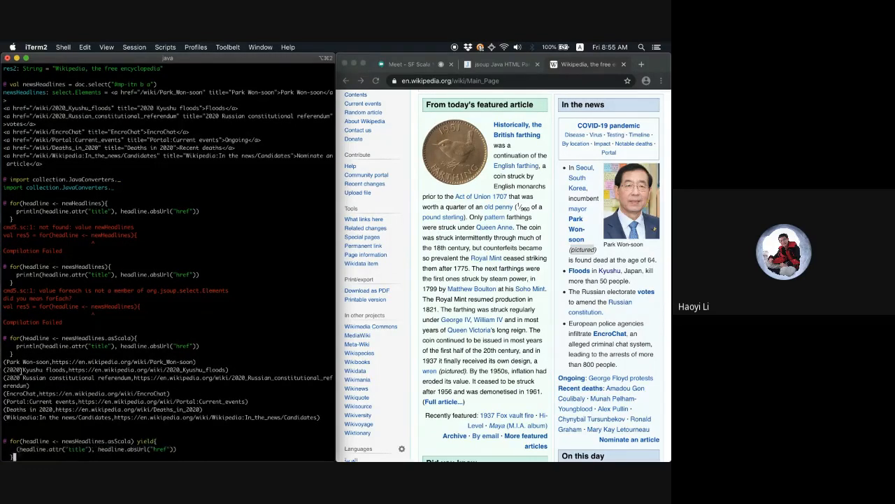
key(Enter)
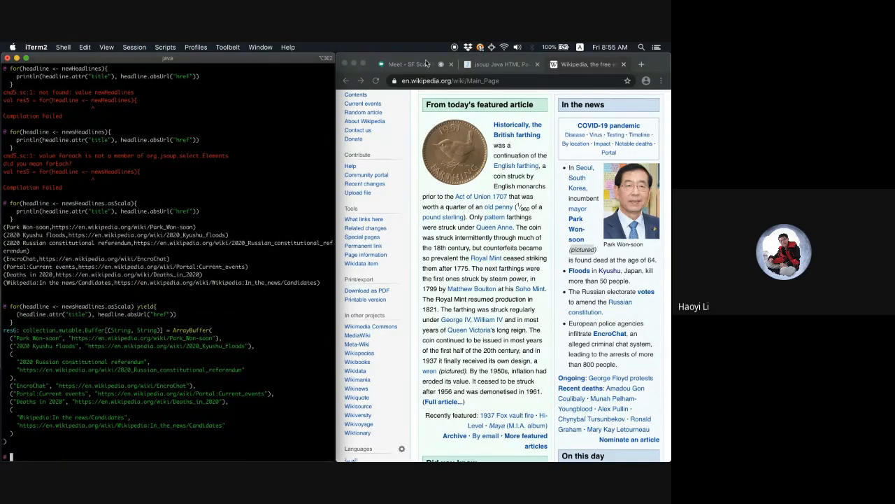
After glancing at the Meet chat, load developer.mozilla.org/en-US/docs/Web/API in a new tab and scroll its interfaces
click(411, 64)
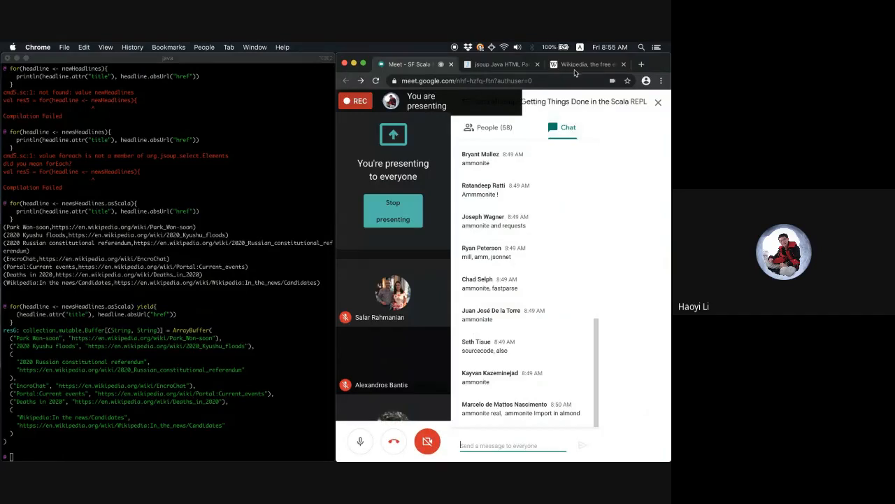
click(585, 64)
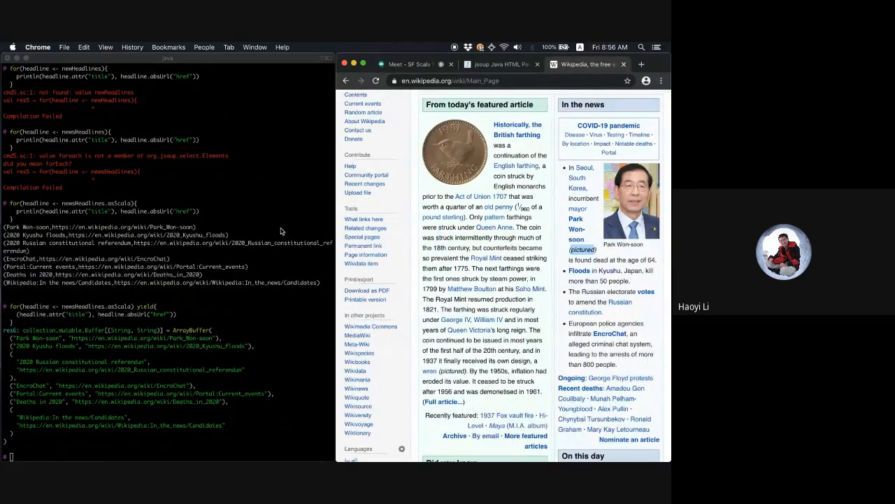
click(448, 80)
text(m)
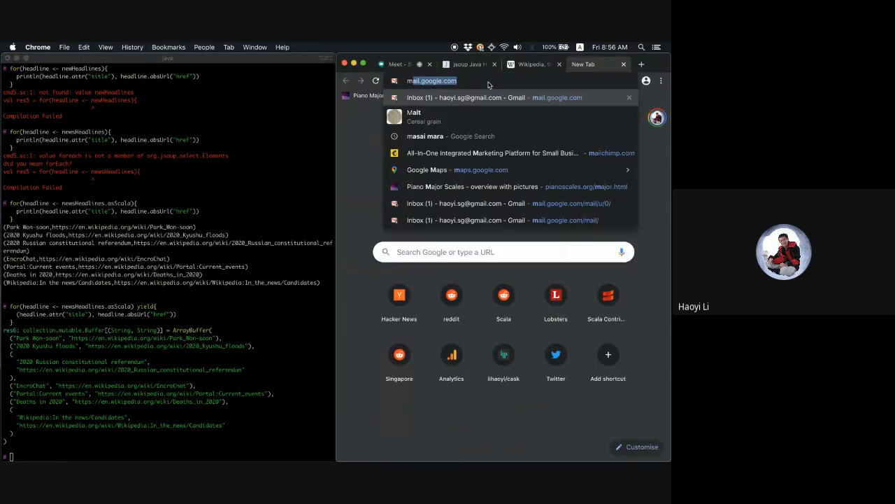
text(developer.mozilla.org/en-US/docs/Web/API)
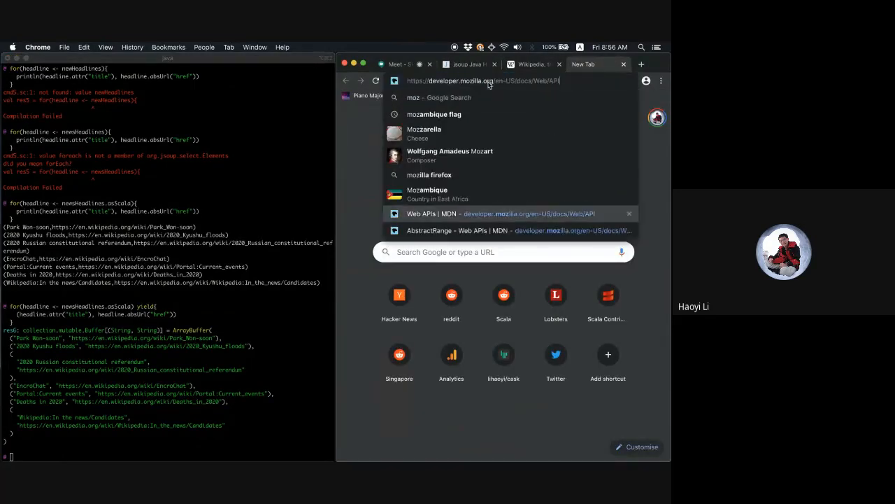
click(491, 213)
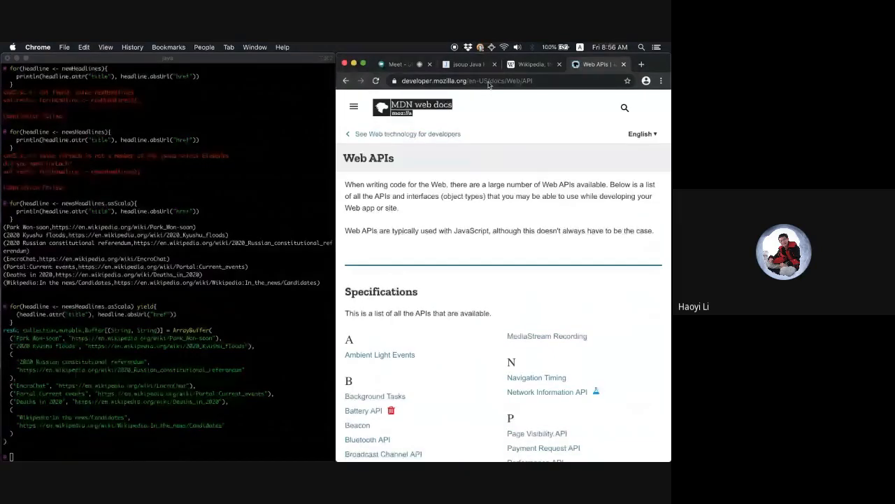
scroll(down, 3)
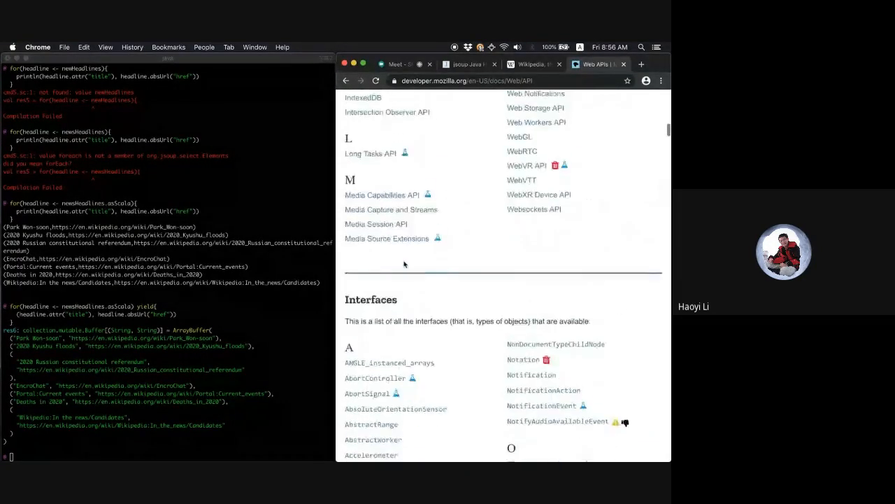
scroll(down, 3)
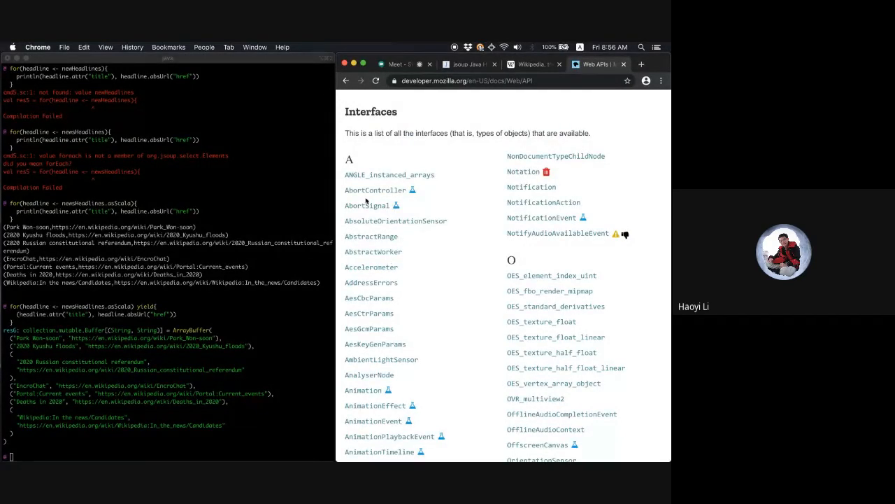
Browse the Accelerometer and AbstractWorker interface pages, then go back to the Interfaces list
click(372, 265)
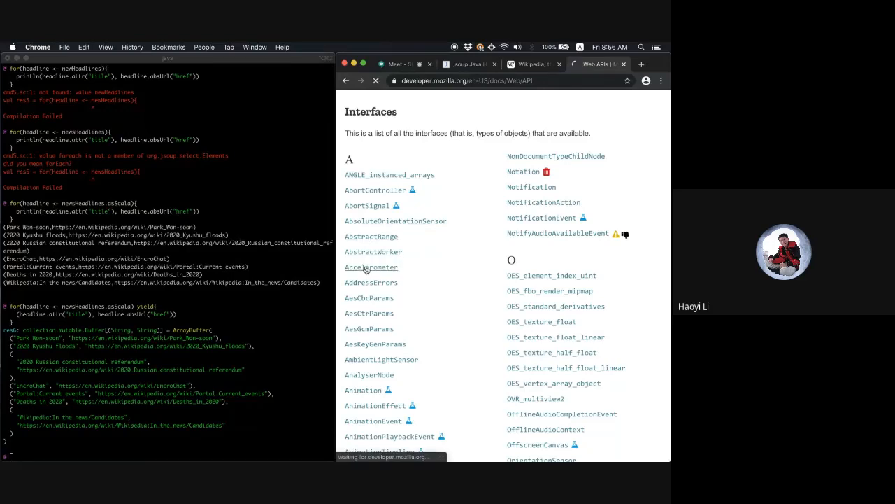
click(372, 267)
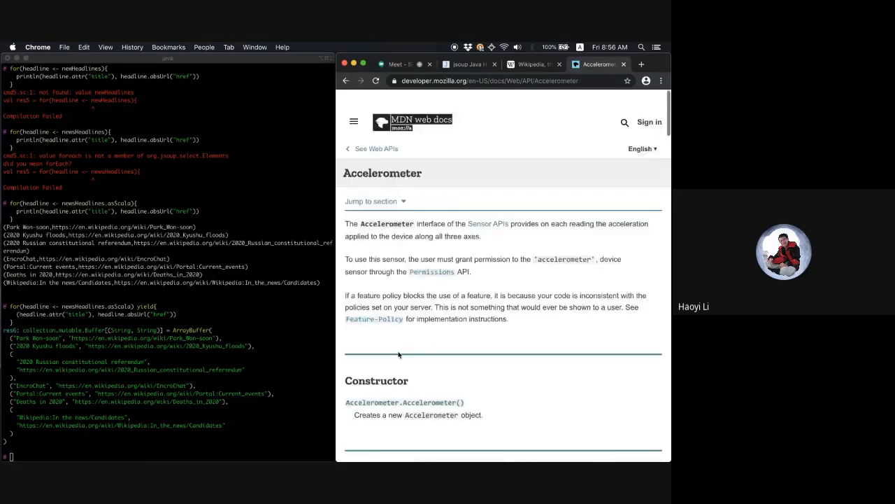
scroll(down, 3)
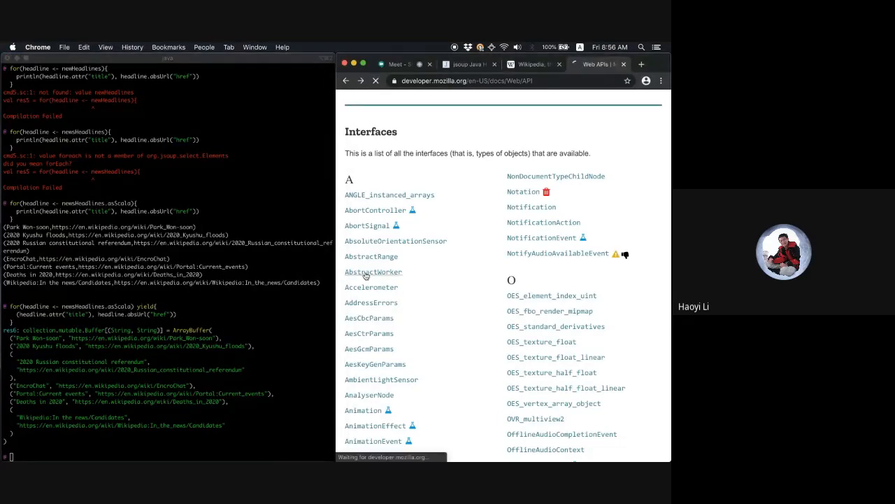
click(373, 271)
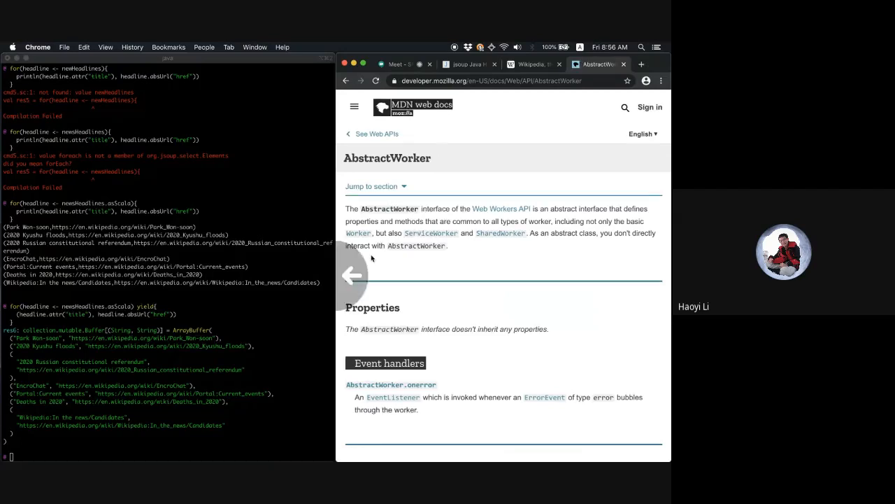
click(346, 80)
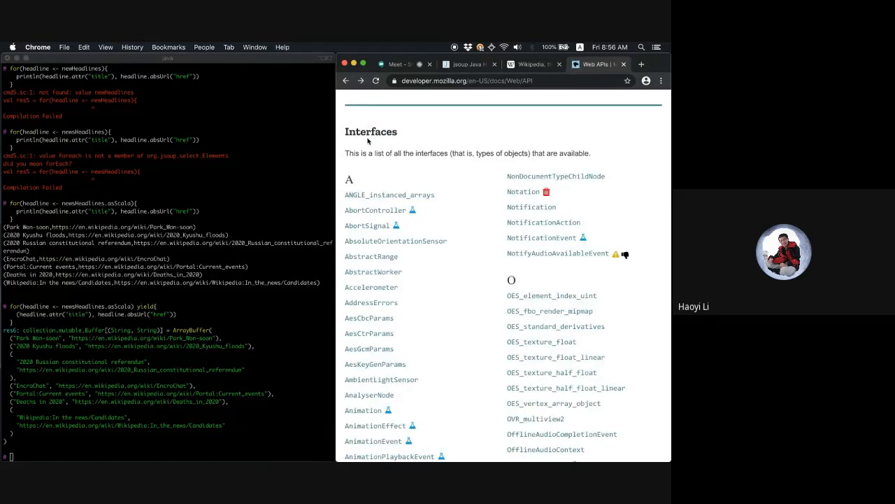
click(372, 287)
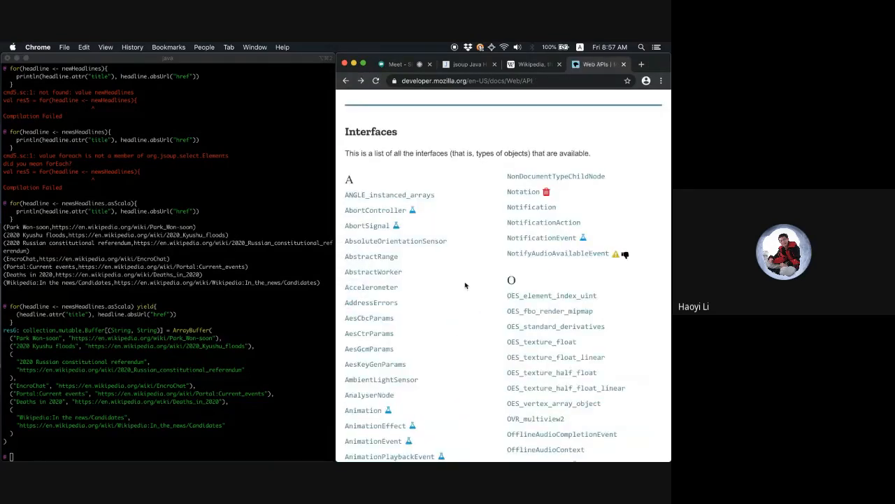
click(532, 207)
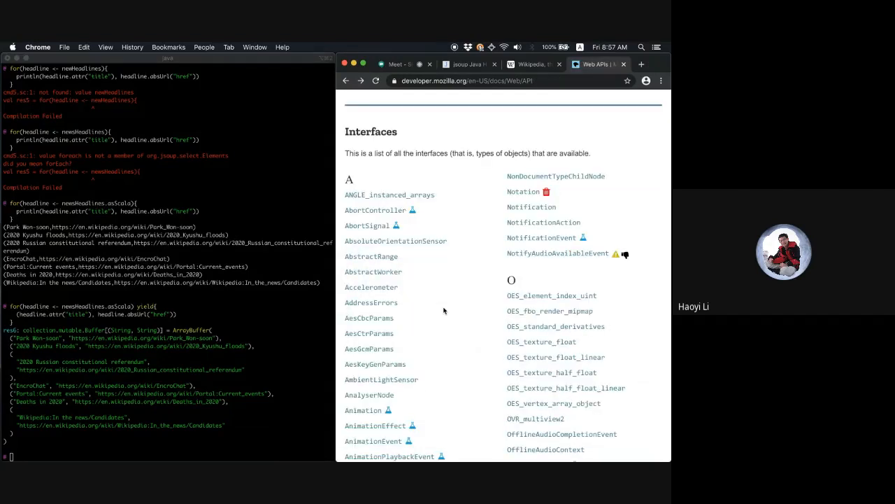
mouse_move(397, 261)
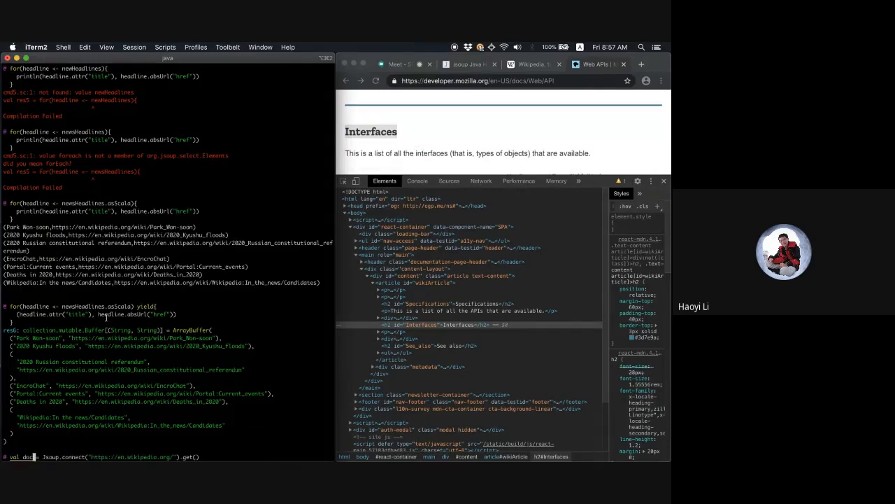
double_click(132, 456)
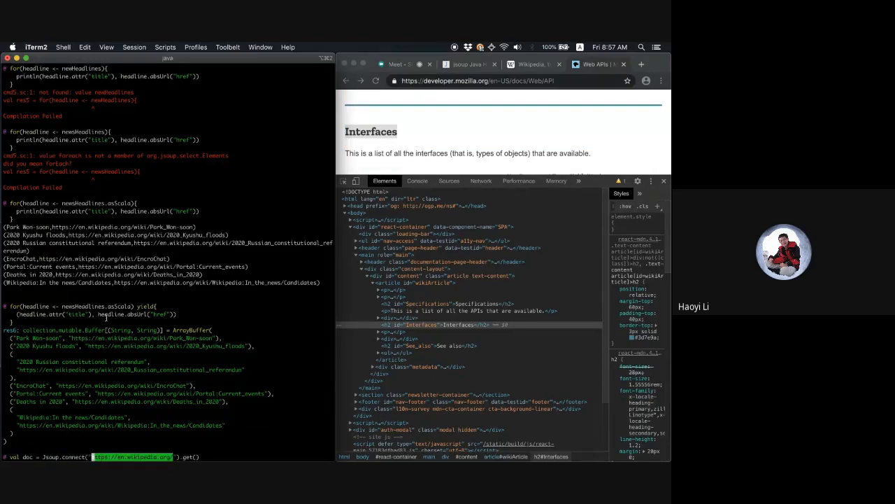
text(https://developer.mozilla.org/en-US/docs/Web/API)
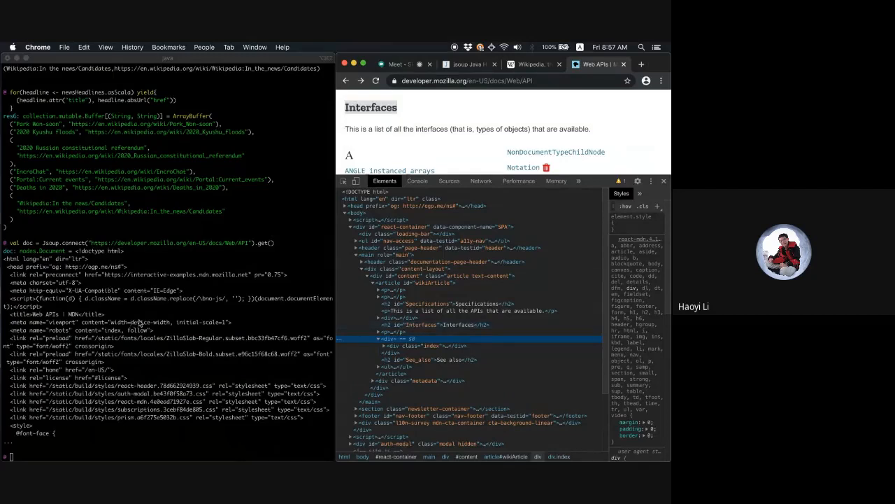
text(doc.select("h2#Interfaces").next().next().select("a)
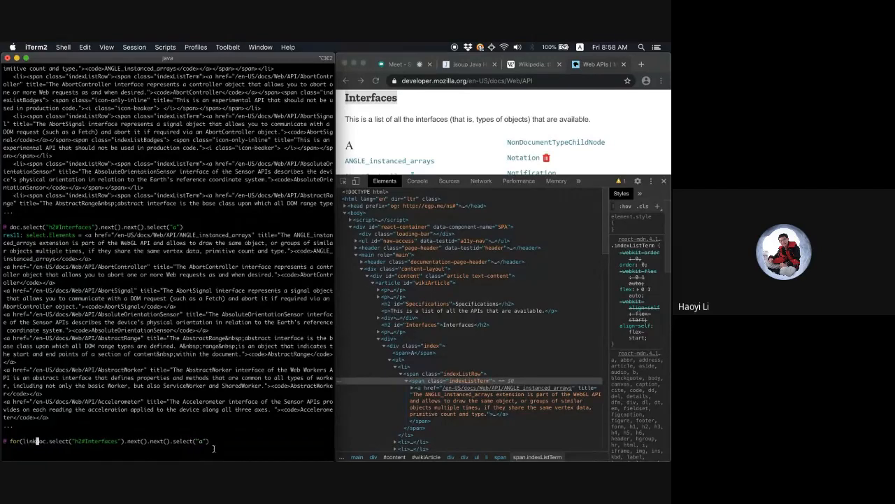
Build links by yielding (attr("title"), absUrl("href")) over the selected anchors .asScala
text(.asScala)
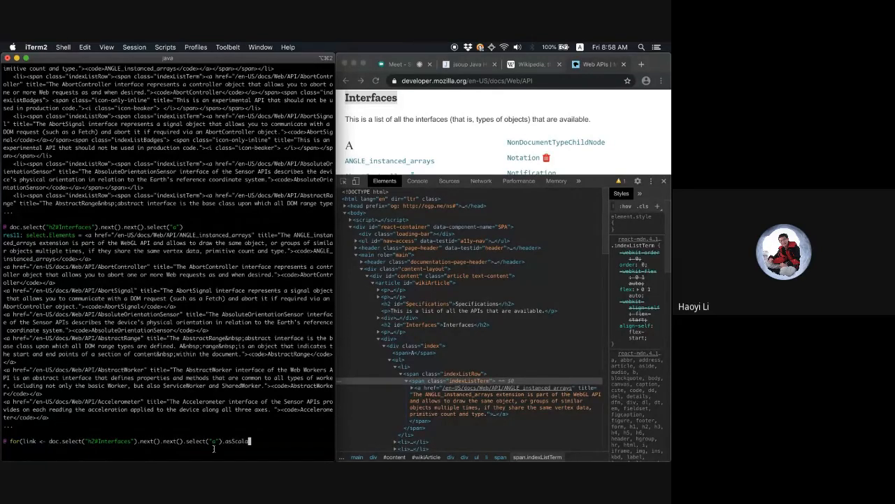
text(yield{)
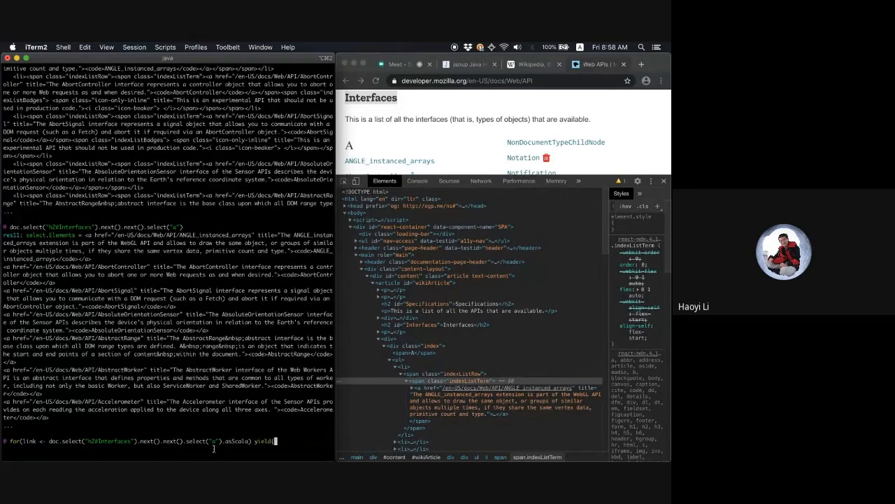
text((headline.attr("title"), headline.absUrl("href")))
text(links.size)
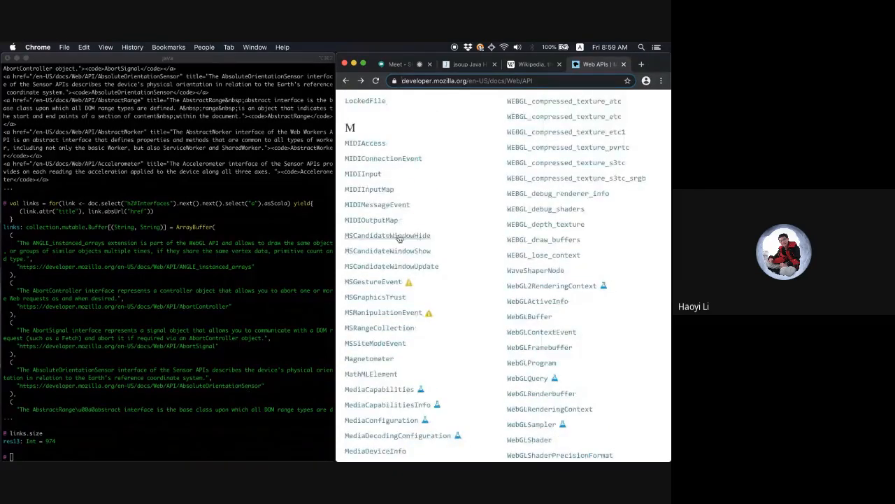
Open ANGLE_instanced_arrays on MDN, inspect its intro paragraph's markup and expand the article node, starting a new for loop
scroll(down, 3)
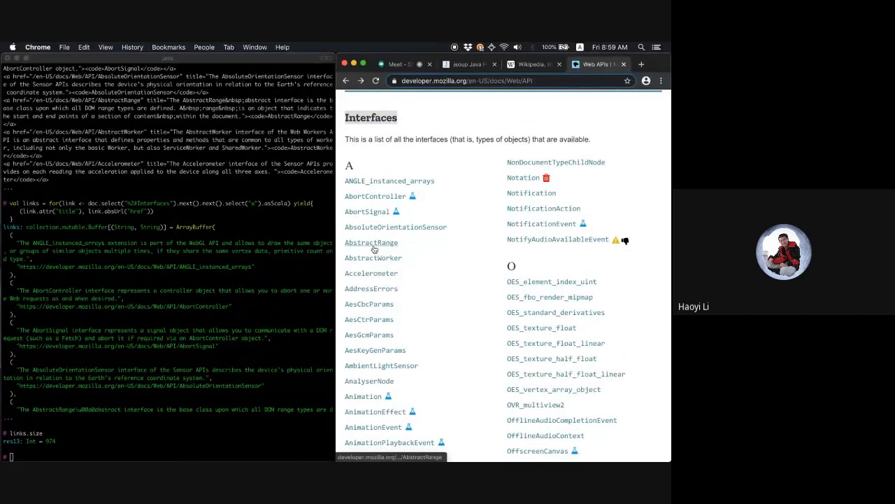
click(389, 181)
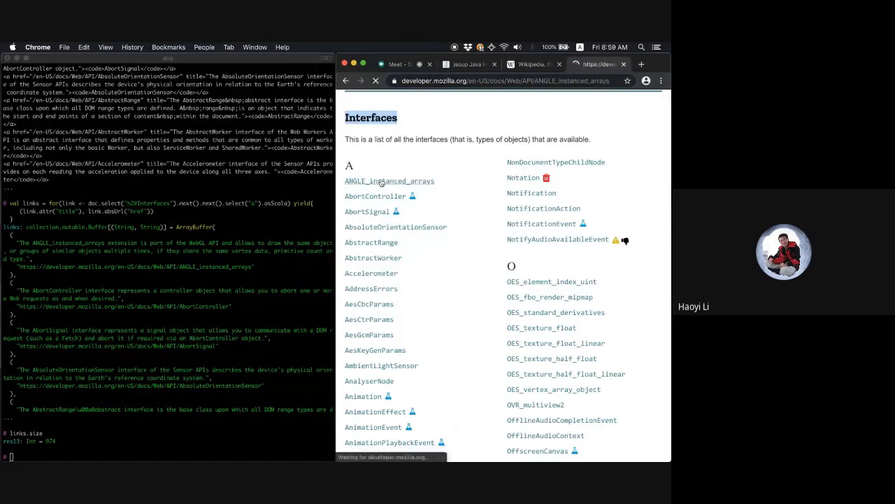
click(389, 180)
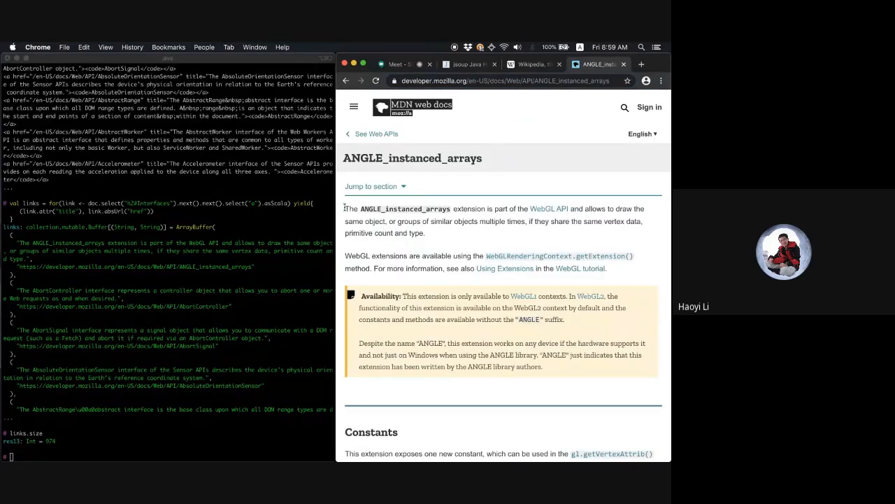
drag(344, 209, 422, 232)
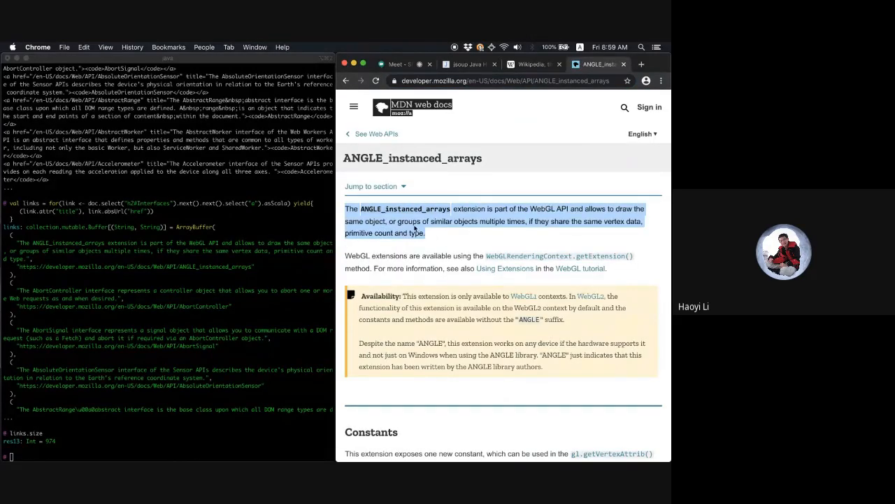
right_click(420, 224)
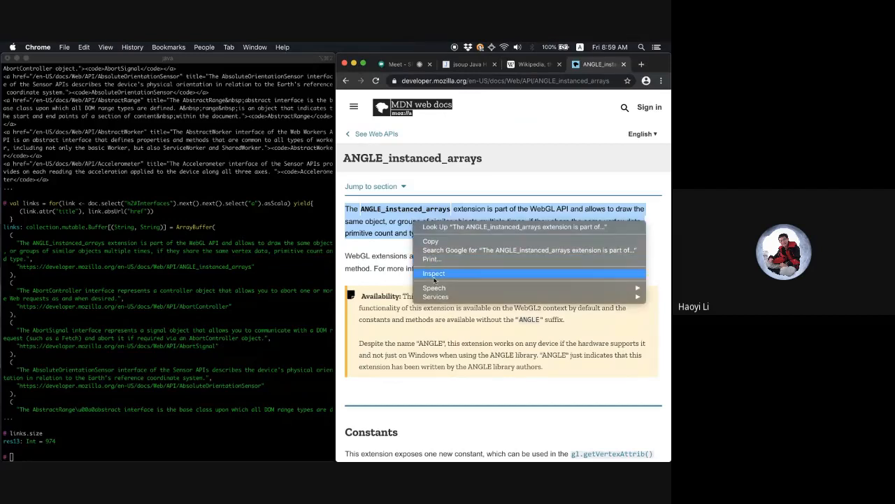
click(433, 273)
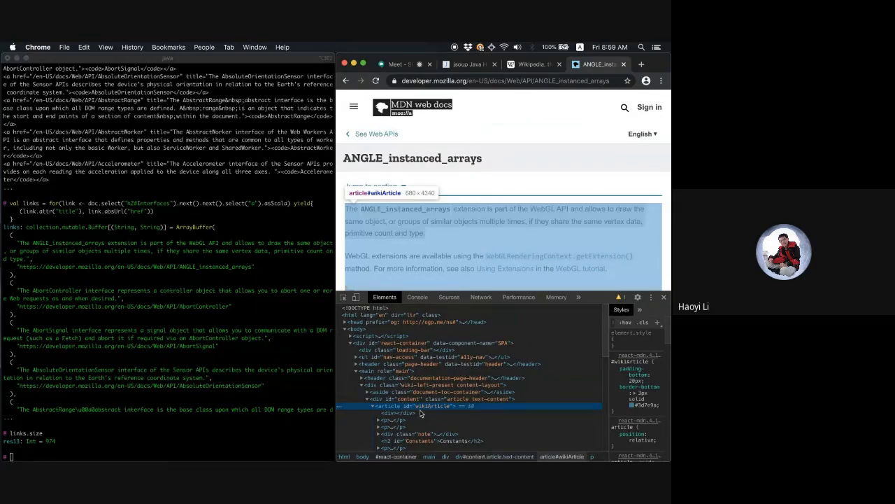
click(398, 419)
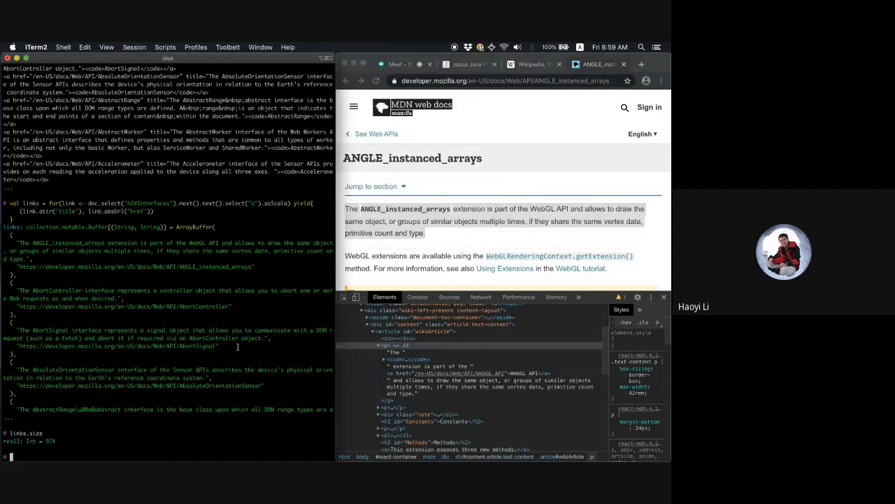
text(for(link <- l)
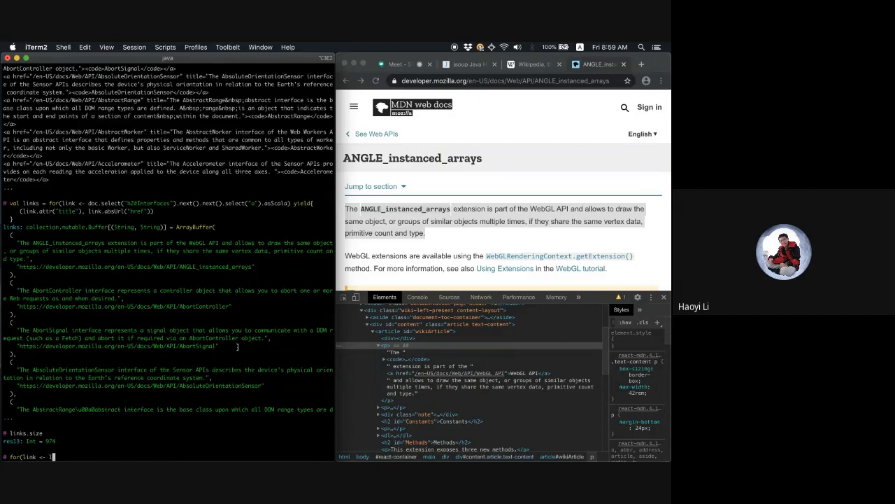
Write the for/yield loop over links, fetching each page with Jsoup and selecting article#wikiArticle p
text(inks))
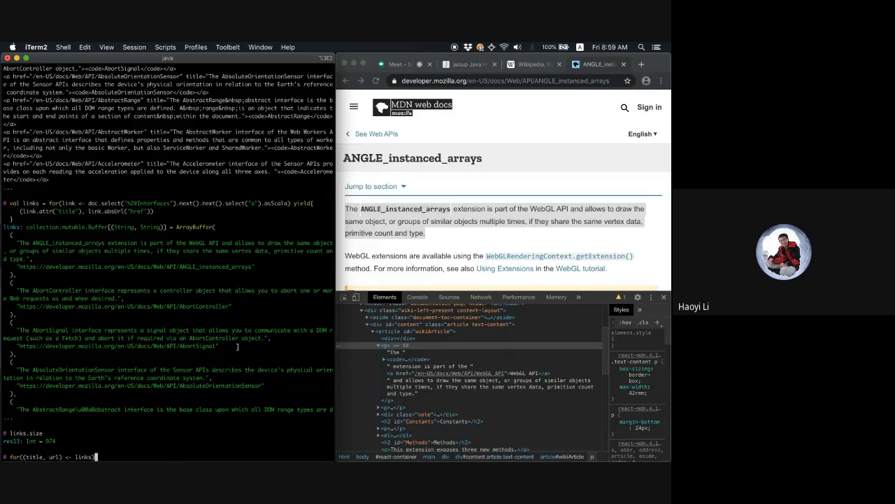
key(enter)
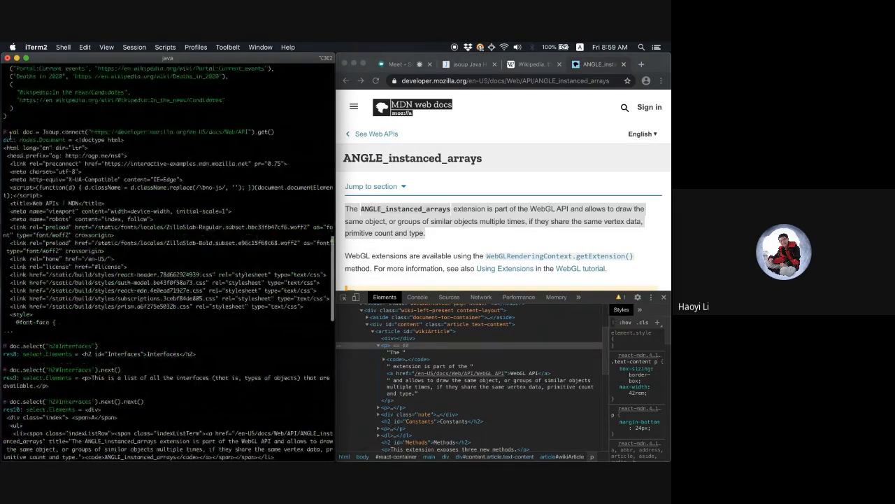
scroll(down, 3)
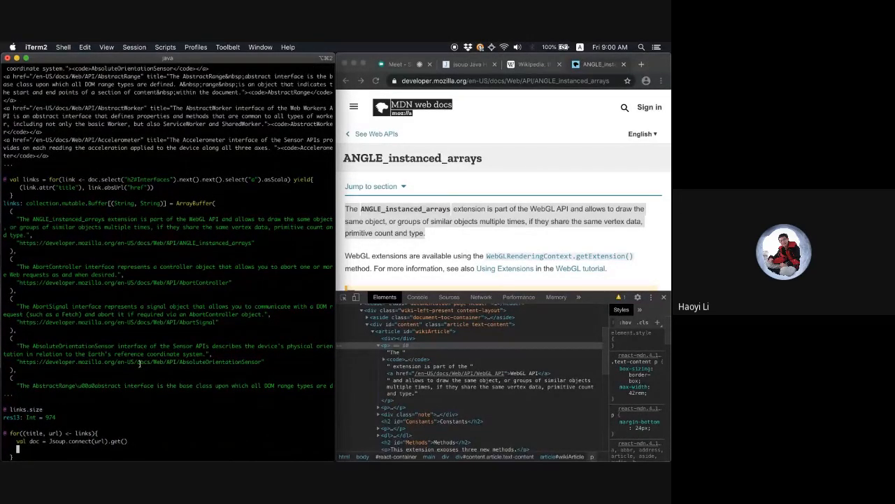
text(doc.select(")
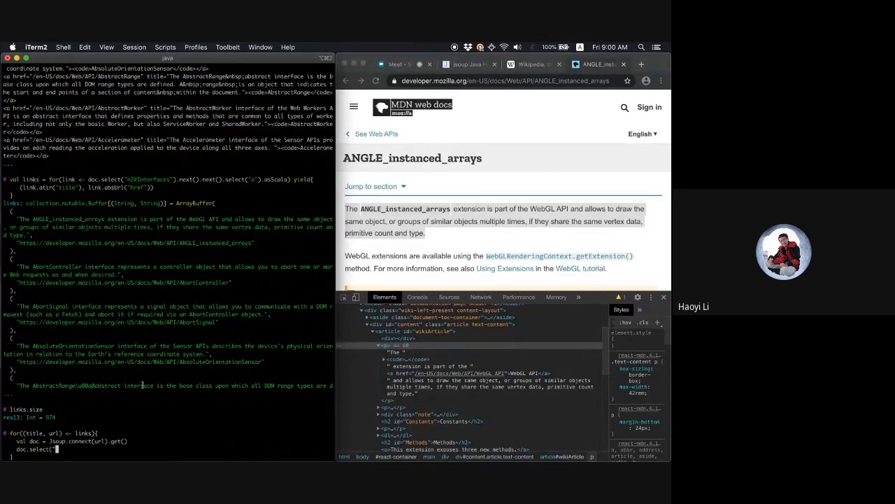
text(article)
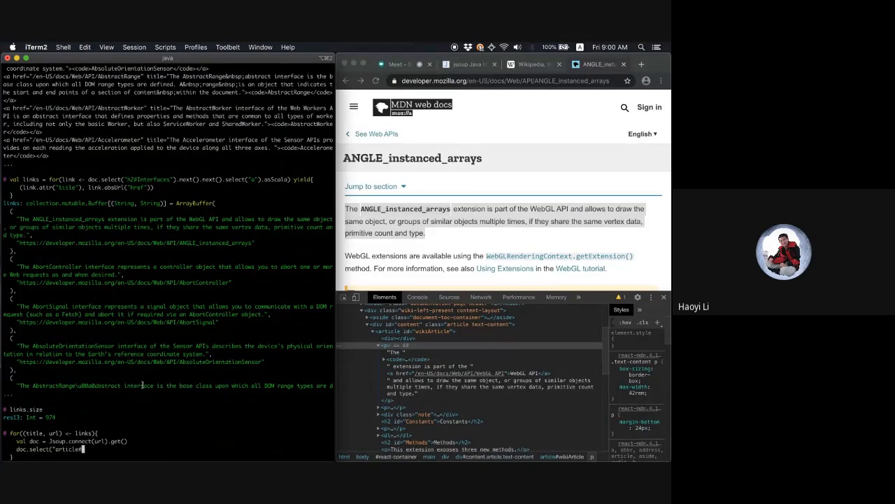
text(#wikiArticle > p"))
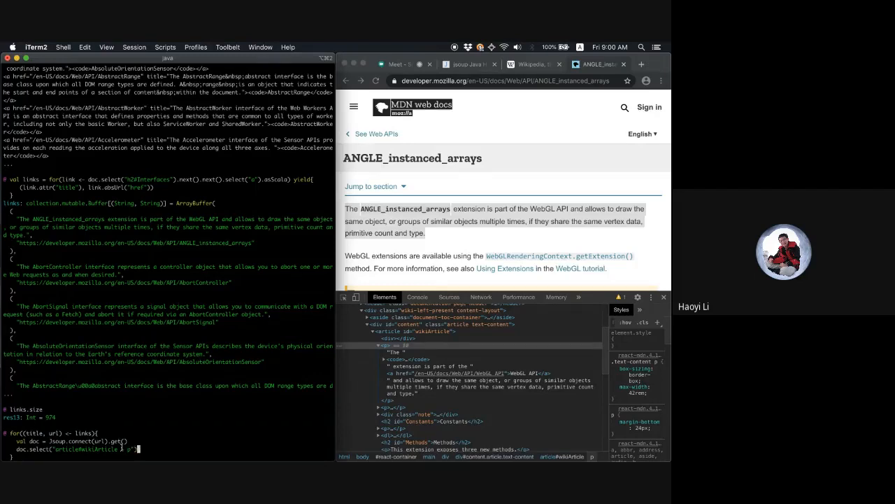
Take the first paragraph via .asScala.headOption and limit the loop to links.take(10)
text(.asSc)
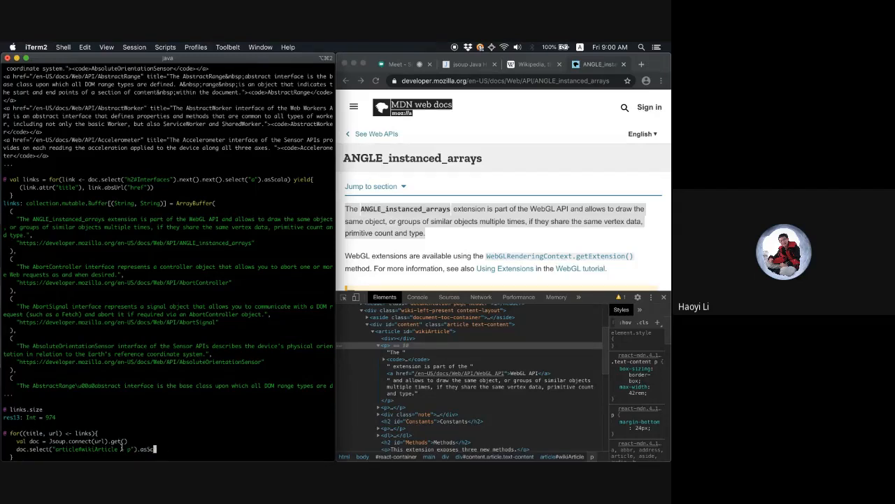
text(.headOption))
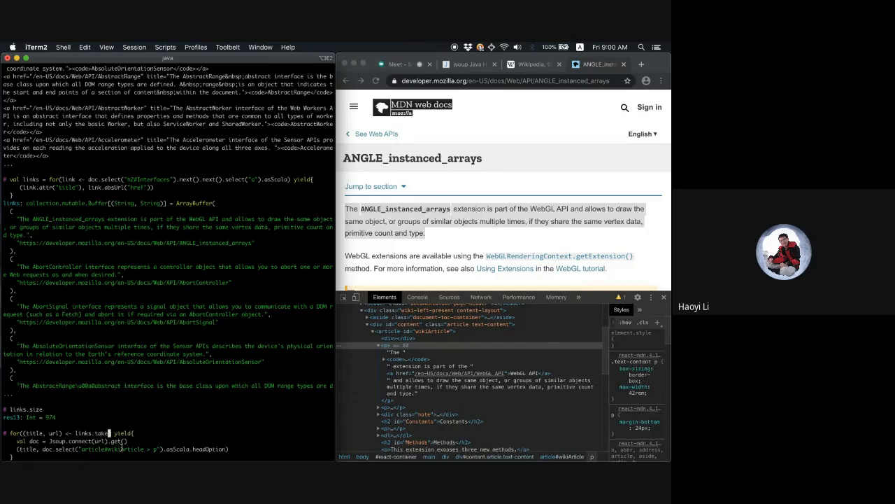
text(10)))
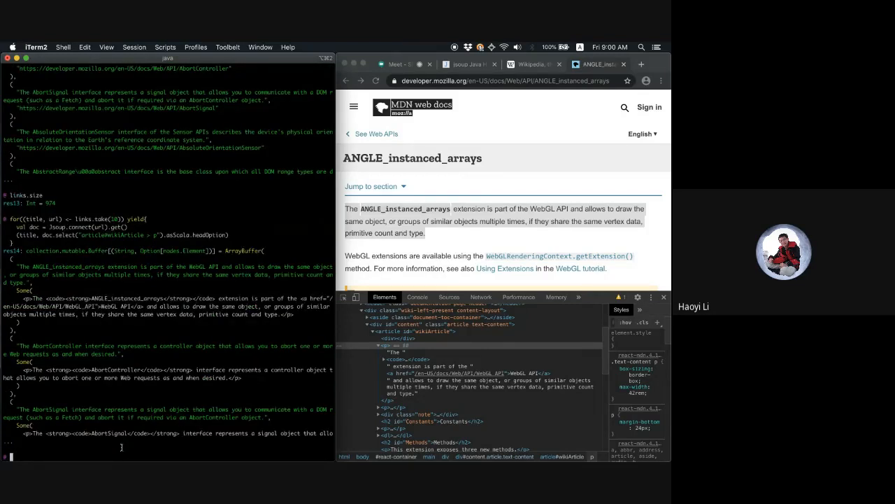
Page through the collected URL/paragraph pairs in the pager output
scroll(down, 3)
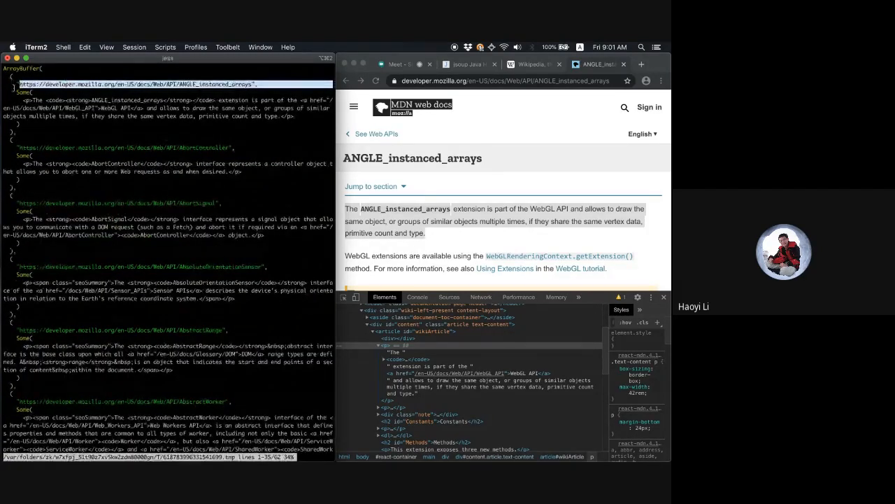
scroll(down, 3)
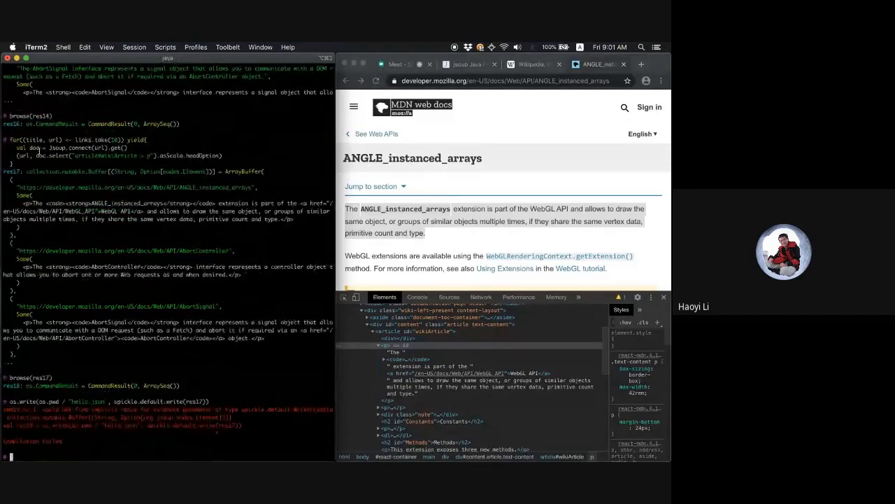
Recall the failed write, map elements to (url, node) strings and save hello.json with os.write.over
key(enter)
text(os.write(os.pwd / "hello.json", upickle.default.write(res17.map(case ()
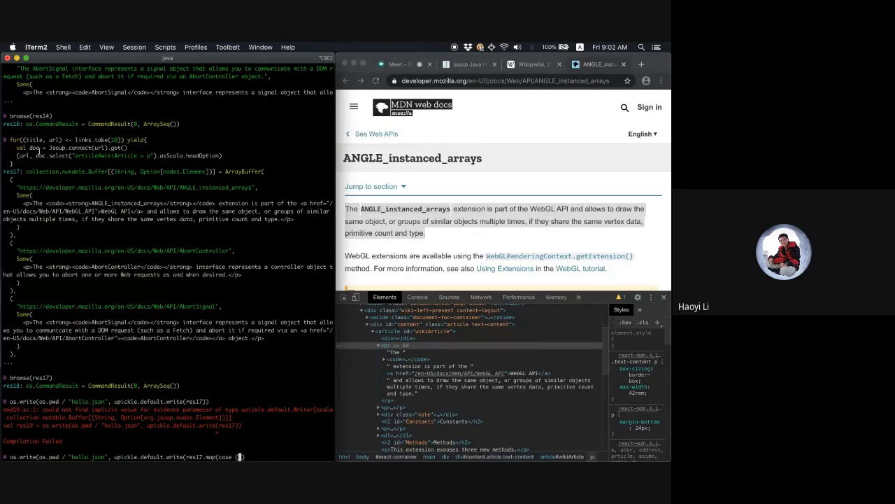
text(url, nod)
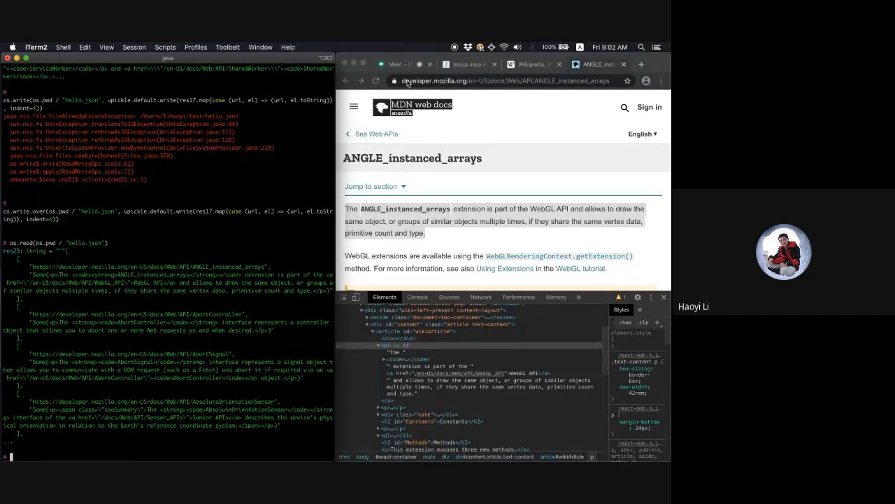
click(399, 64)
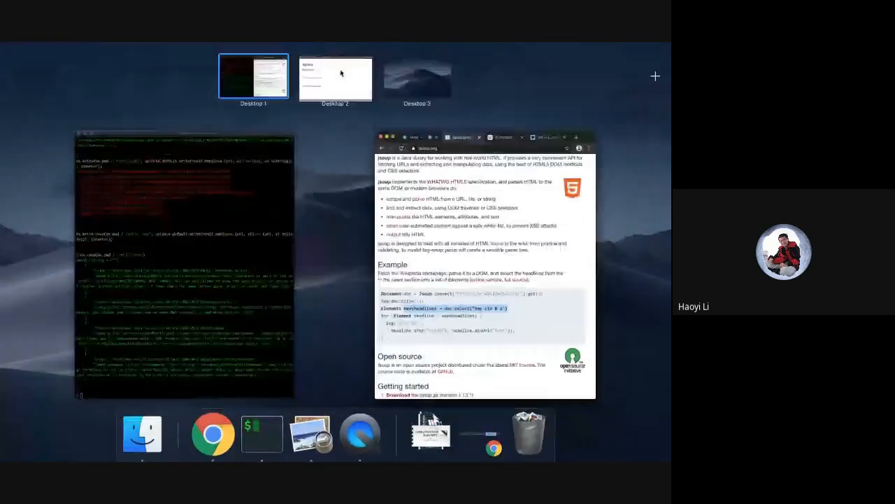
Read back hello.json, then enter import $ivy.`org.jsoup:jsoup:1.13.1`, org.jsoup._ beside the jsoup homepage
click(336, 77)
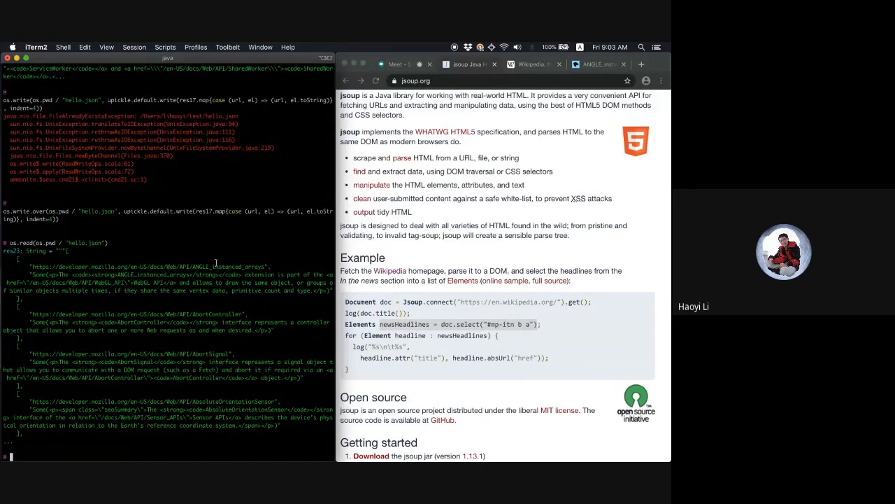
text(os.read(os.pwd / "hello.json"))
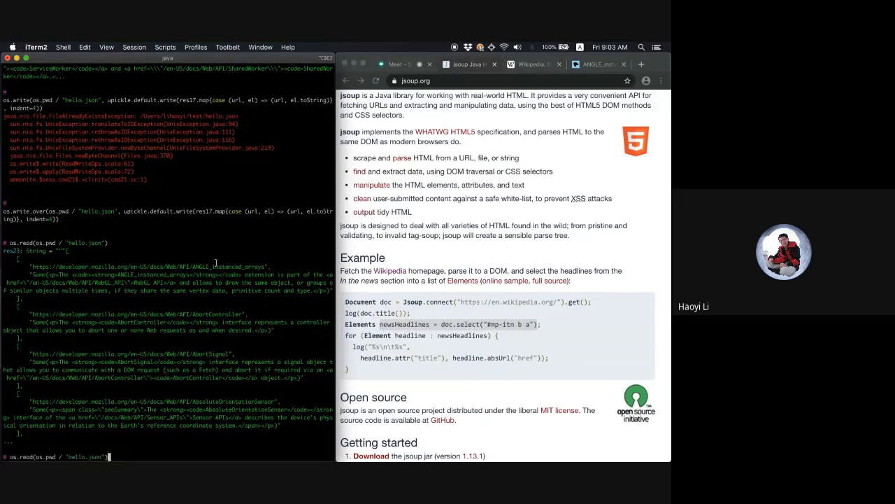
text(import $ivy.`org.jsoup:jsoup:1.13.1`, org.jsoup._)
click(512, 81)
text(git)
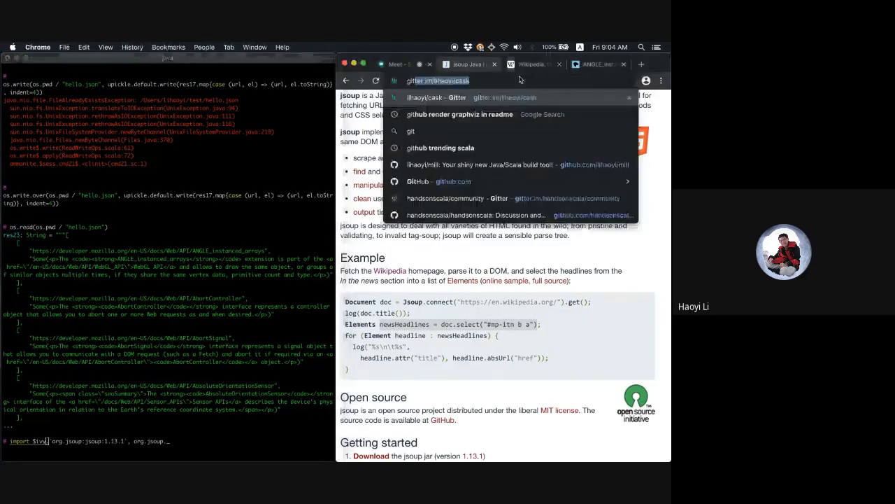
Navigate to the requests-scala GitHub repository, view its open issues, then head to github in another tab
text(requests-scala)
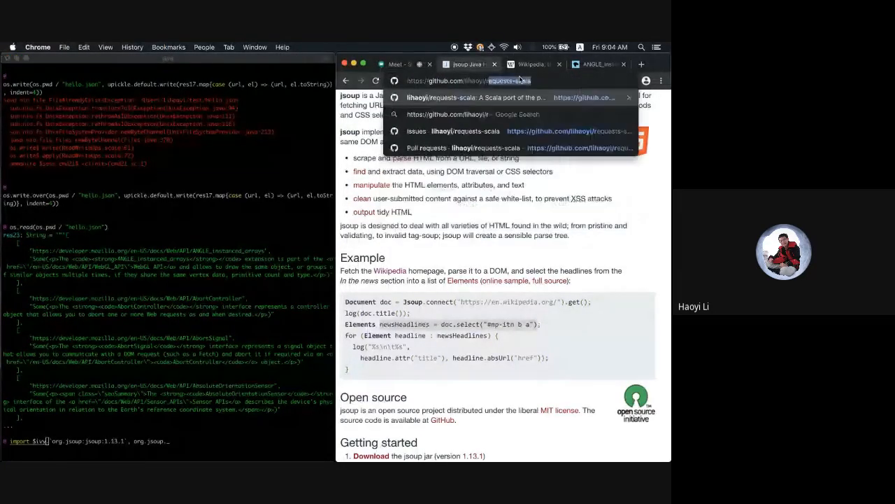
click(476, 98)
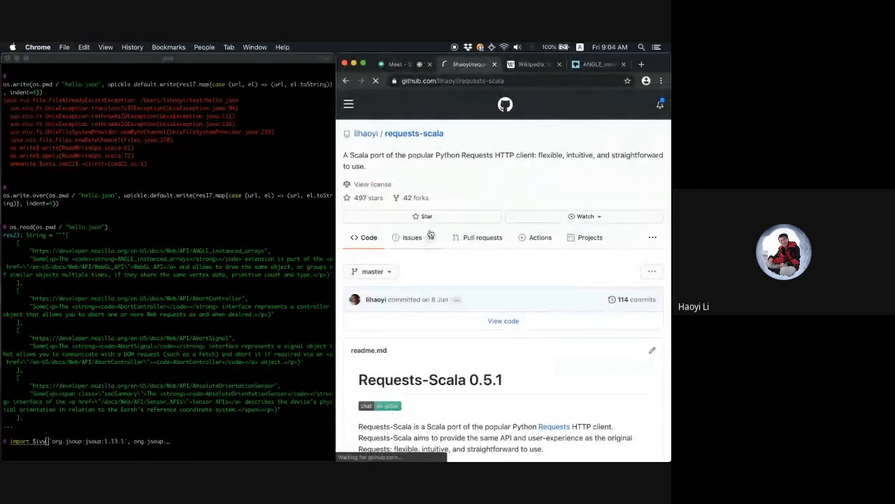
click(411, 238)
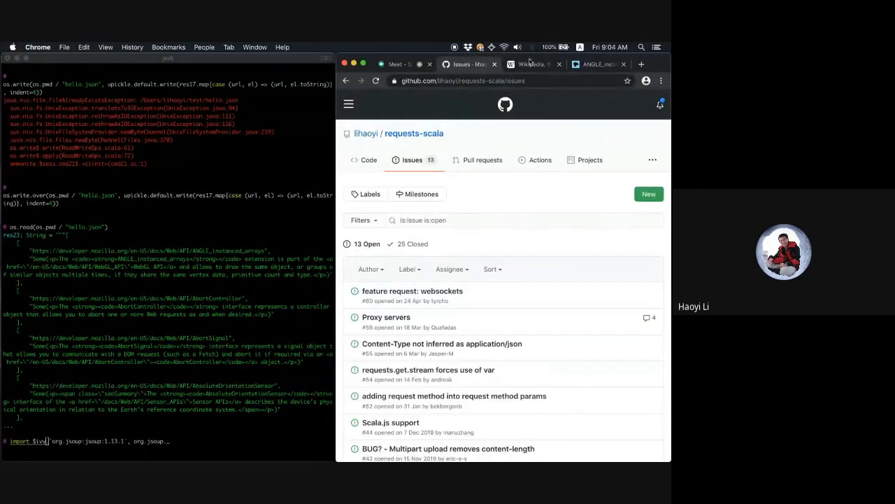
click(533, 64)
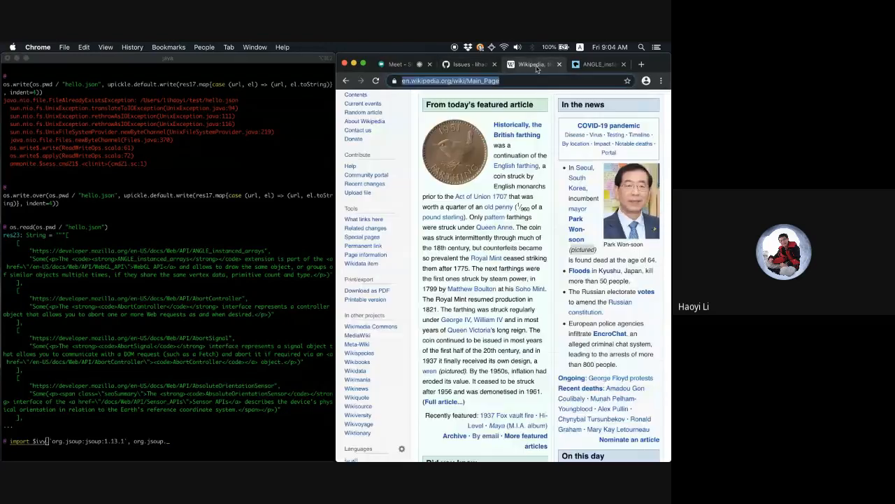
text(github.com/lihaoyi/test)
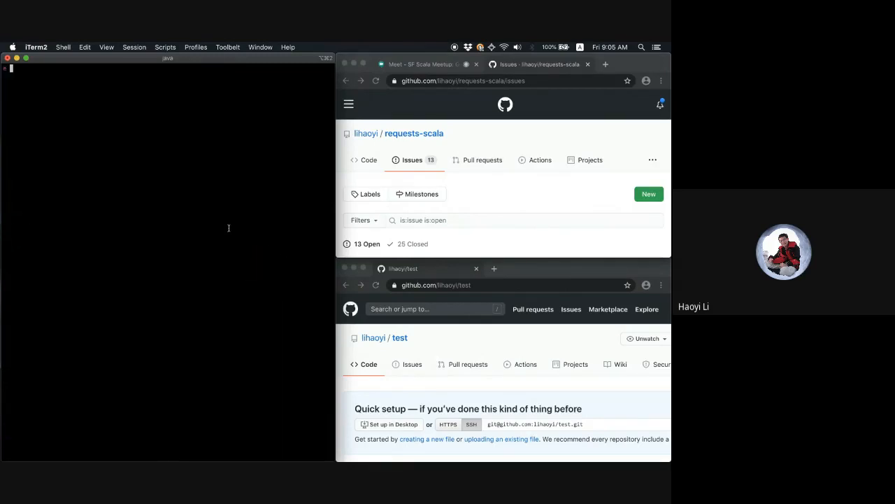
click(538, 65)
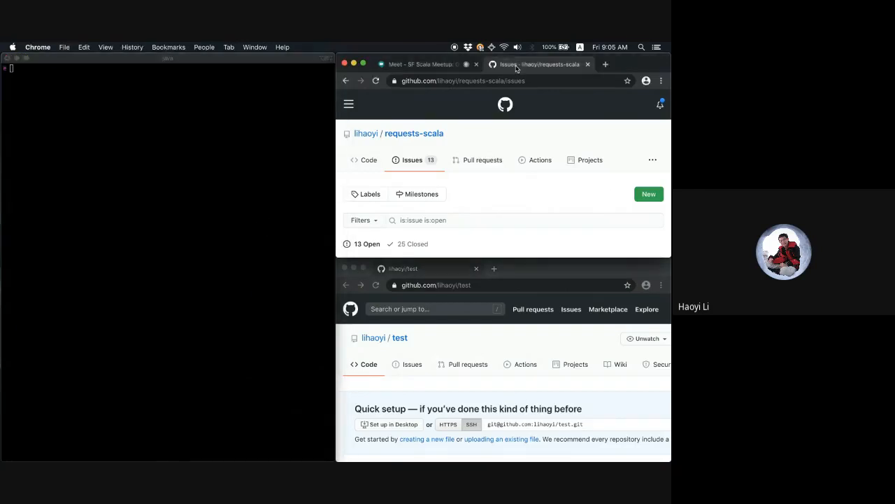
click(606, 64)
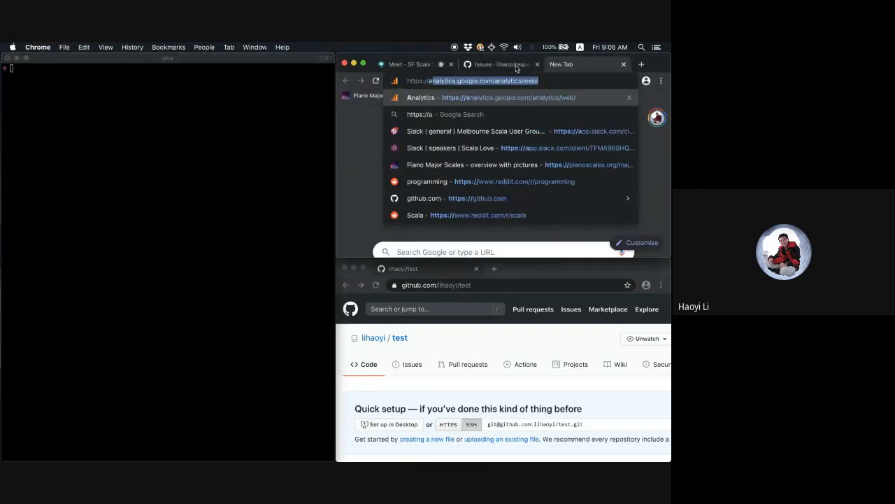
text(https://api.github.com)
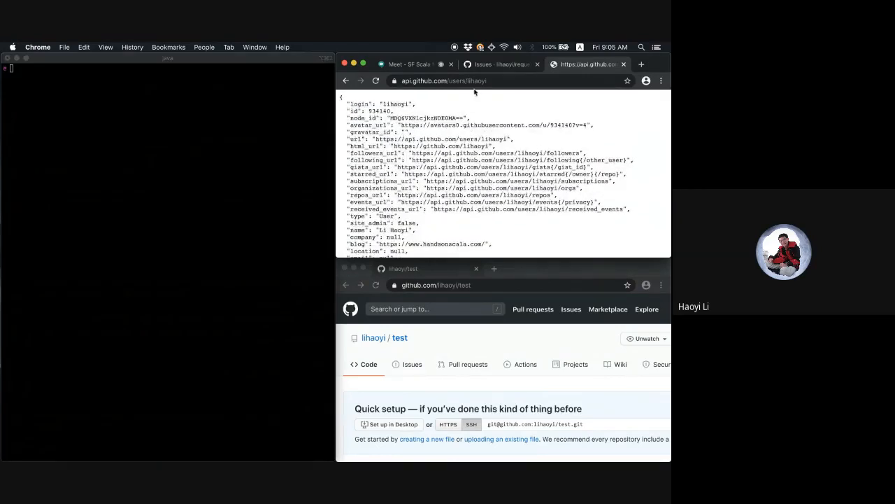
click(168, 139)
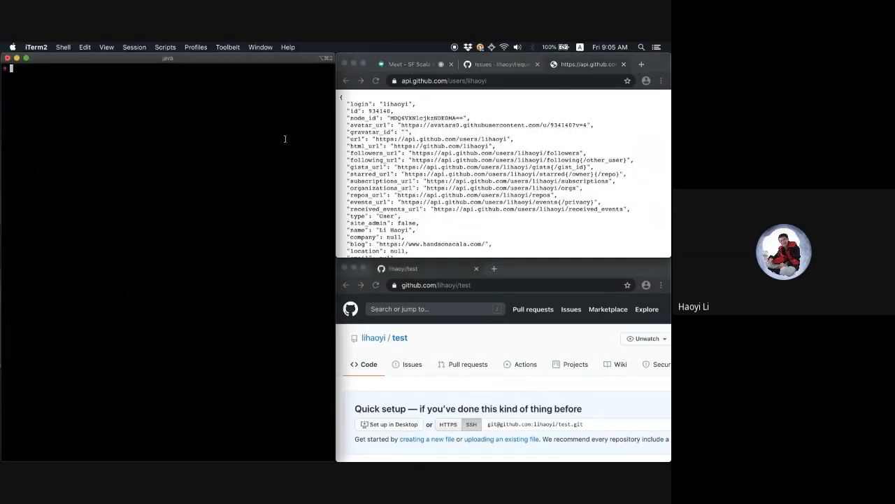
Run the requests.get for the GitHub profile and inspect r.statusCode and r.headers
click(440, 79)
text(val r = requests.get("https://api.github.com/users/lihaoyi"))
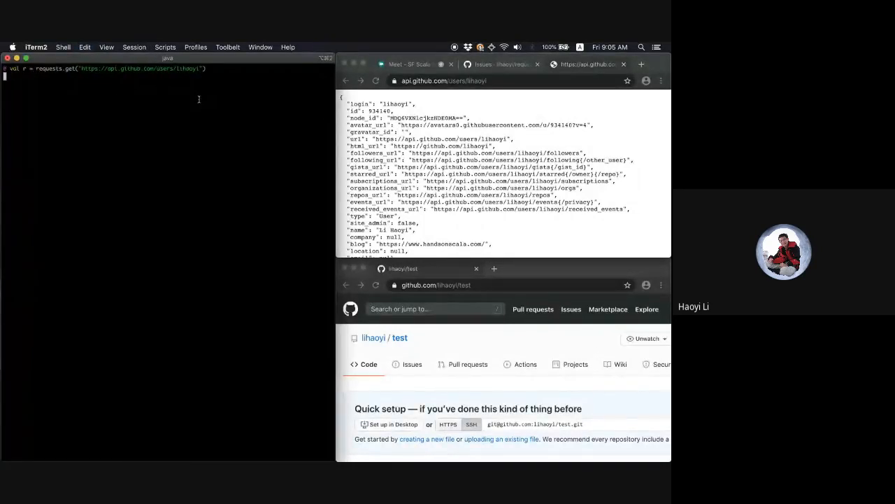
key(enter)
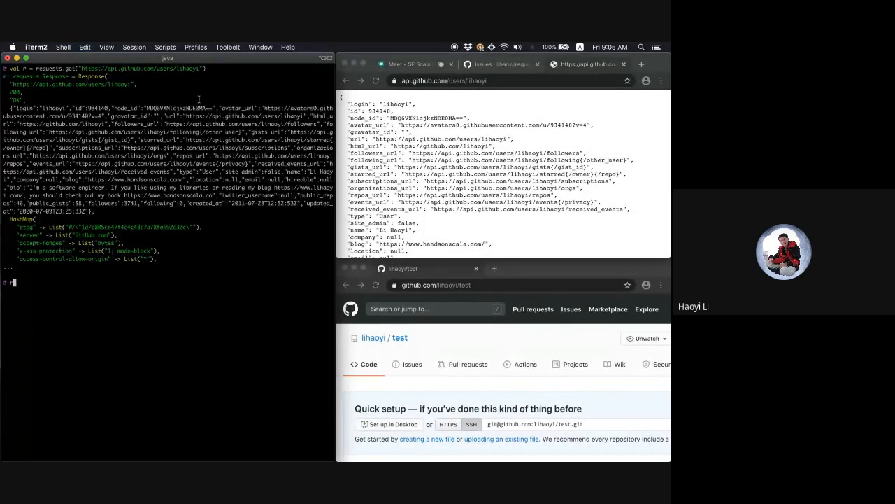
text(r.statusCod)
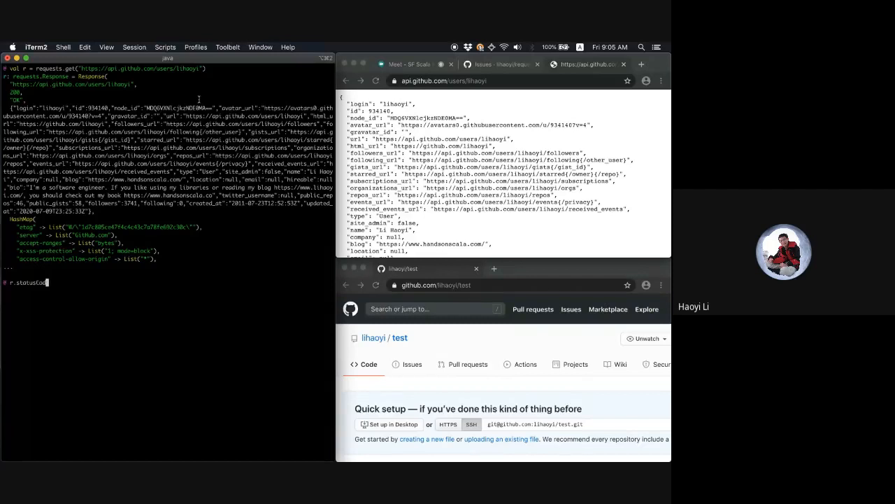
text(r.headers)
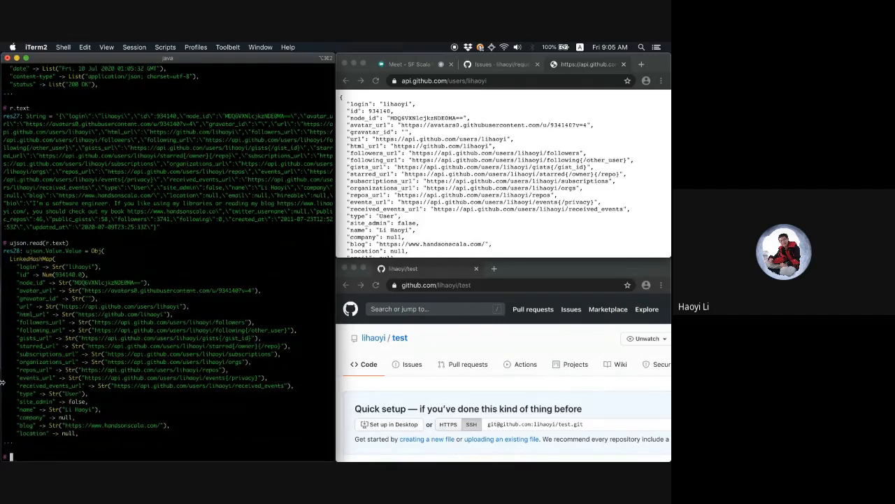
Parse r.text with ujson.read and render the profile JSON with indent = 4
text(ujson.read(r.text)("login").str)
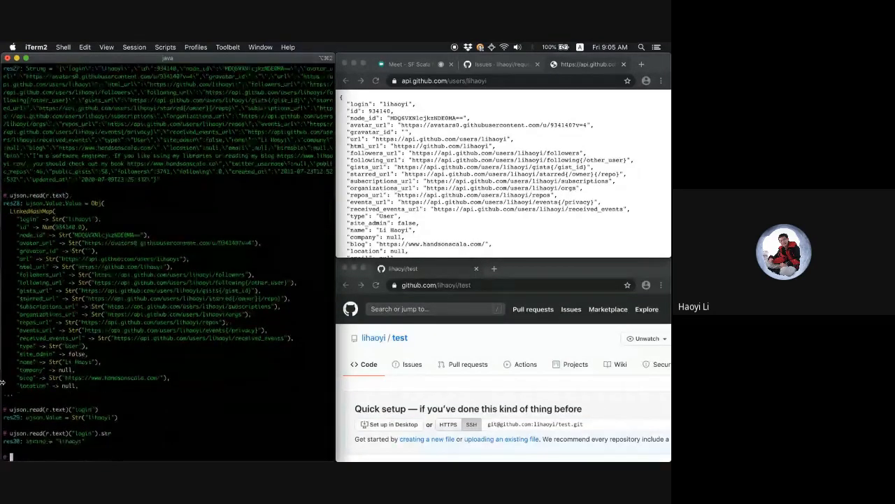
text(ujson.read(r.text)()
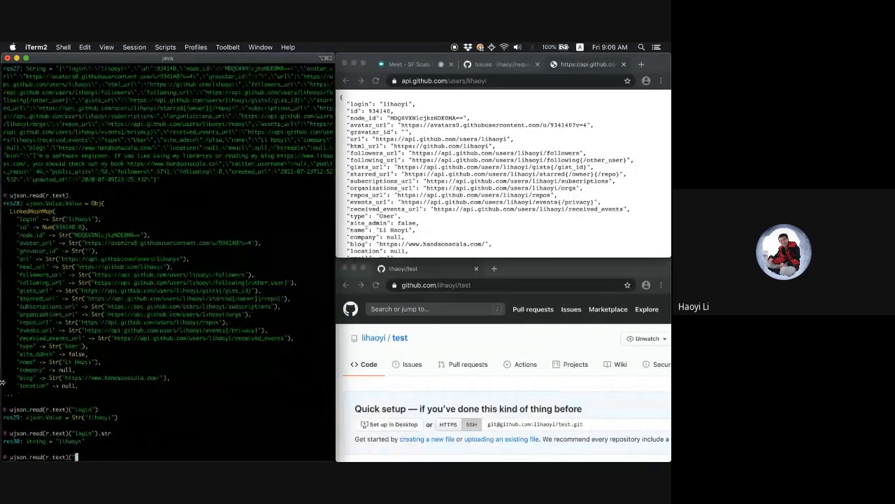
text(.render()
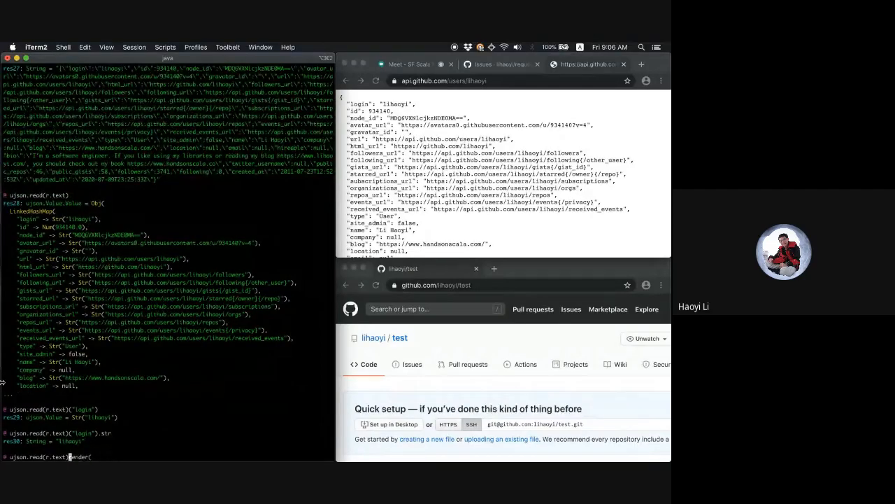
text((indent = 4)
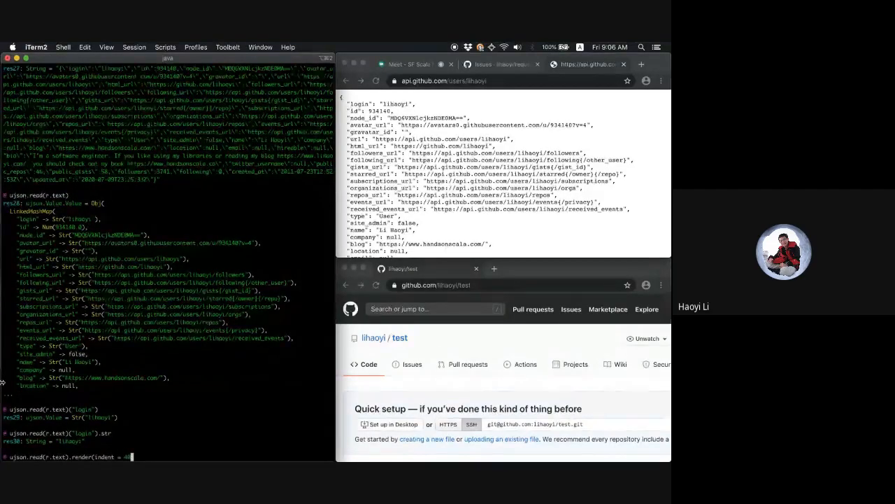
key(enter)
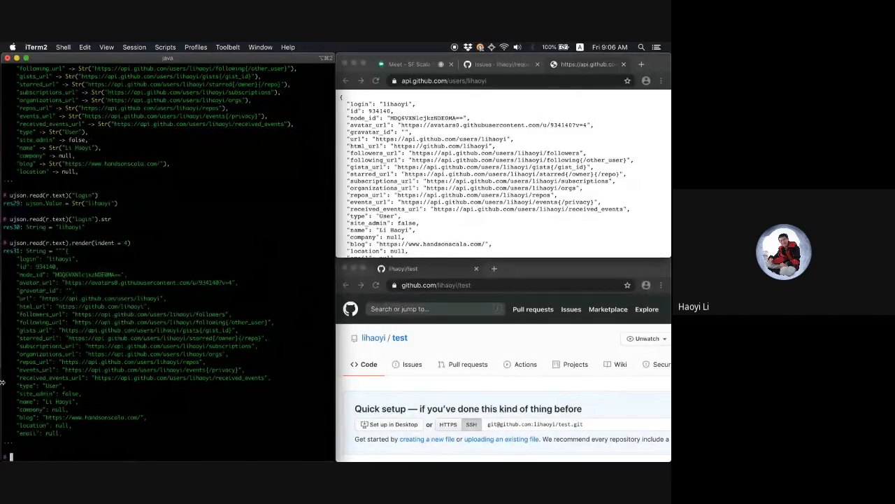
text(requests.)
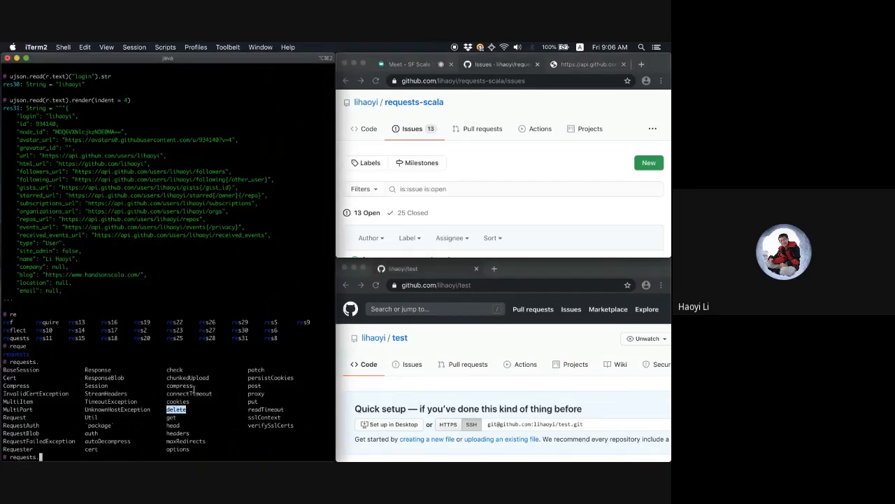
Define def token = os.read(os.home / "github_token.txt").trim, then search how to create an issue
text(def)
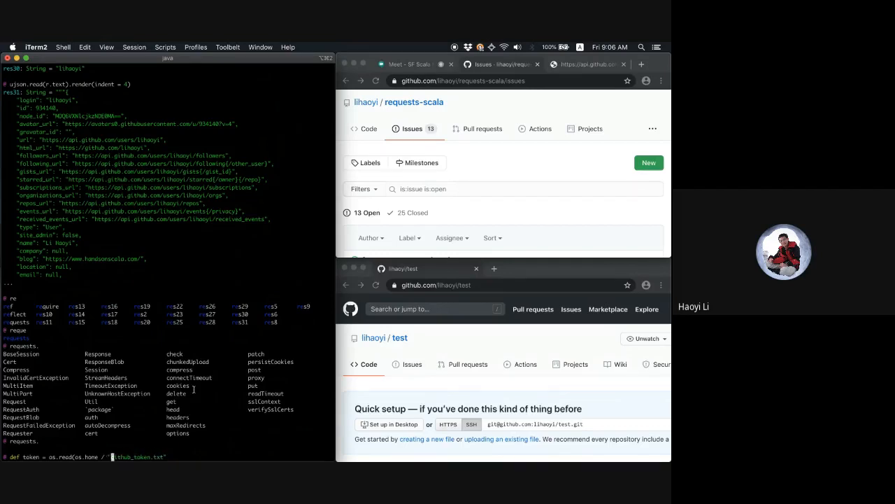
text(.trim)
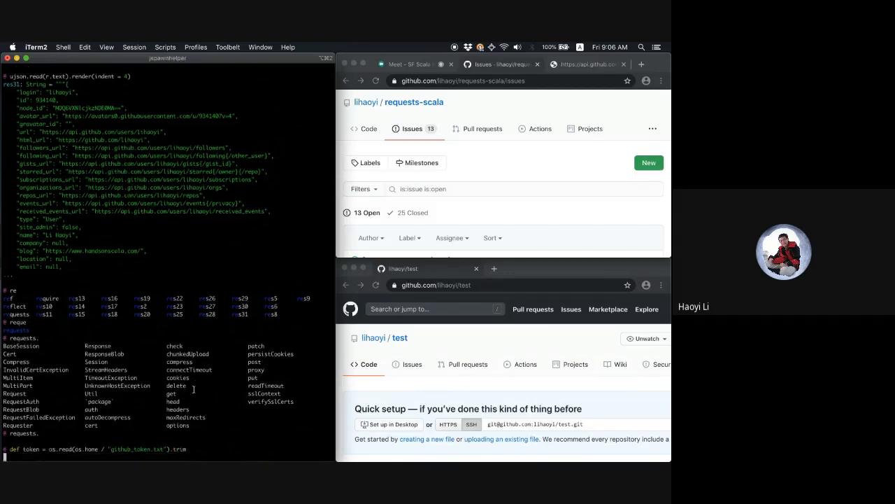
key(enter)
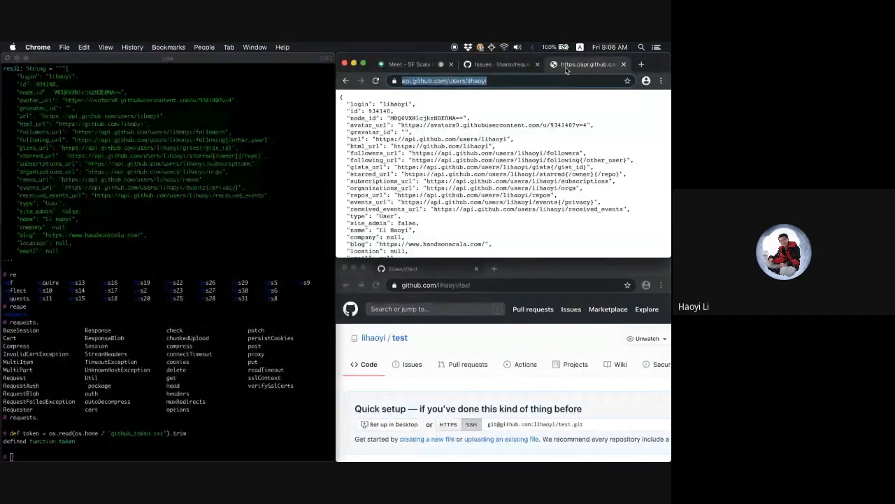
text(hw to)
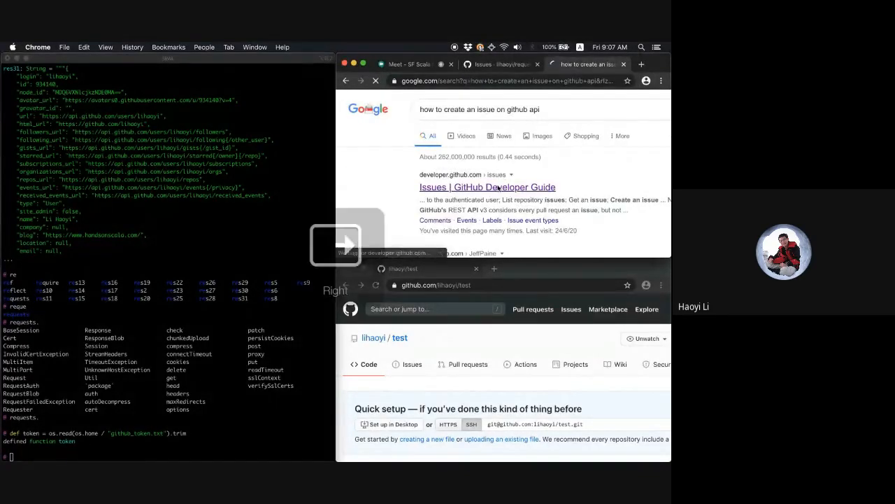
Reach GitHub's REST API 'Create an issue' docs and select the POST repo issues endpoint path
click(487, 187)
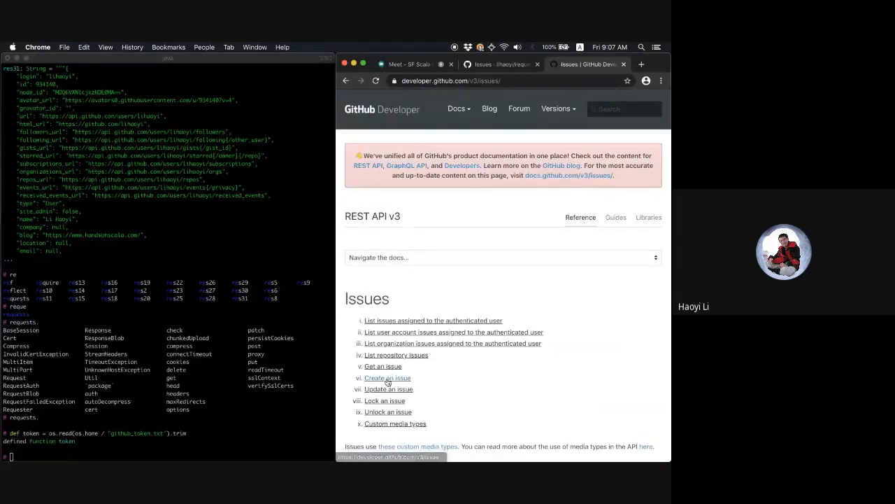
click(386, 378)
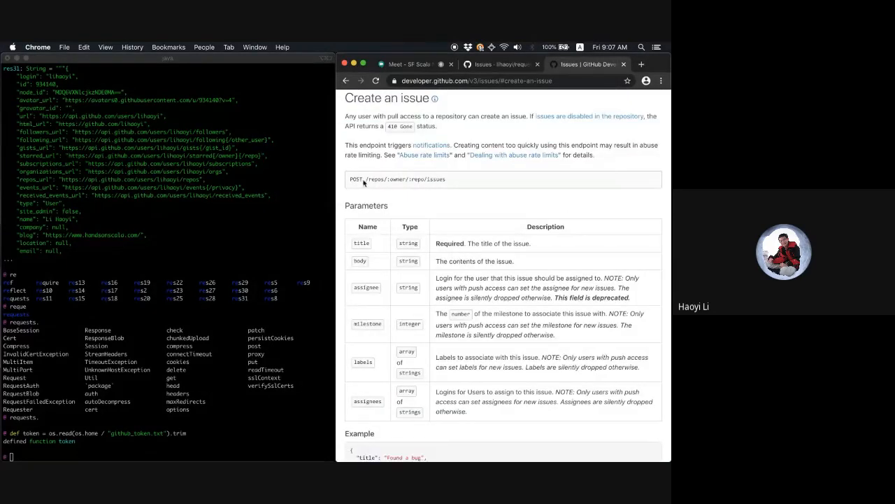
double_click(404, 179)
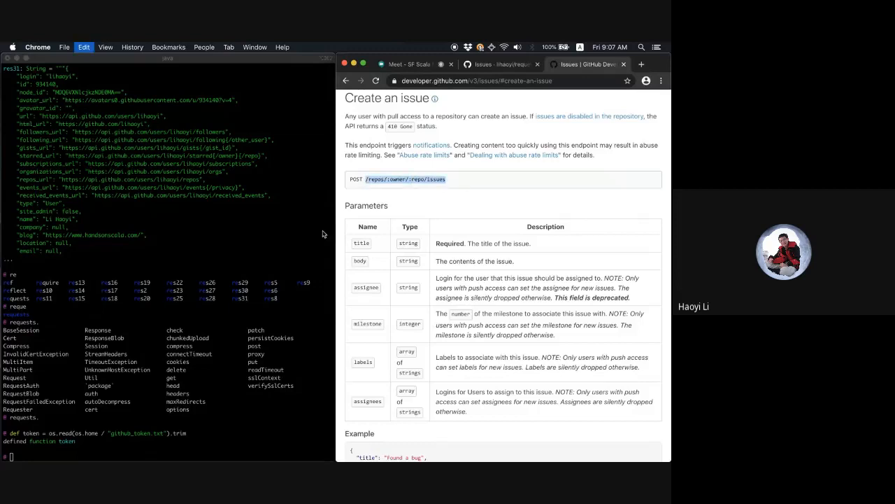
Build requests.post to the lihaoyi/test issues endpoint with data = ujson.Obj("title" -> "hello", "body" -> "world")
text(r.headers)
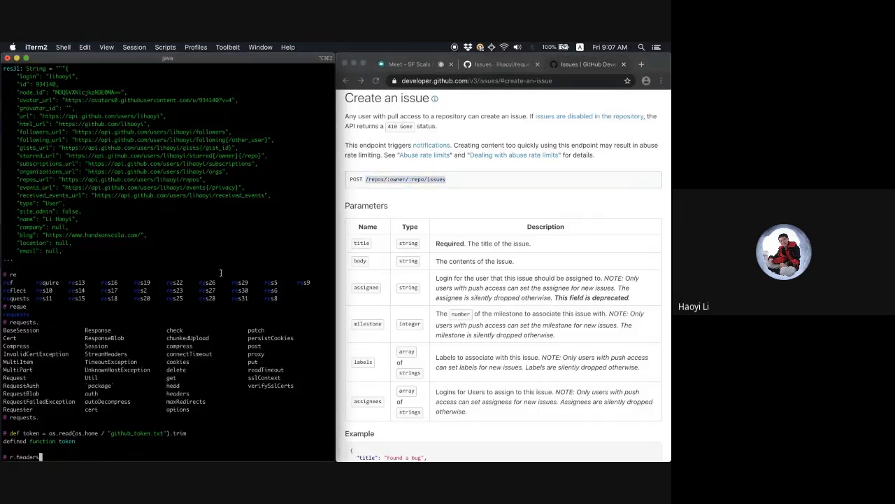
text(val r = requests.get("https://api.github.com/users/lihaoyi"))
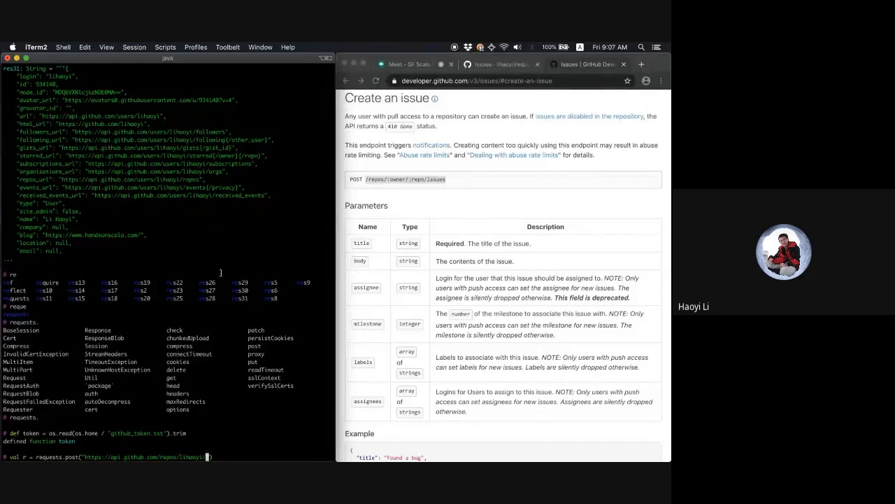
text(test)
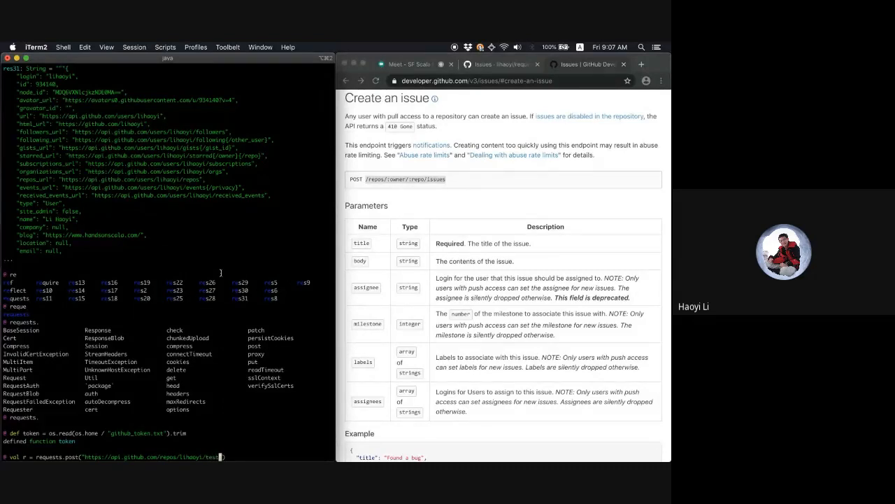
text(/issues"))
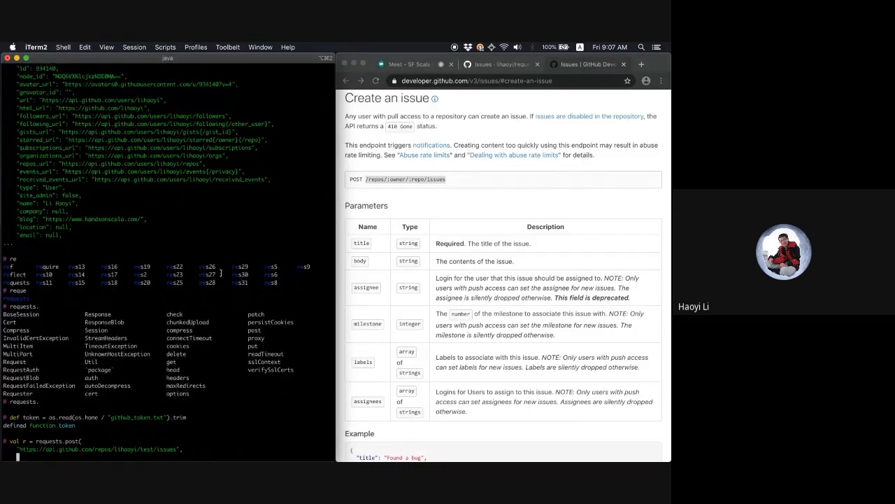
text(data =)
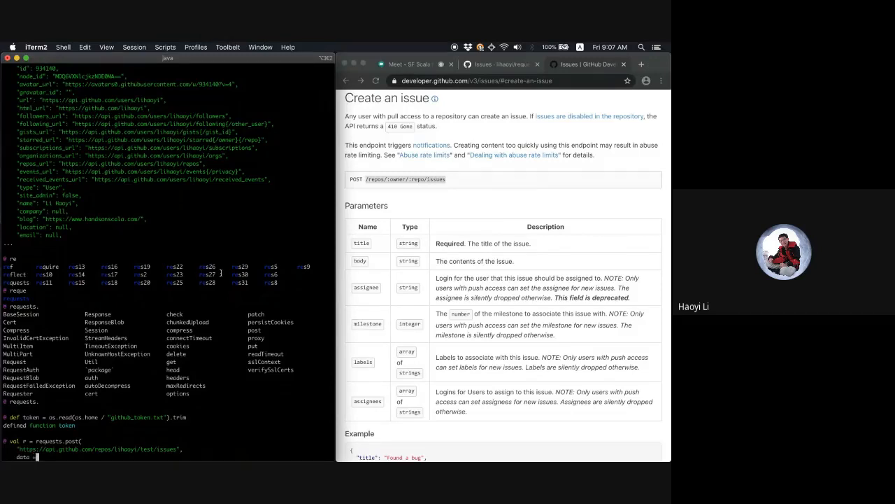
text(ujson.Obj()
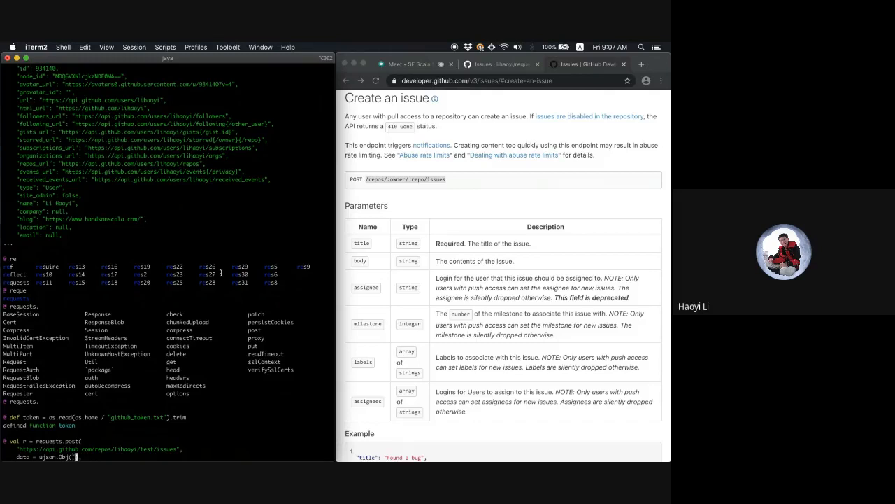
text("title")
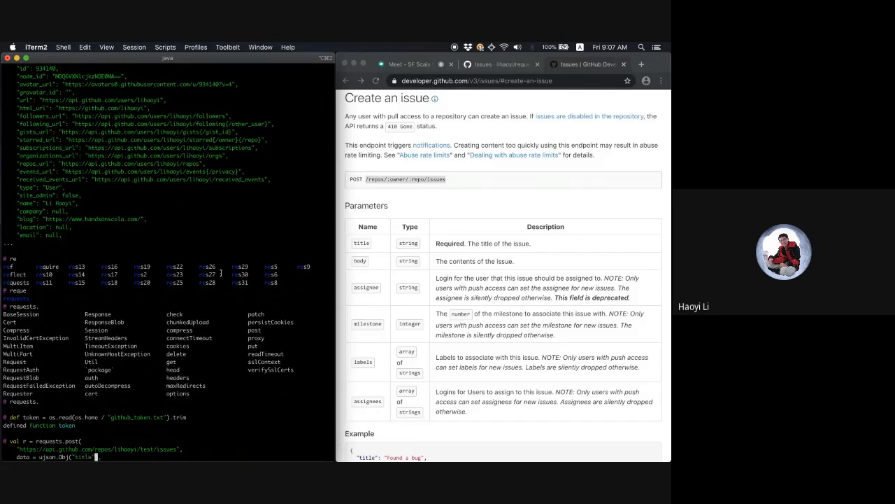
text(-> "hello", "body" -> "world"),)
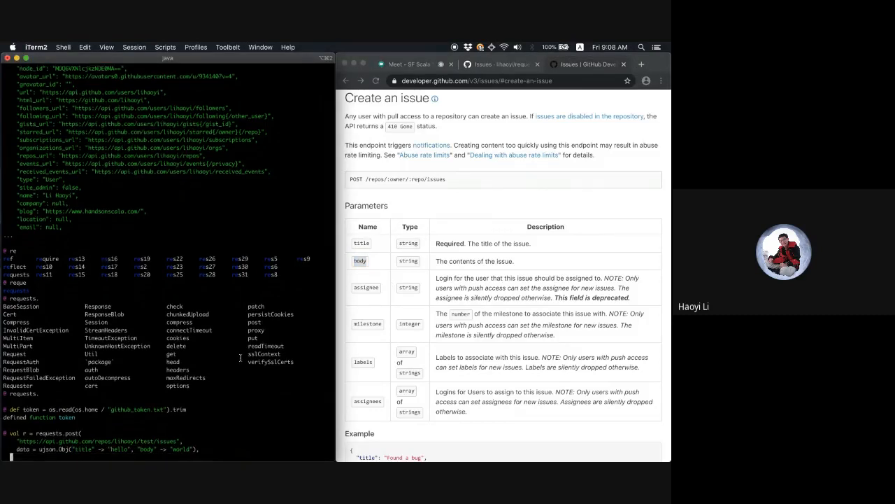
Add headers = Map("Authorization" -> s"token $token") to authenticate the issue creation
text(headers =)
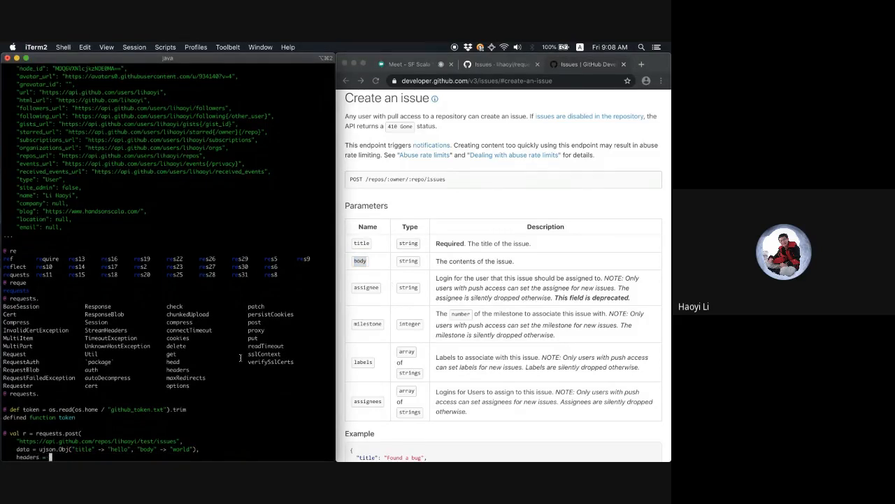
text(Map("Authorization" -)
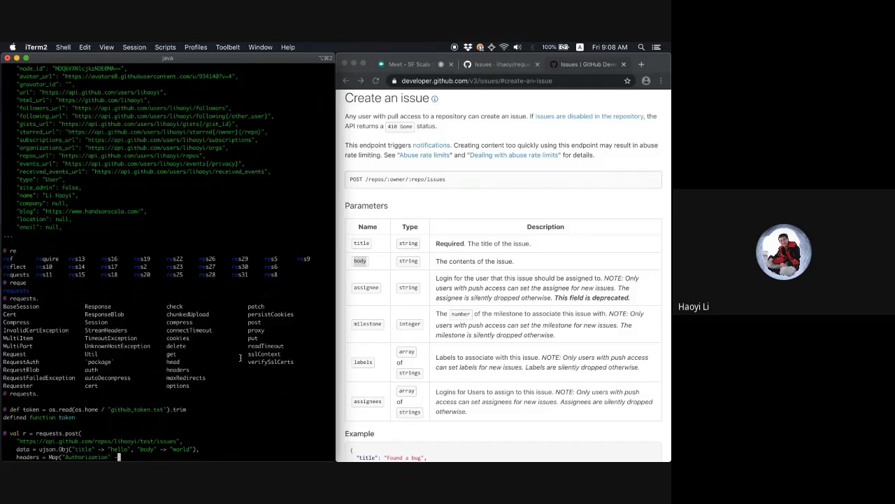
text(s"token $token"))
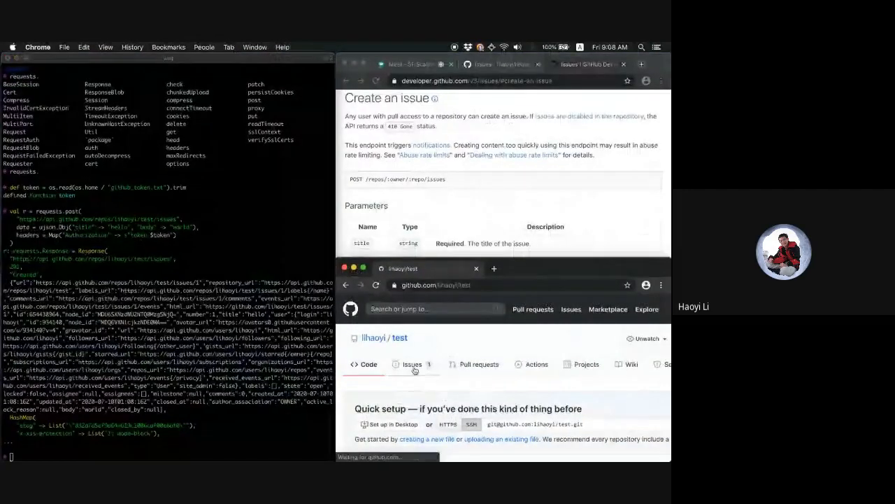
View the test repository's Issues list and the newly created hello issue
click(411, 363)
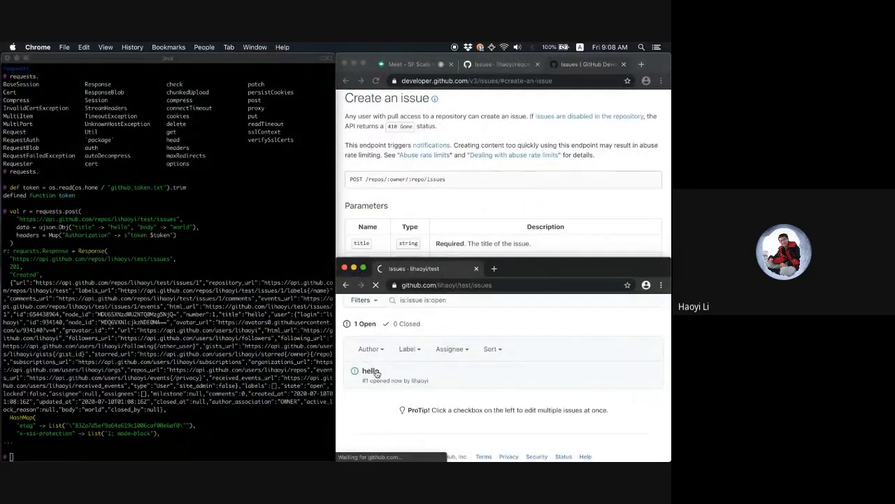
click(371, 371)
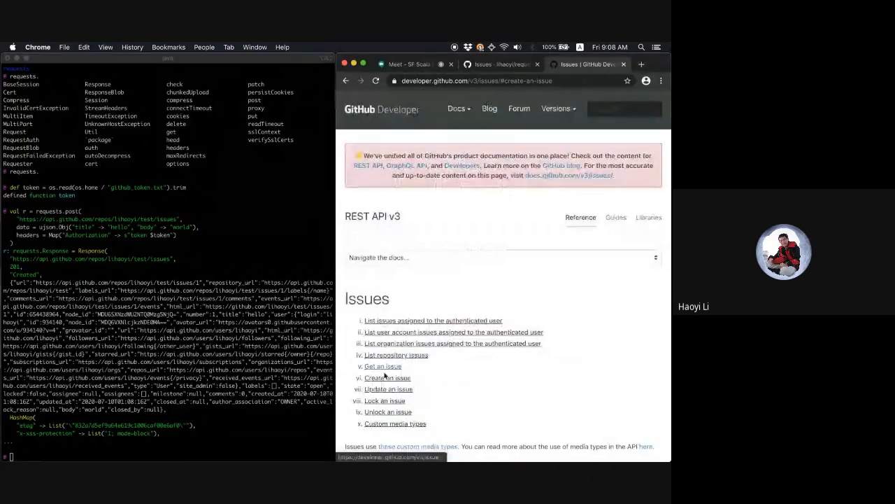
Read the 'List repository issues' docs down to the Parameters table
click(396, 355)
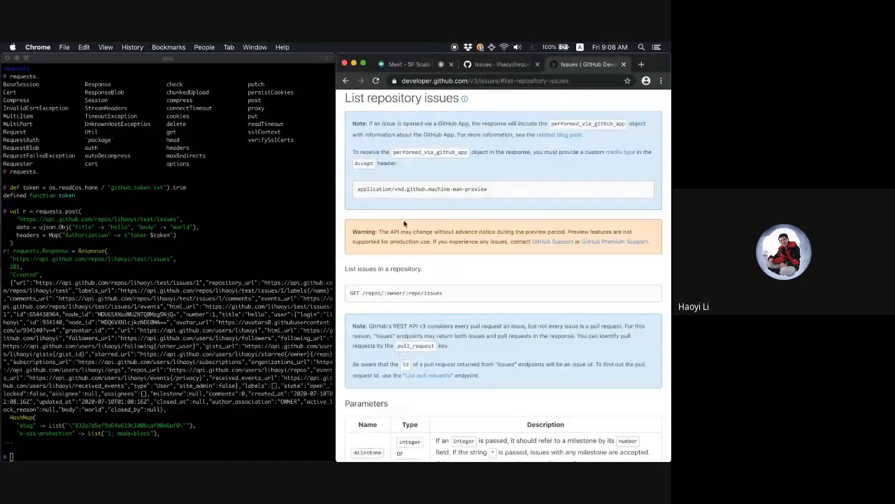
scroll(down, 3)
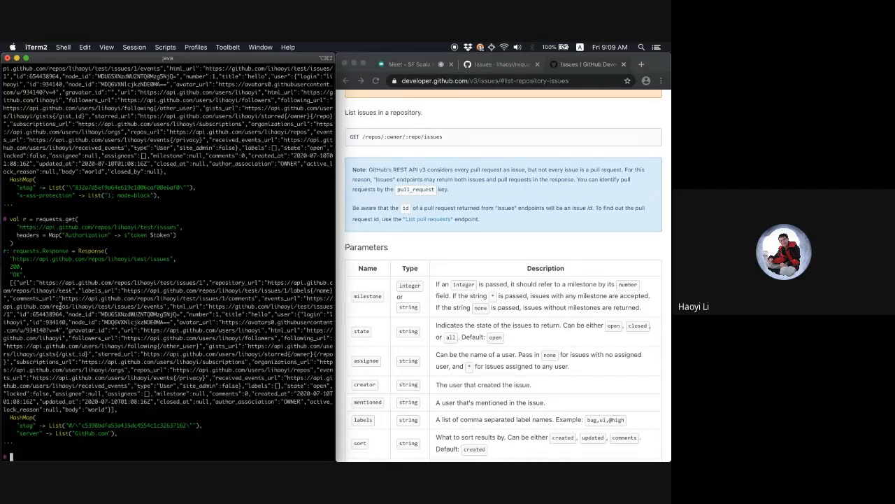
Pretty-print the test repository's issues JSON with ujson.read(r.text).render(indent = 4)
text(r.text))
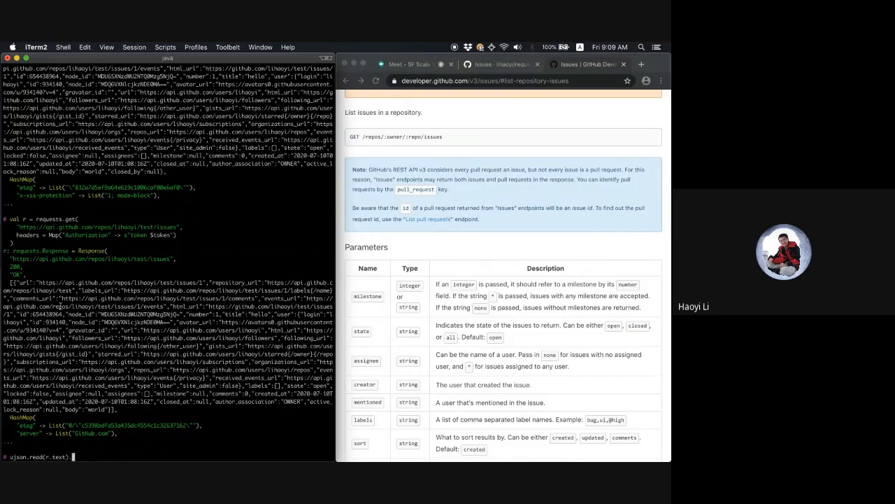
text(.render(indent = 4))
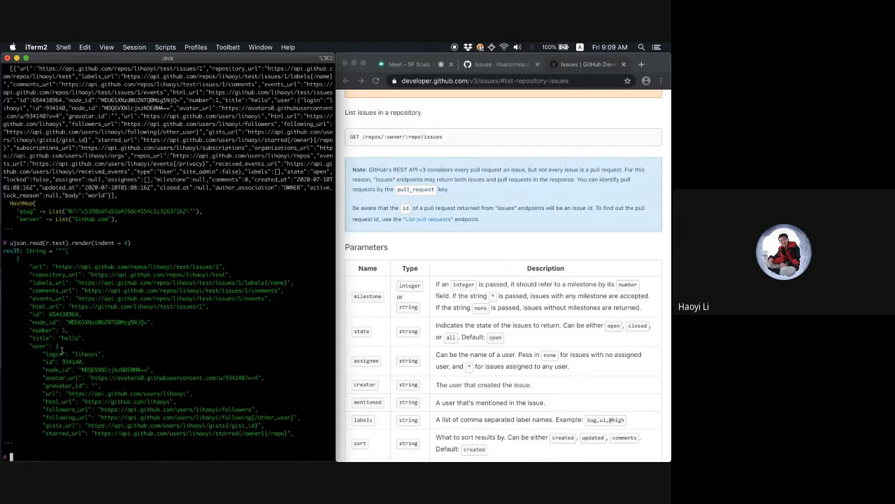
text(ujson.read(r.text).render()
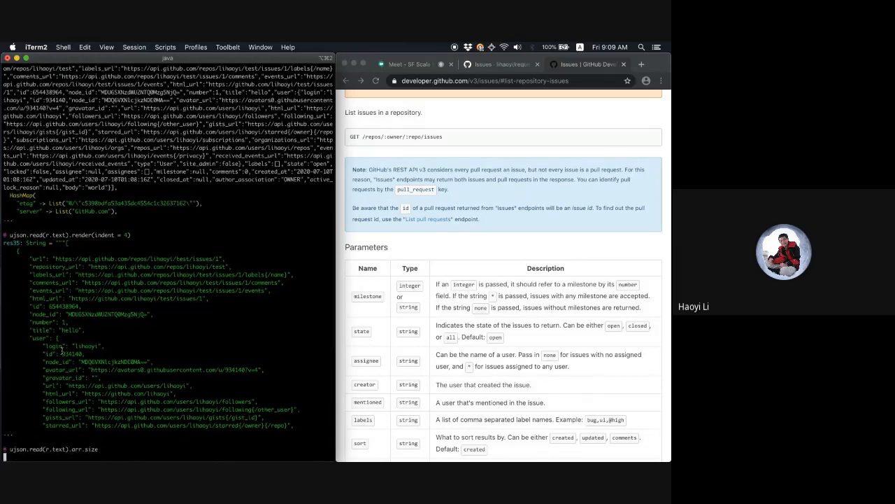
key(enter)
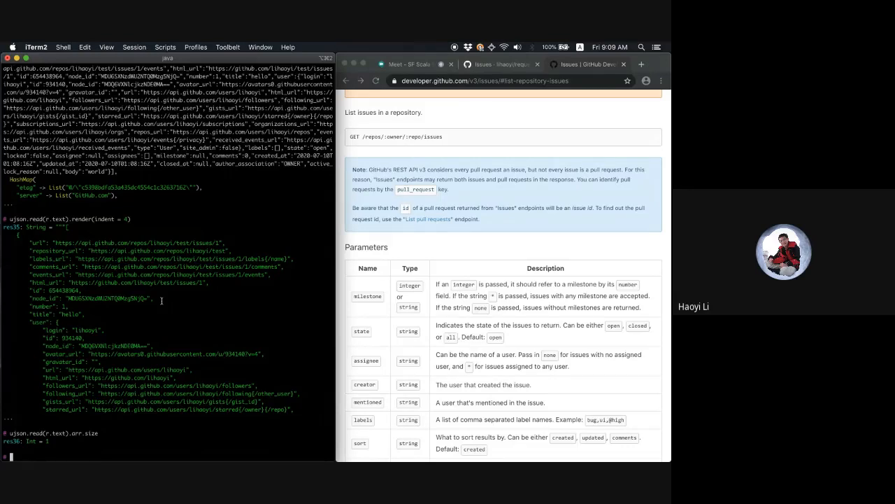
Count the issues returned for requests-scala using .arr.size
text(ujson.read(r.text).render(indent = 4))
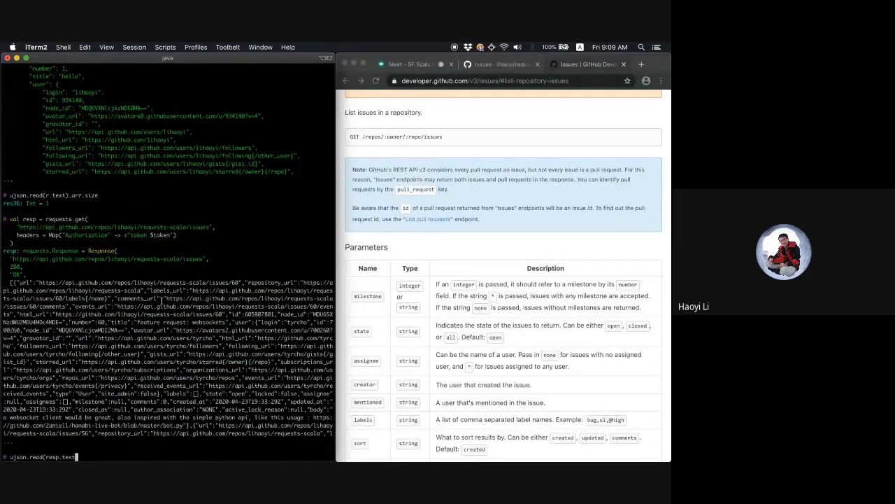
text(.arr:s)
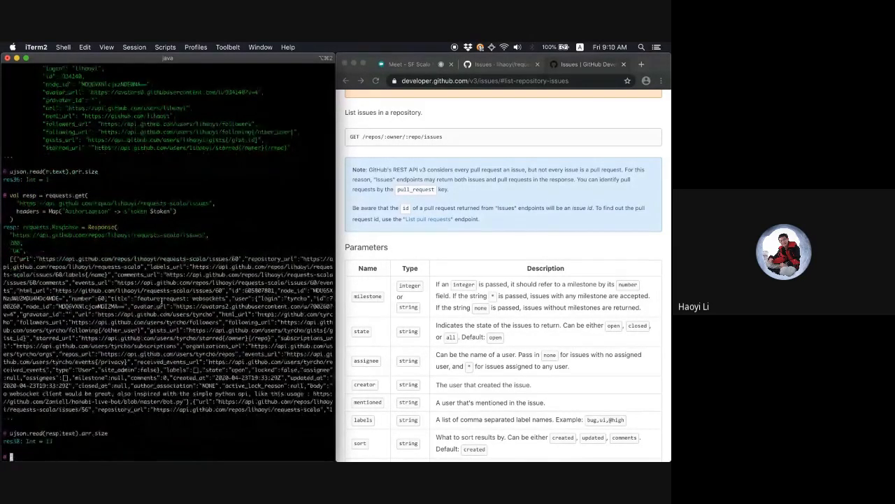
key(enter)
text(ujson.read(resp.text).render(indent = 4)
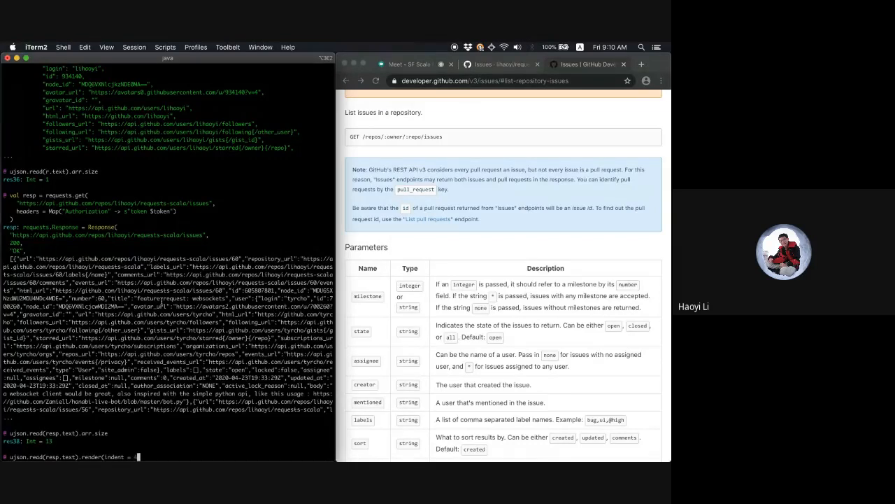
Browse the indented requests-scala issues JSON in the pager with browse(...)
text(browse(ujson.read(resp.text).render(indent = 4)))
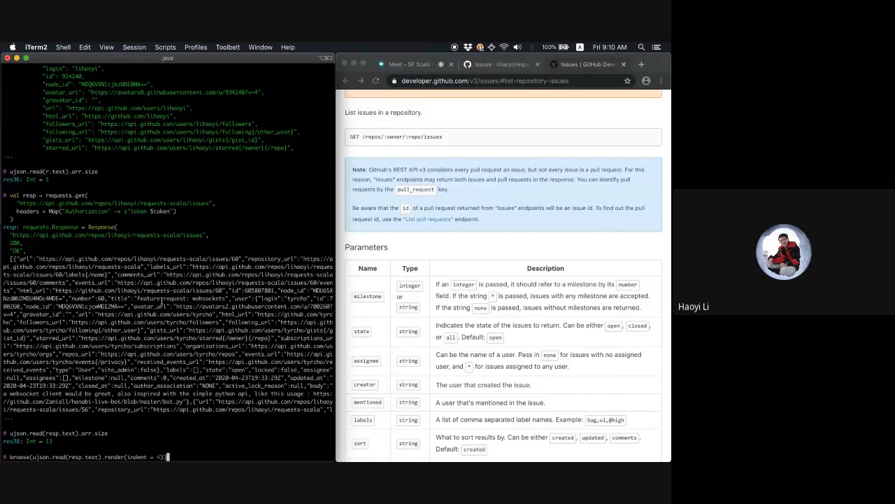
key(enter)
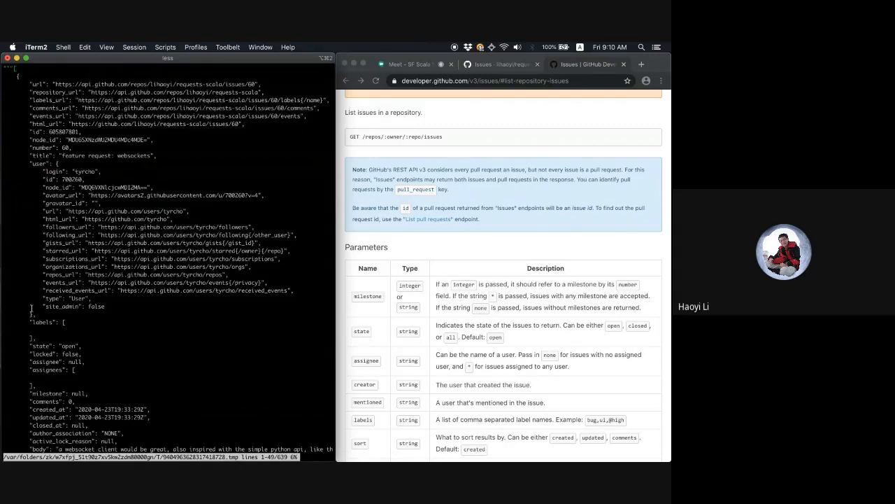
Parse the requests-scala issues into val parsed = ujson.read(resp.text) and start a for over parsed.arr
scroll(down, 3)
text(val parsed = ujson.read(resp.text))
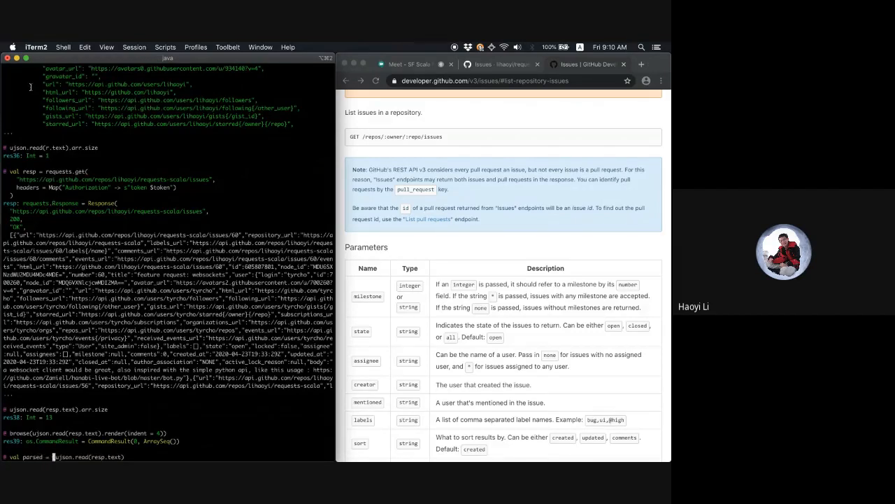
key(enter)
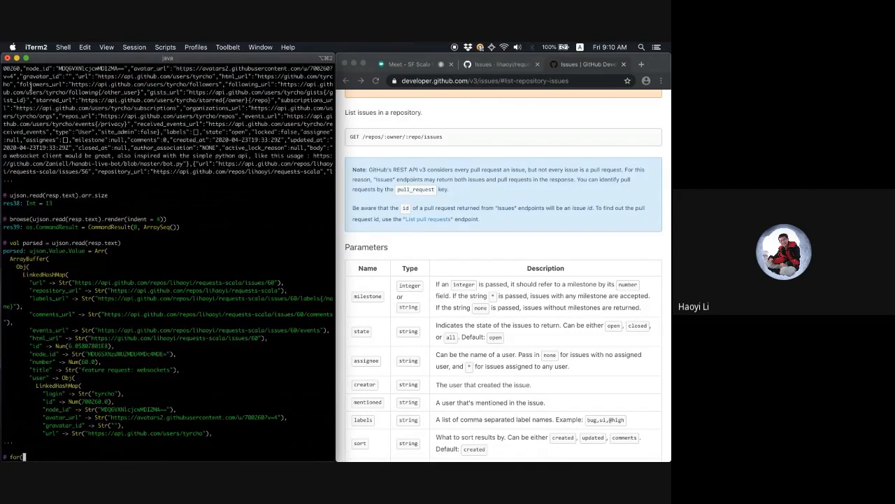
text(issues =)
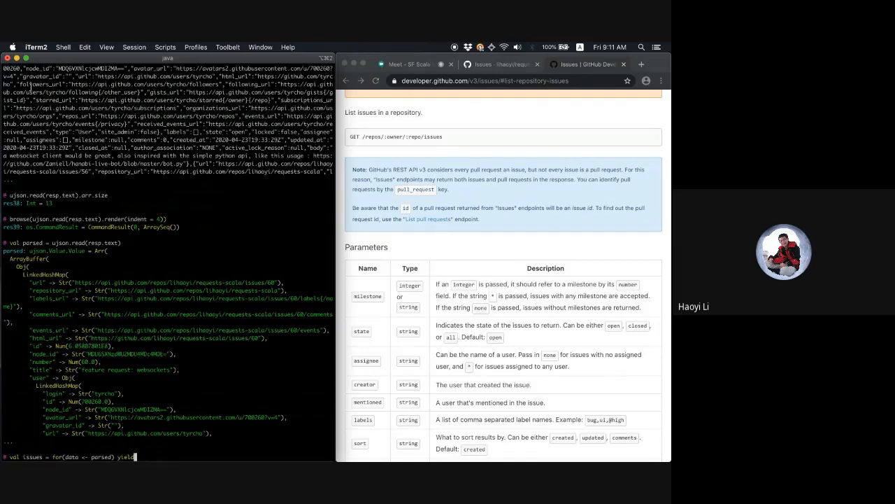
text({)
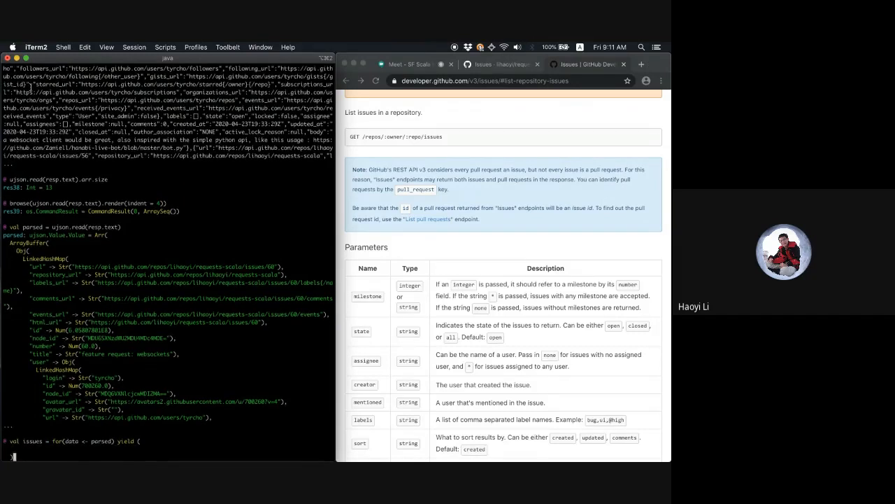
Yield each issue's title, body, number.toInt and user login as a tuple into issues
text(data("title"),)
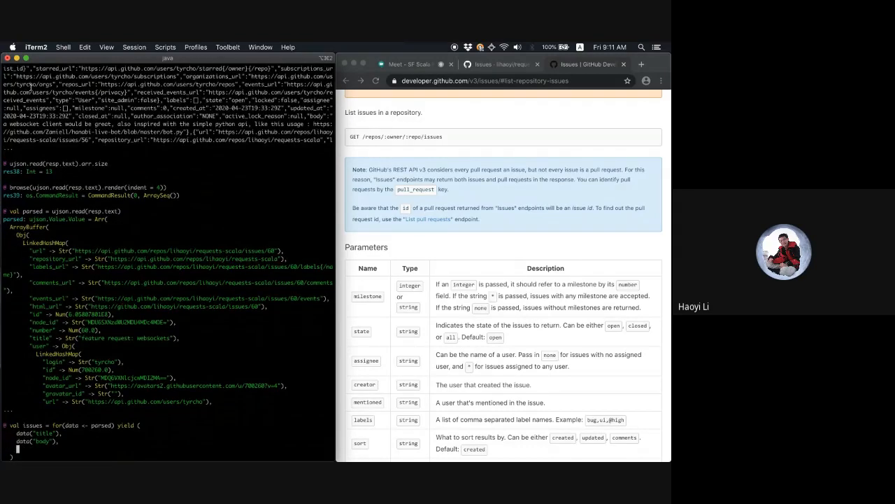
text(dat)
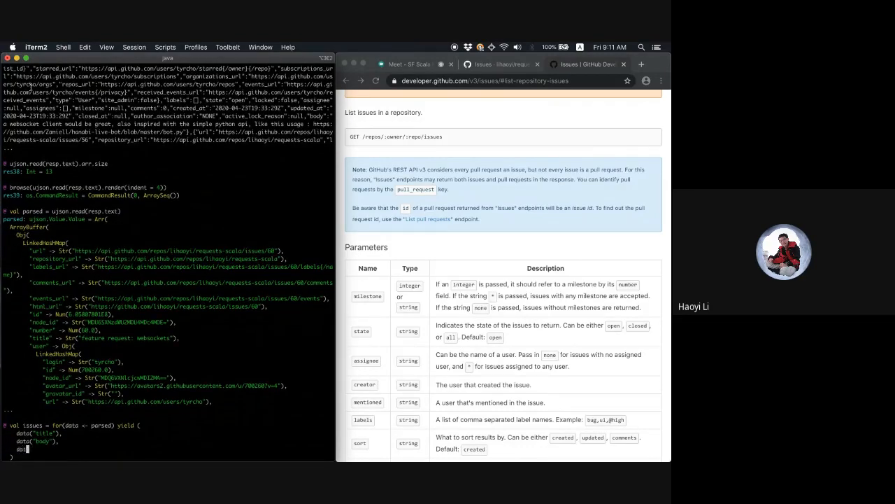
text(number"),)
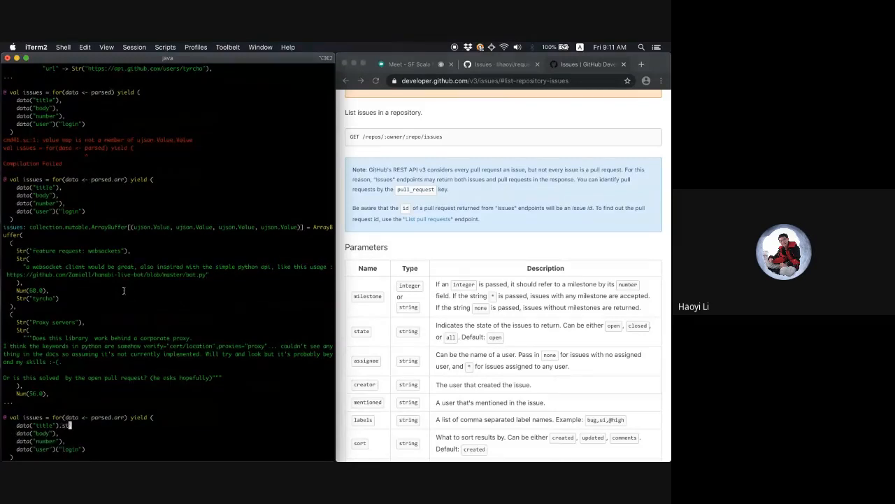
text(.str)
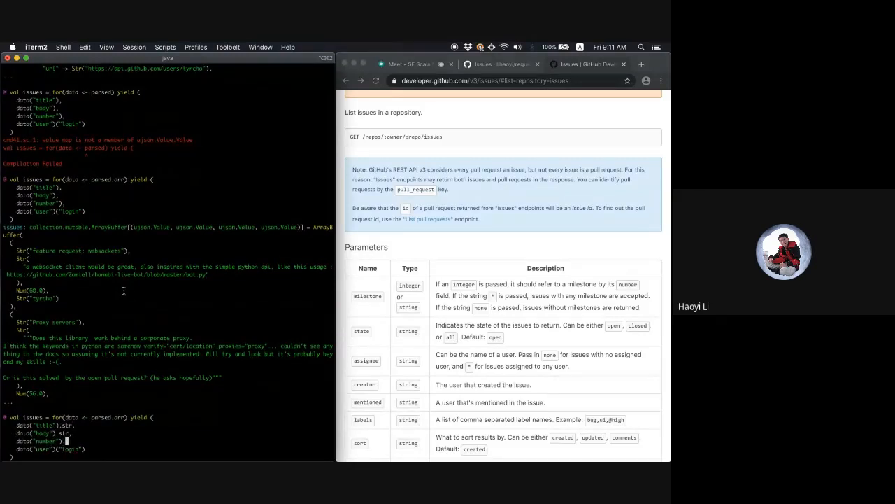
text(.num.toInt)
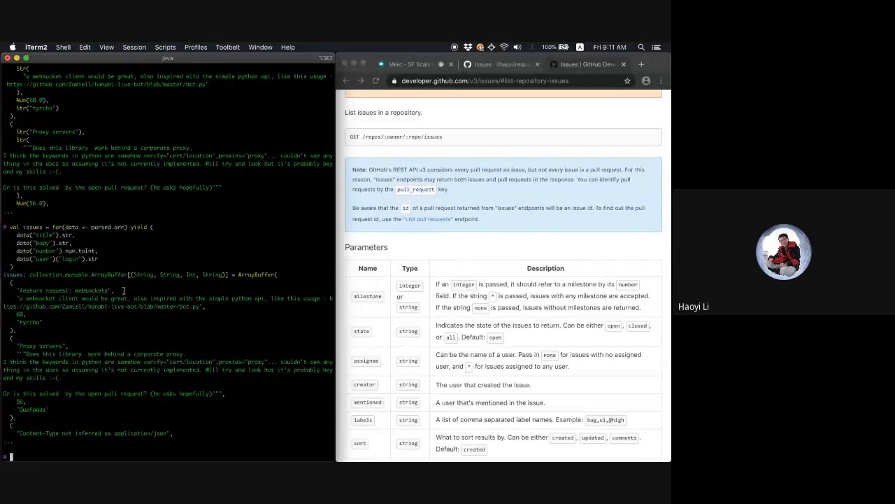
Browse the extracted issue tuples, then recall the requests.post creating an issue on lihaoyi/test
text(browse(issues))
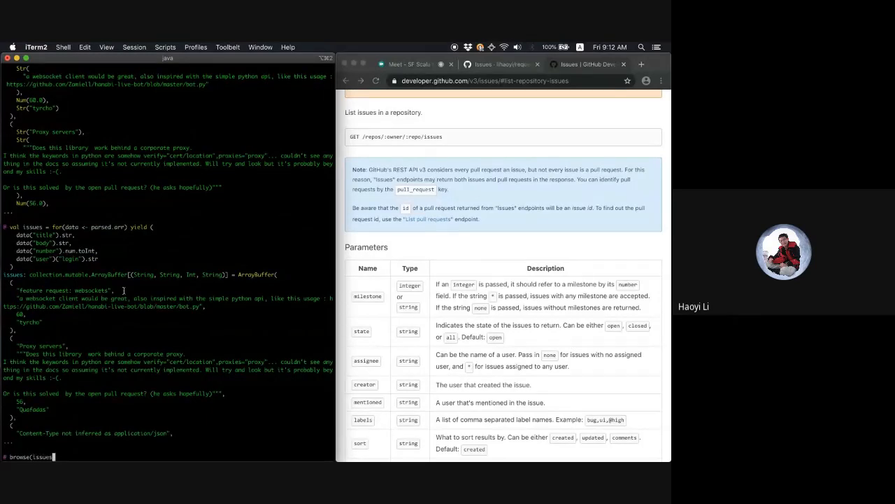
key(enter)
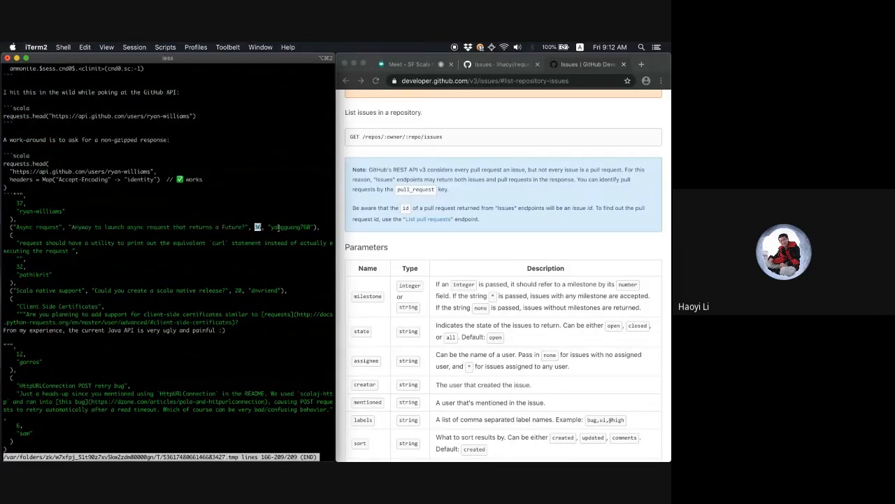
double_click(287, 226)
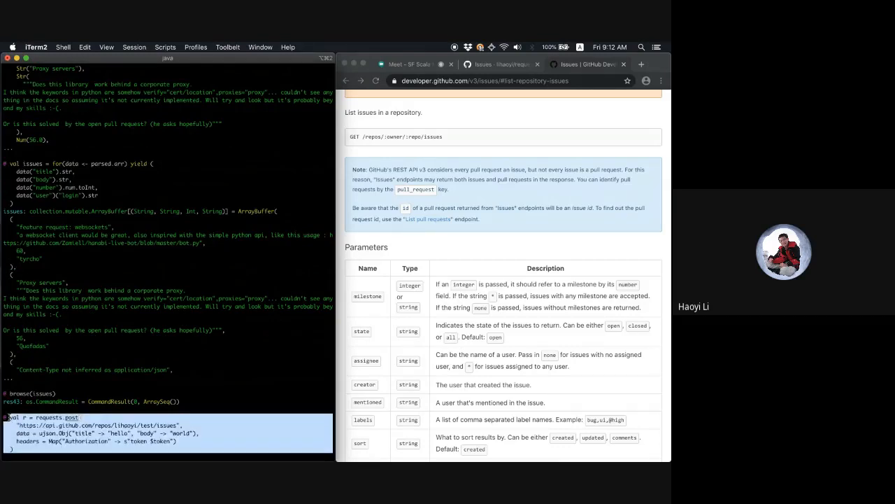
Post the test issue and start a for loop over issues calling requests.post
key(enter)
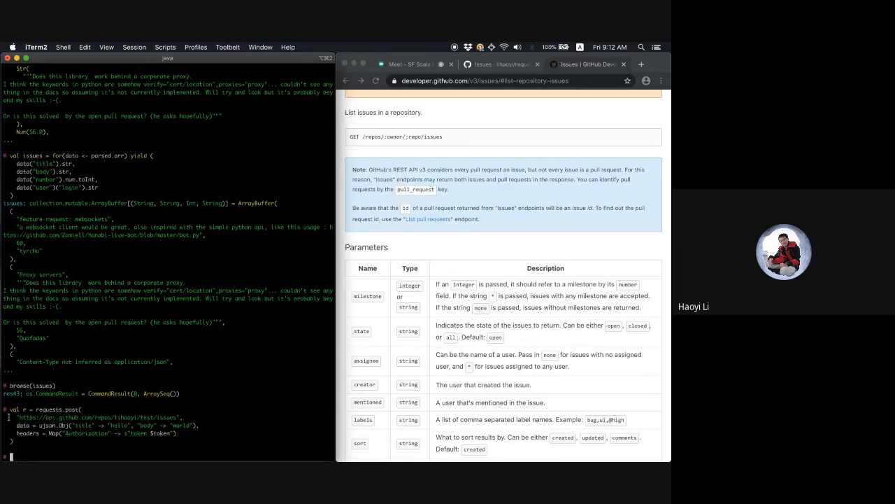
text(browse(issues))
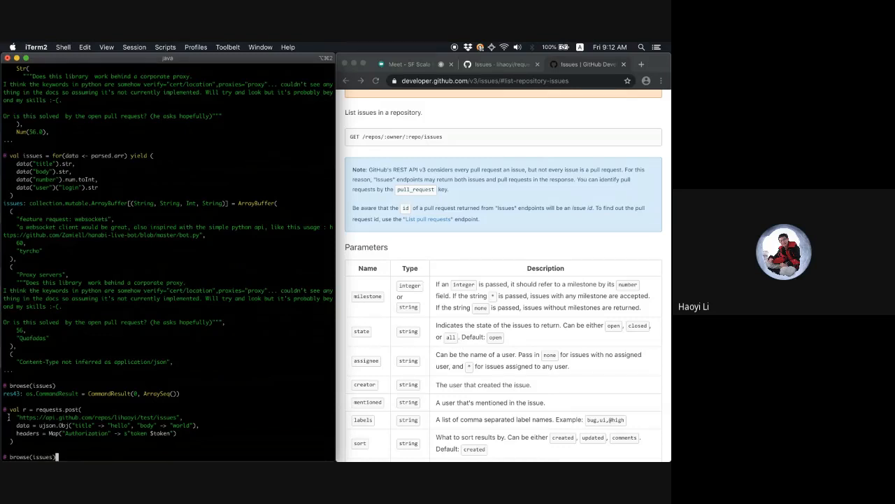
text(for)
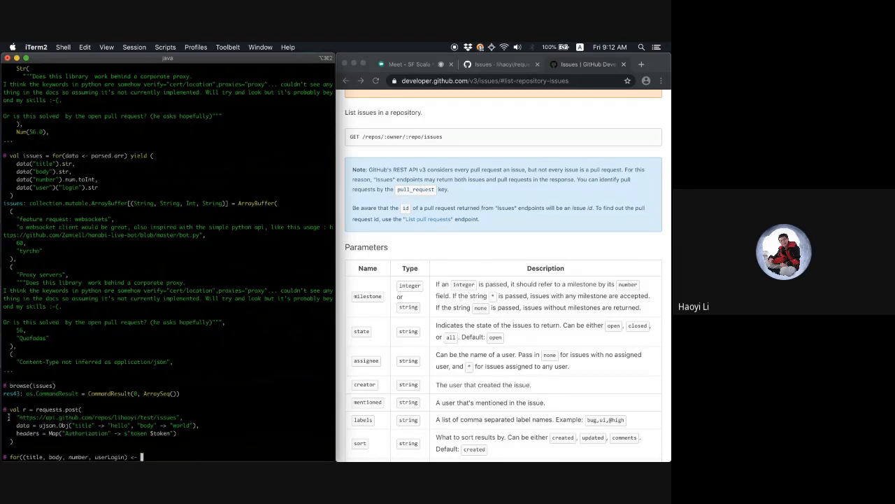
text(issues) {)
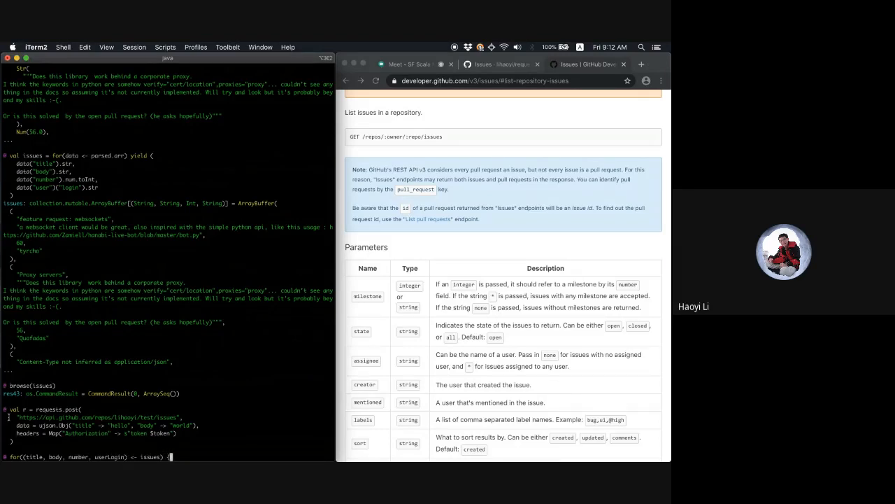
text(println("migrating issue " + number))
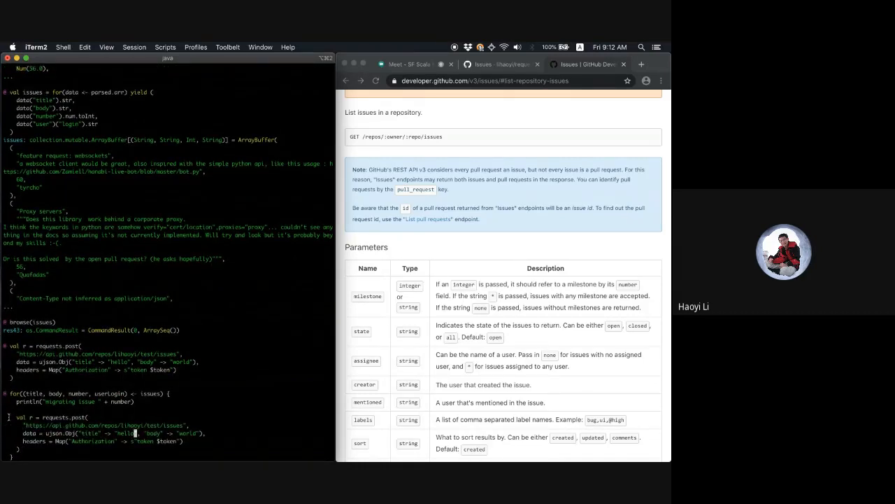
Set each post's title and body with Original User and Original Number, then run the migration loop
double_click(124, 433)
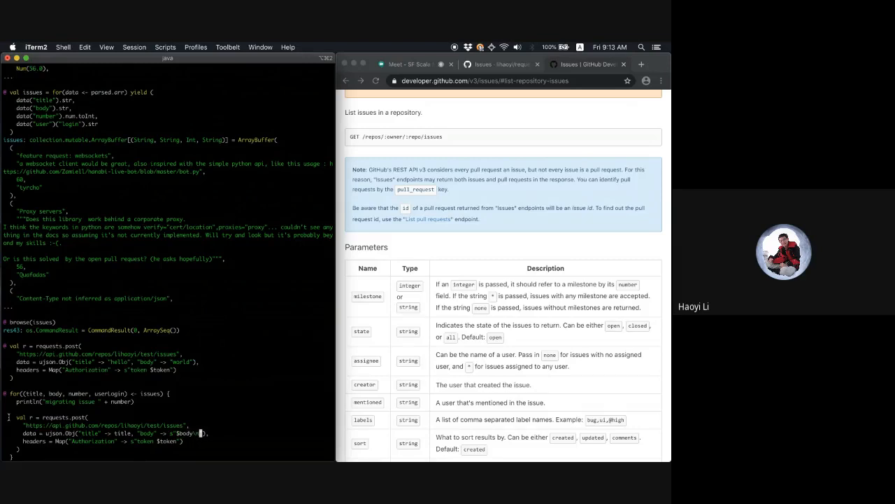
text(\n)
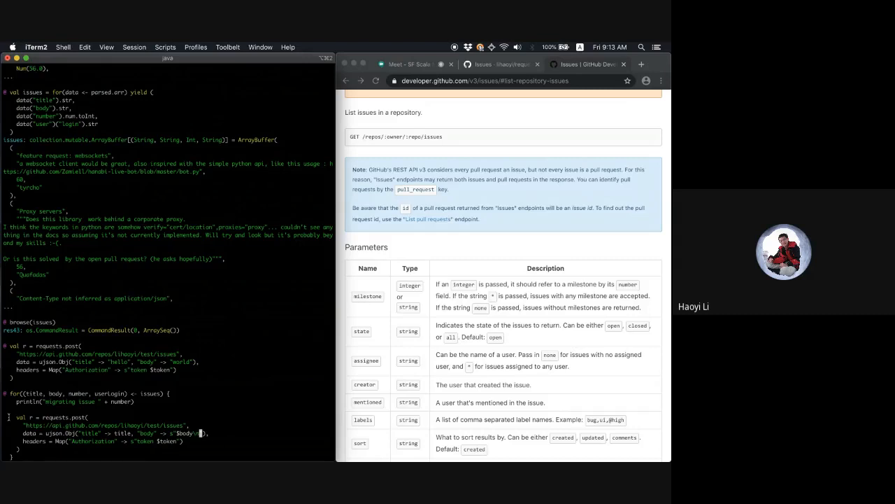
text(\nOriginal User:)
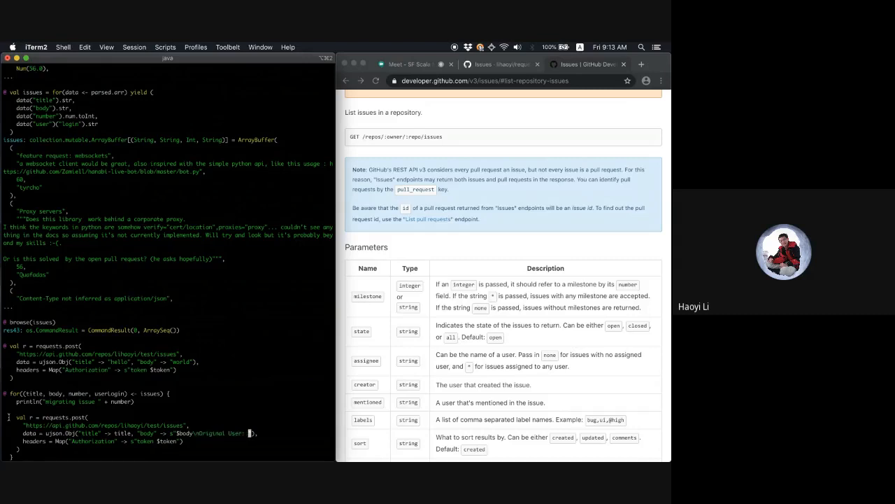
text(userLogin\nOriginal Number: $number")
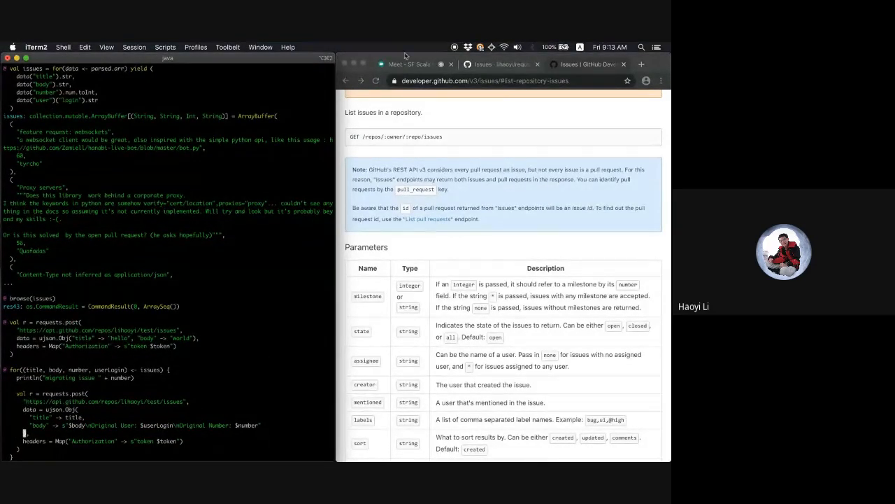
click(501, 64)
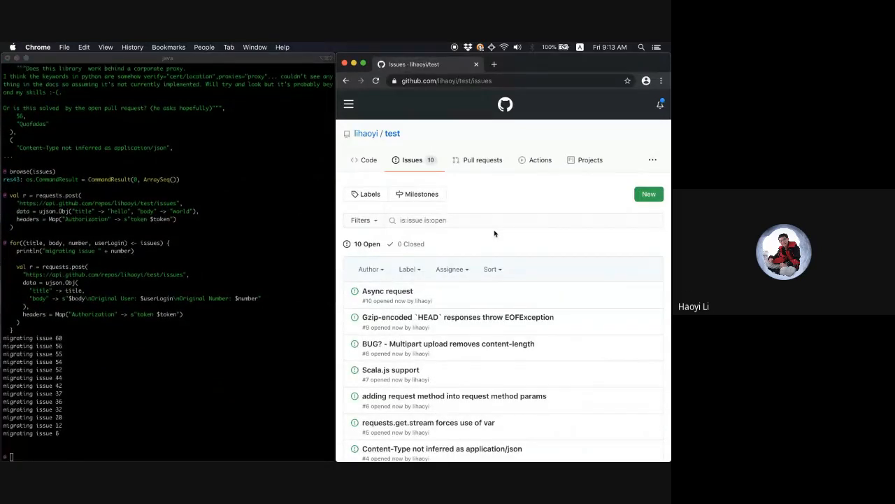
View migrated issue 'Async request' #10 and highlight its original issue number
click(388, 290)
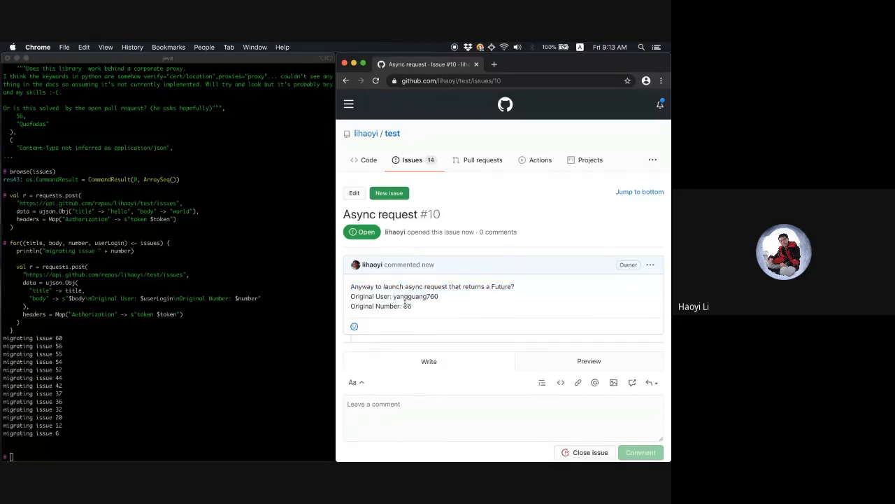
double_click(407, 307)
text(github api create)
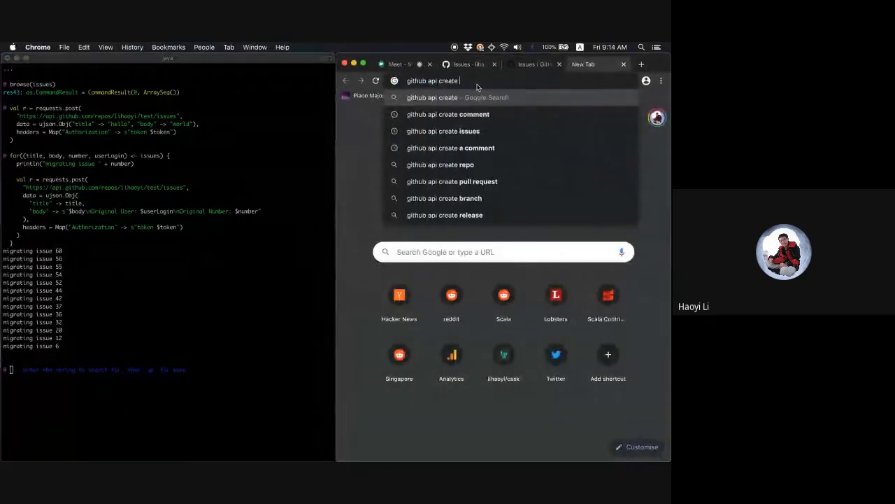
Search Google for 'github api create comment' and view the Issue Comments guide
click(448, 115)
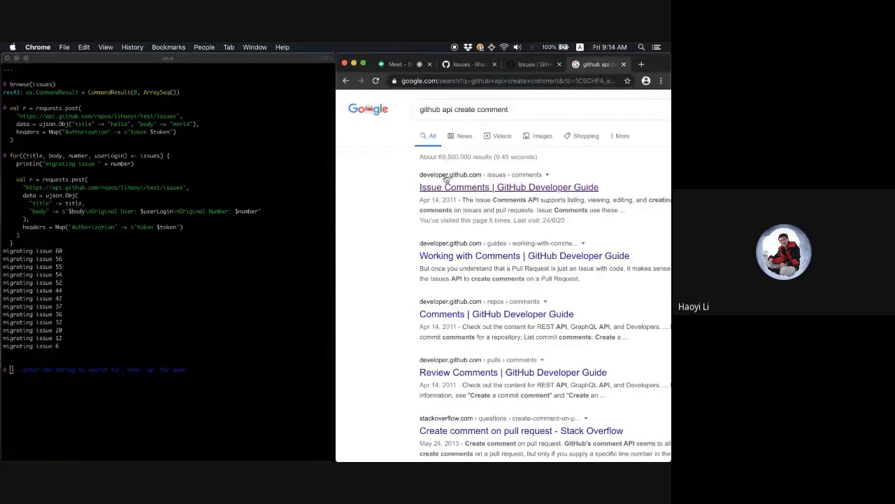
click(509, 188)
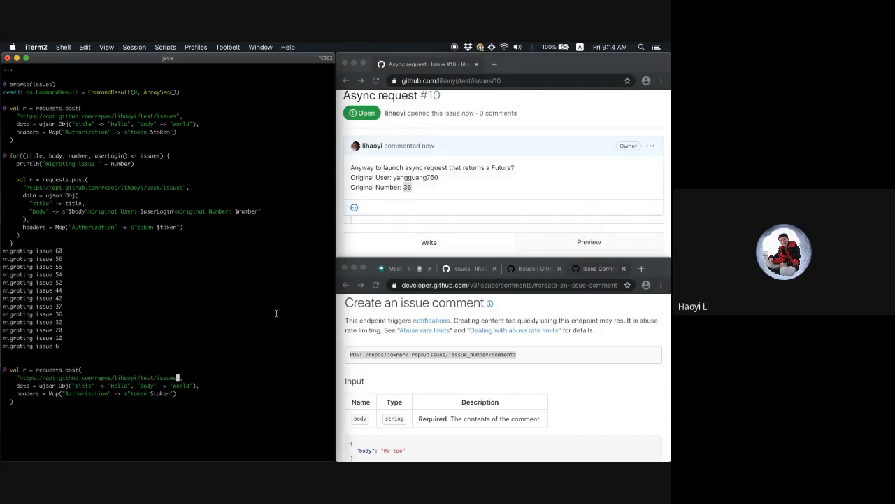
Edit the post URL to issues/10/comments with body 'I am cow, hear me moo'
text(10)
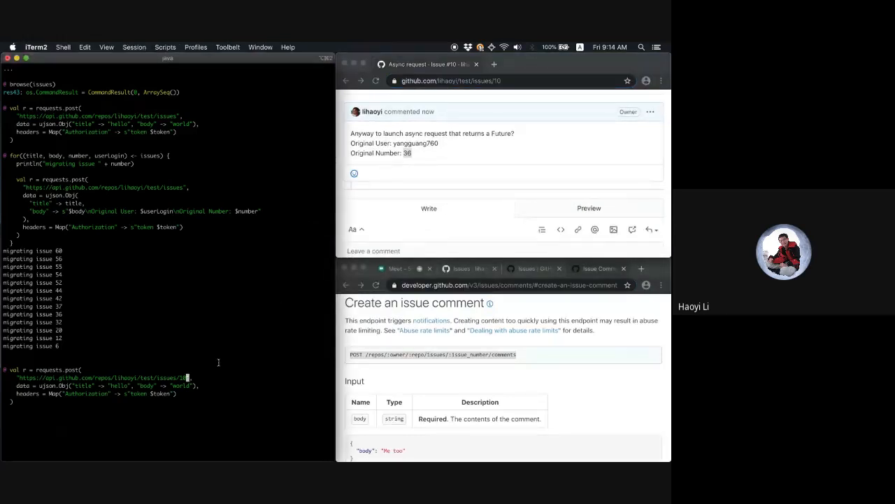
text(/comments)
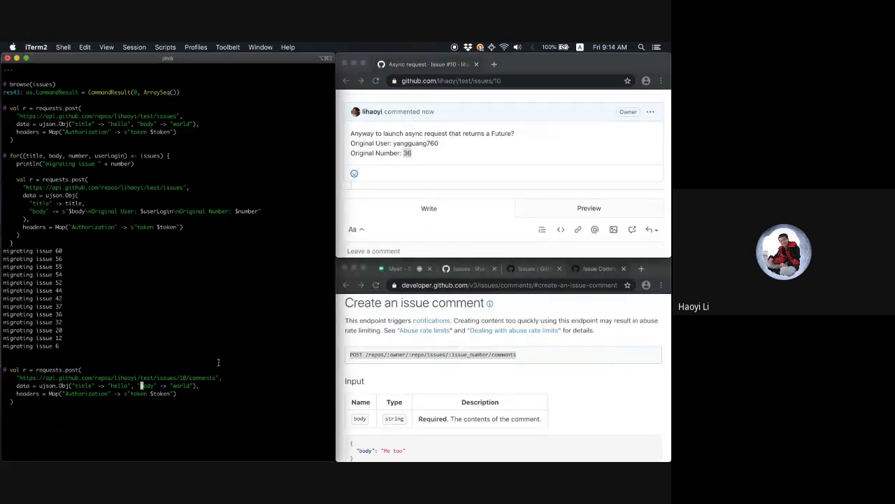
double_click(84, 386)
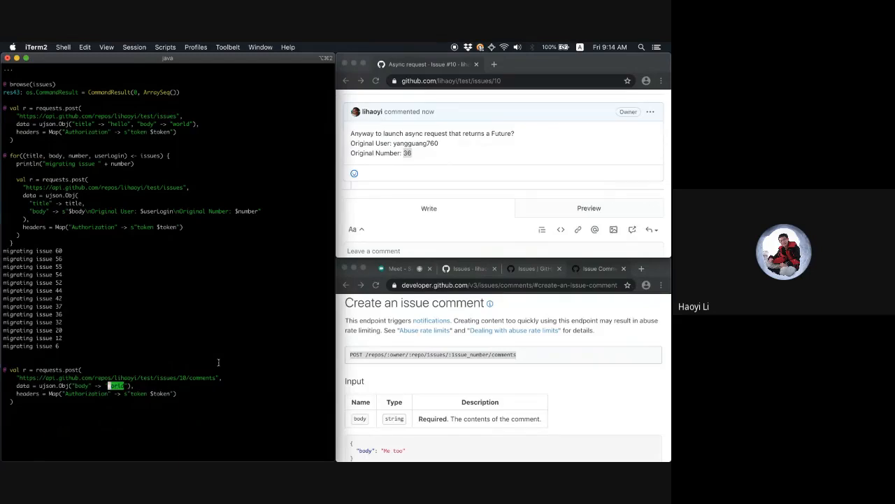
text(I am cow, hear me moo)
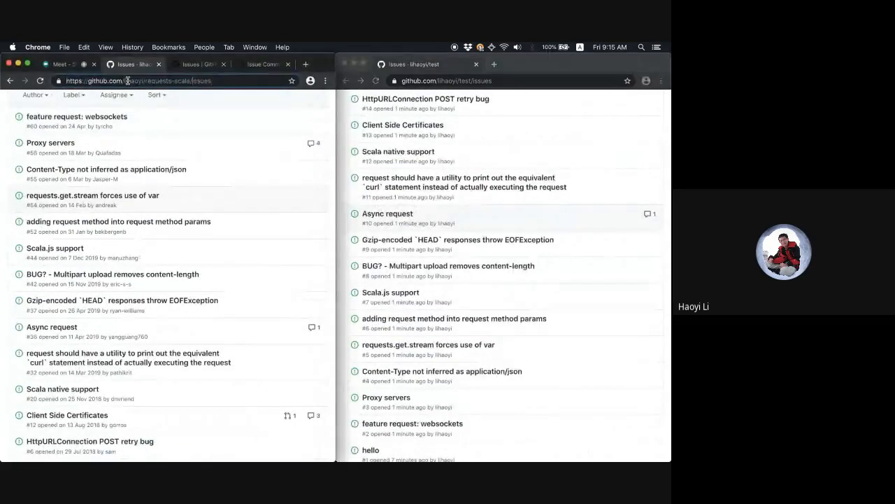
Compare the requests-scala and test issue lists side by side and view Async request #10
double_click(479, 80)
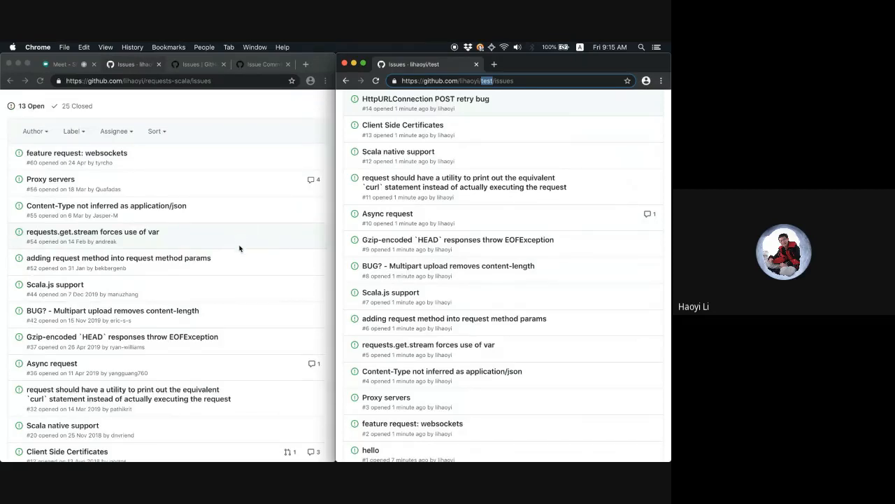
mouse_move(221, 288)
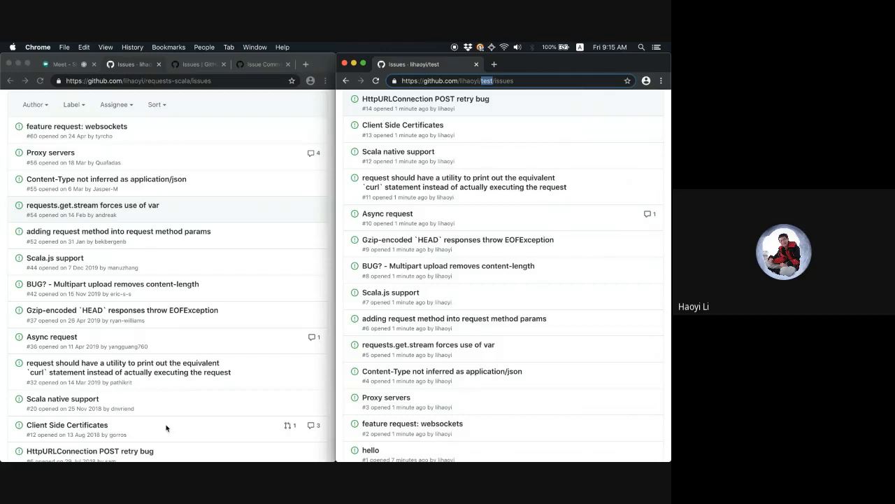
mouse_move(166, 408)
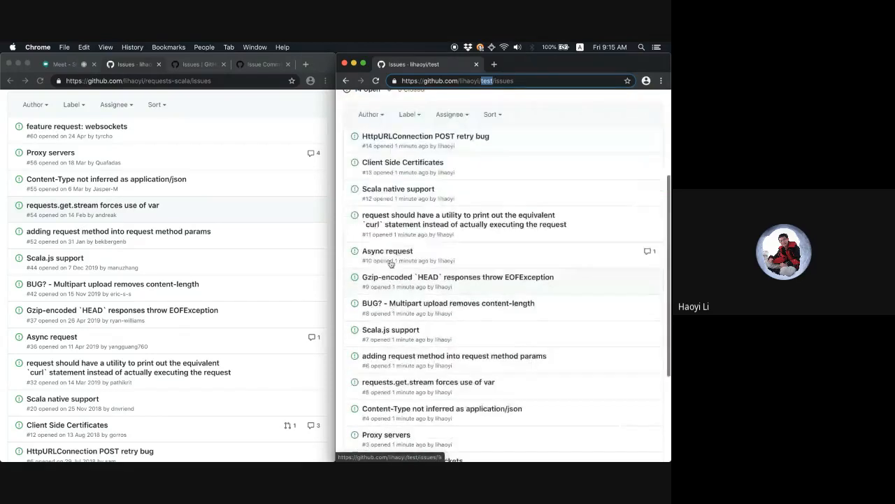
click(387, 250)
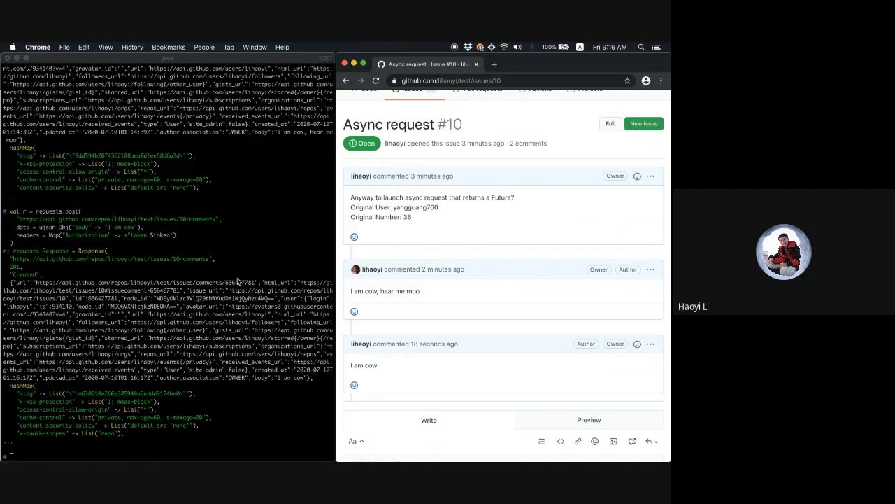
Copy issue #10's URL and view it with its two comments in an incognito window
click(479, 80)
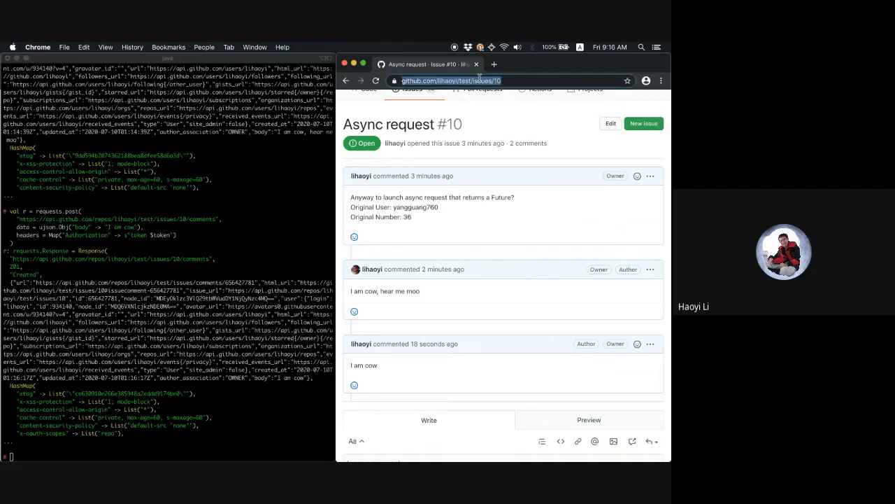
click(451, 80)
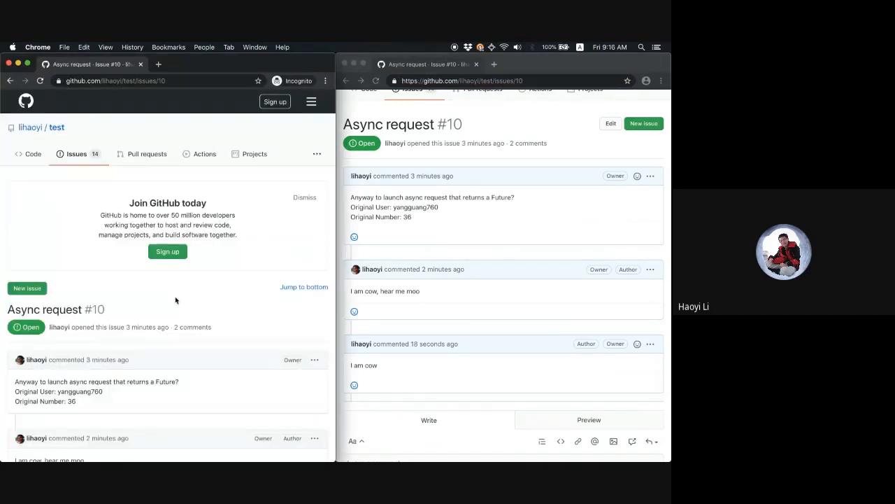
scroll(down, 3)
text(gith)
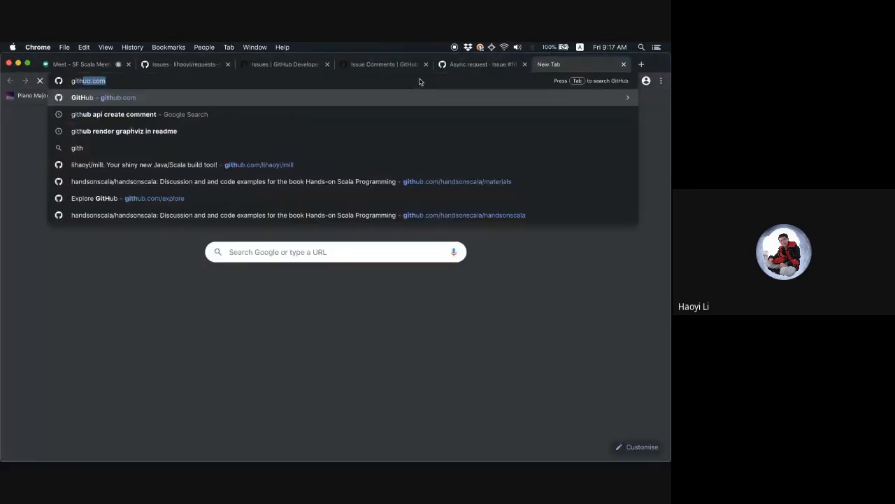
Search Google for 'singapore wikipedia' and open the Singapore - Wikipedia result
text(wikipedia.org/)
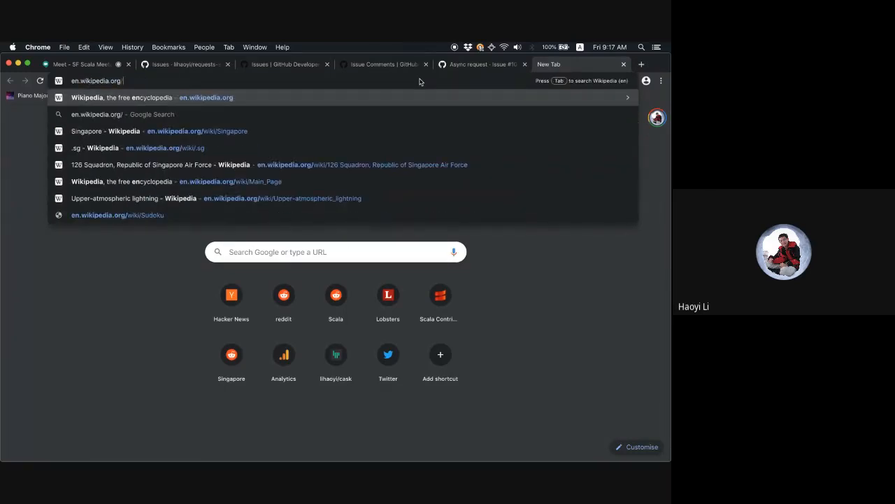
text(Scala)
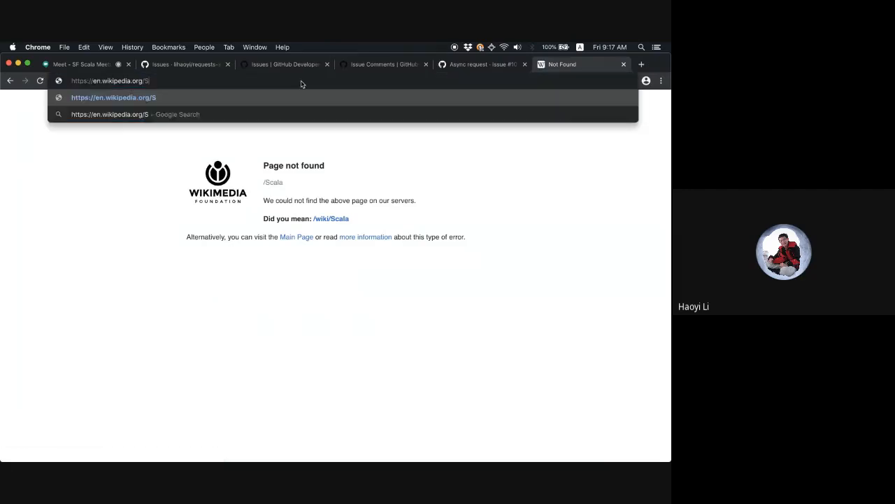
text(ingapore)
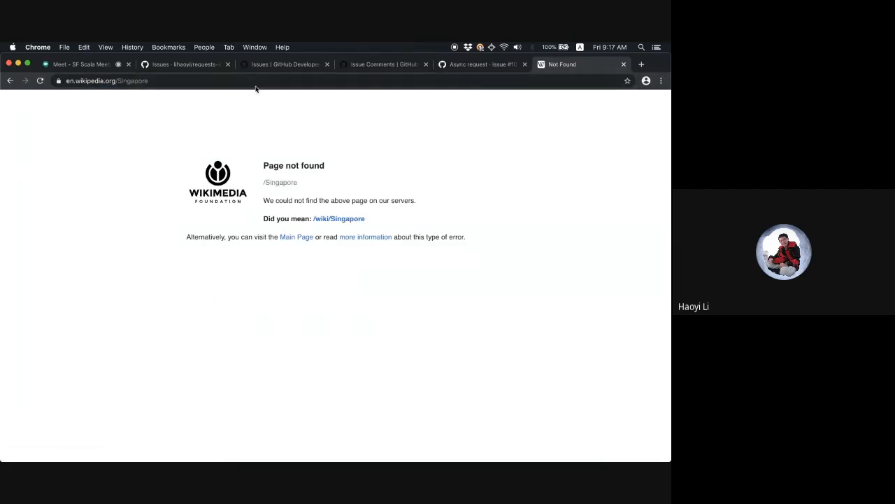
text(singapore wikip)
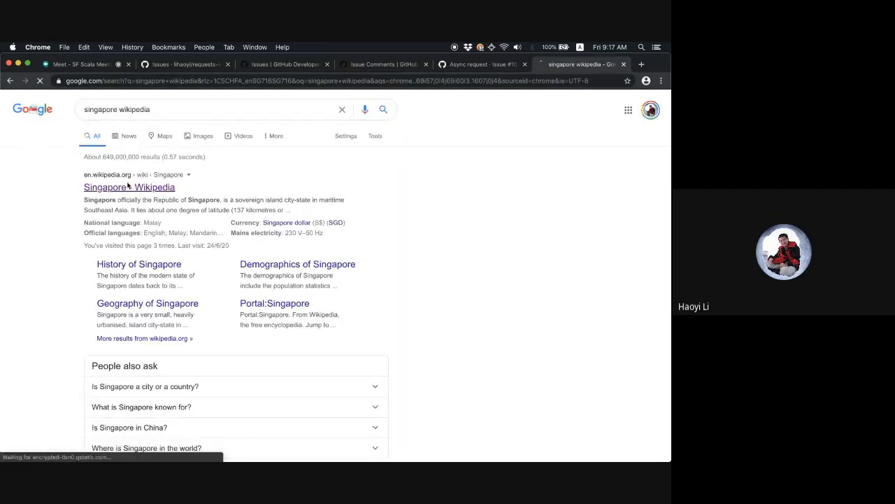
click(128, 187)
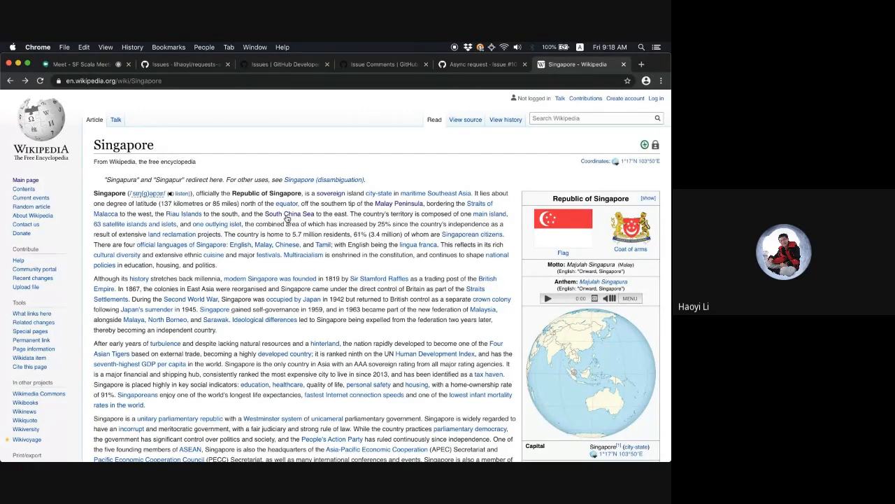
text(wikipedia api)
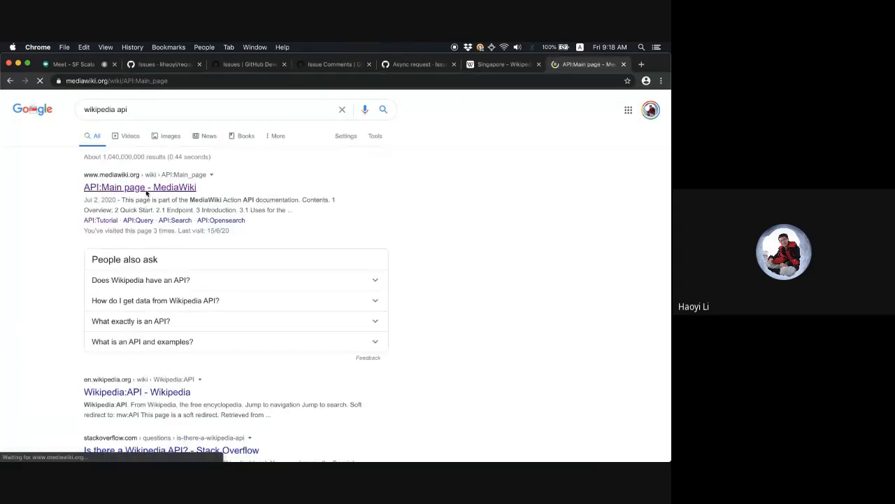
Open the MediaWiki API:Main page and follow the en.wikipedia.org/w/api.php endpoint link
click(140, 187)
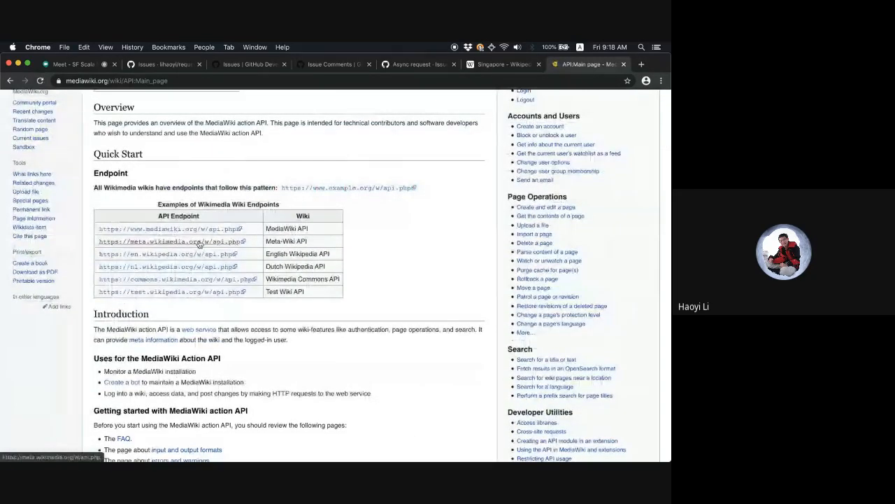
click(168, 254)
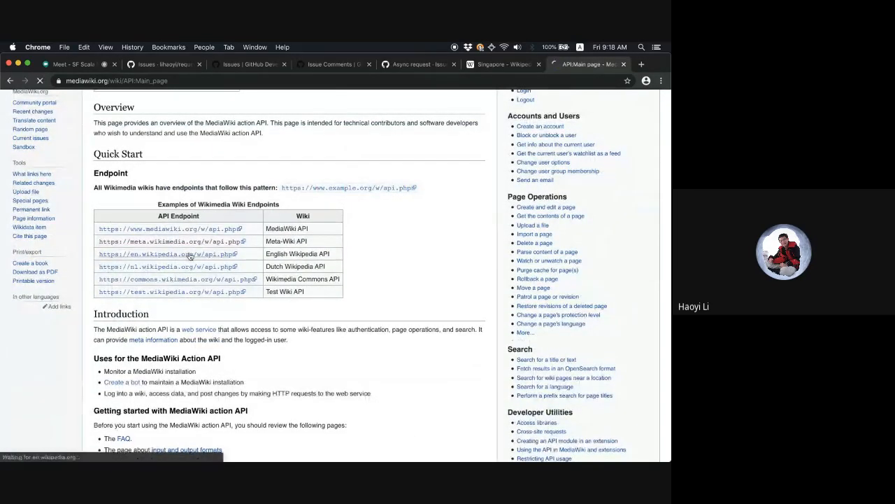
click(165, 253)
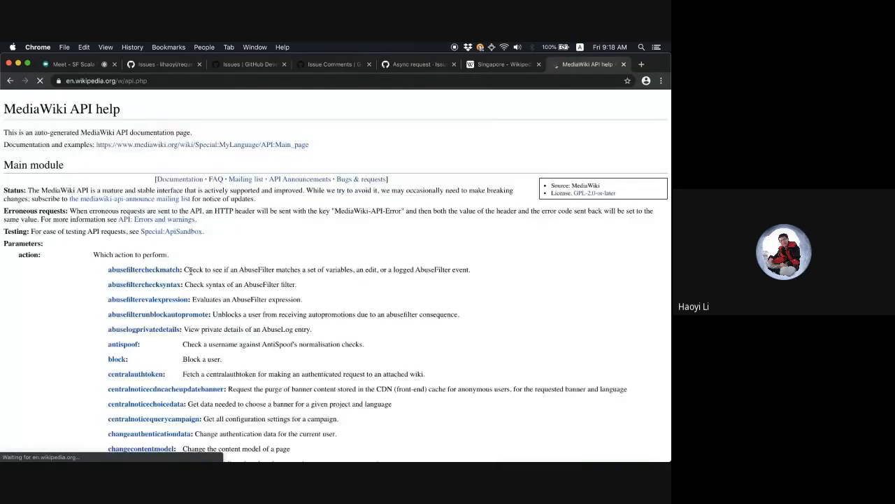
scroll(down, 3)
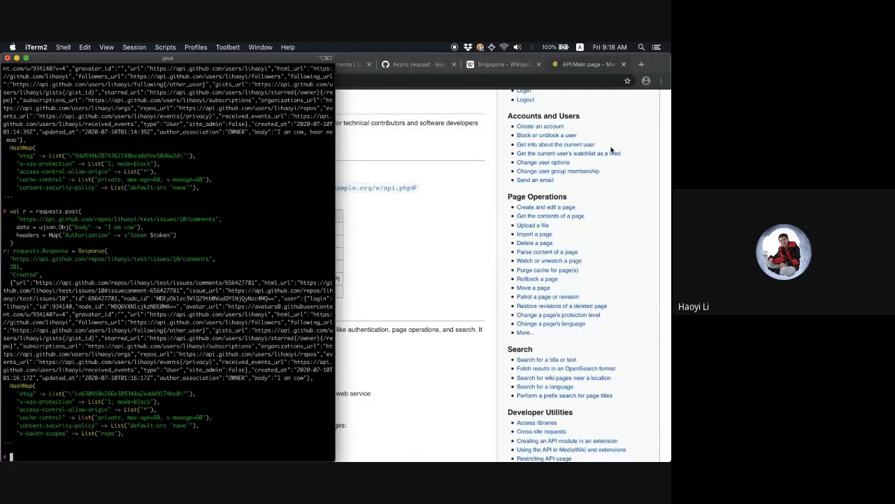
Write a requests.get to api.php with action=query, titles, prop=links and format=json
click(498, 64)
text(def fetchLinks(title): Seq[String] = {)
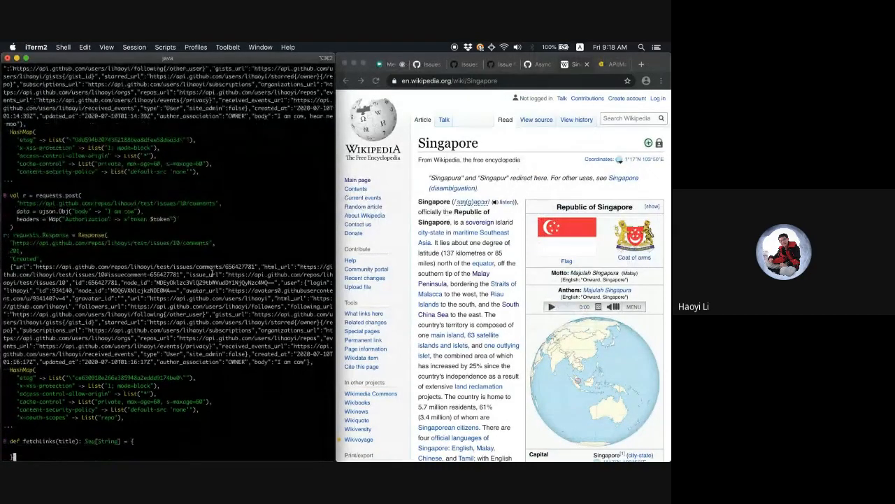
text(val resp = requests.get()
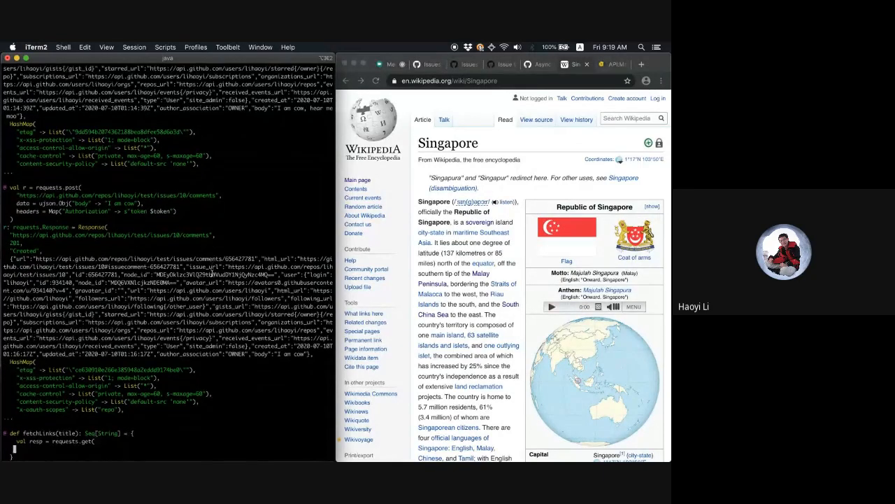
text("https://en.wikipedia.org/w/api.php",)
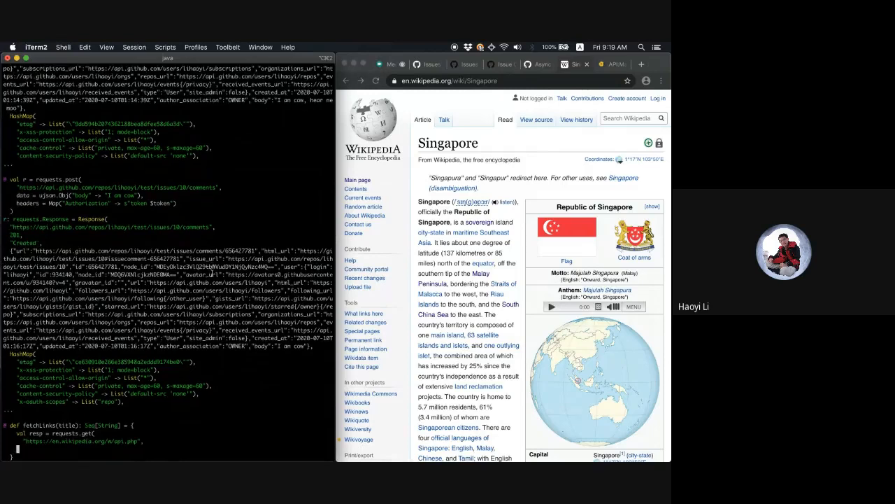
text(params = Seq()
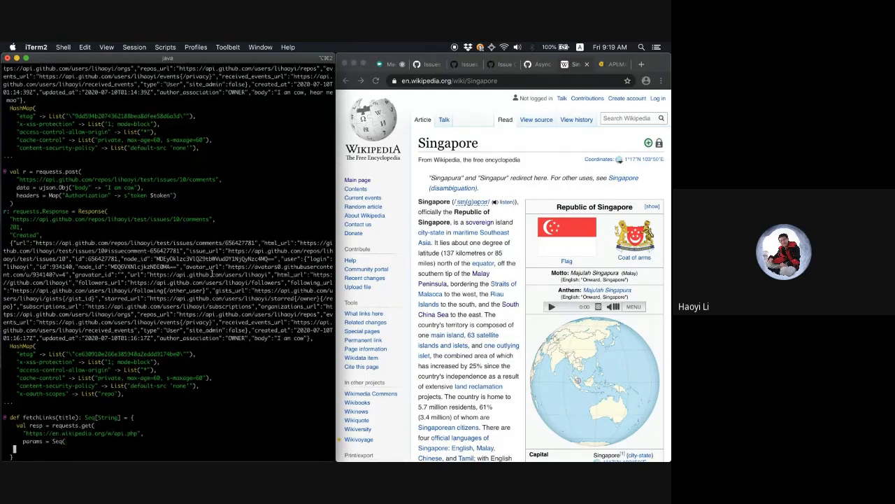
text("action" -> "query",)
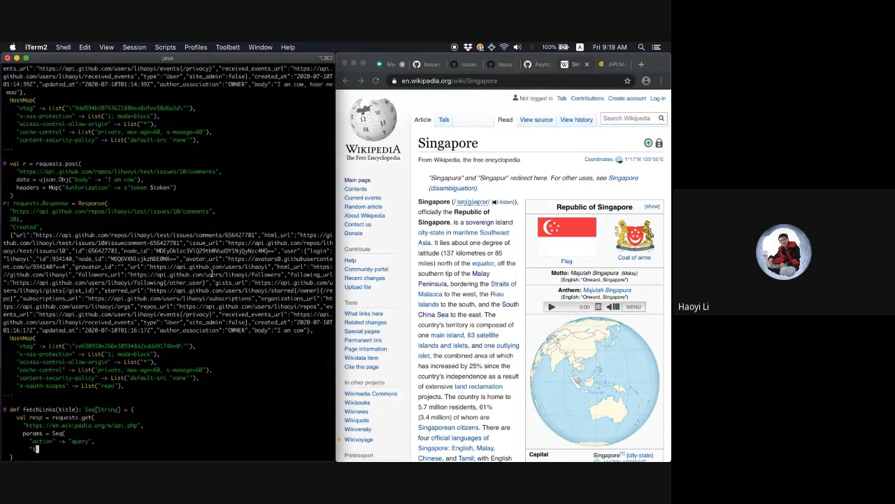
text("titles" -> ")
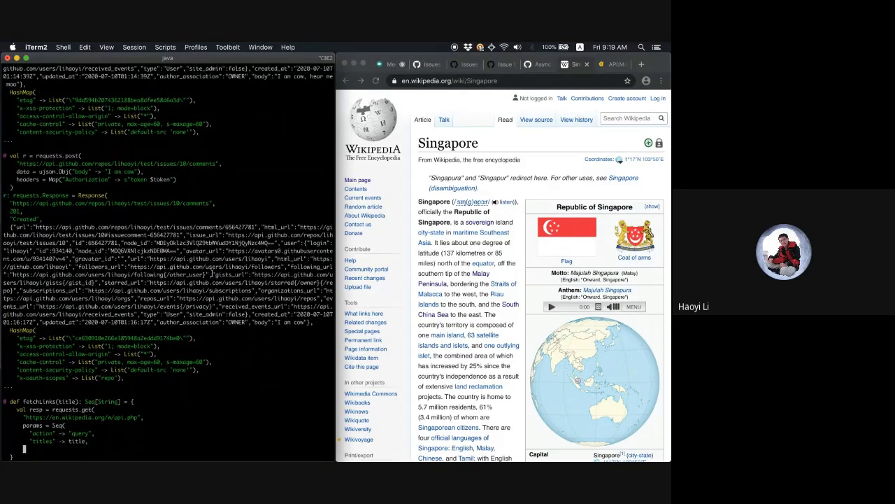
text("prop" -> "links",)
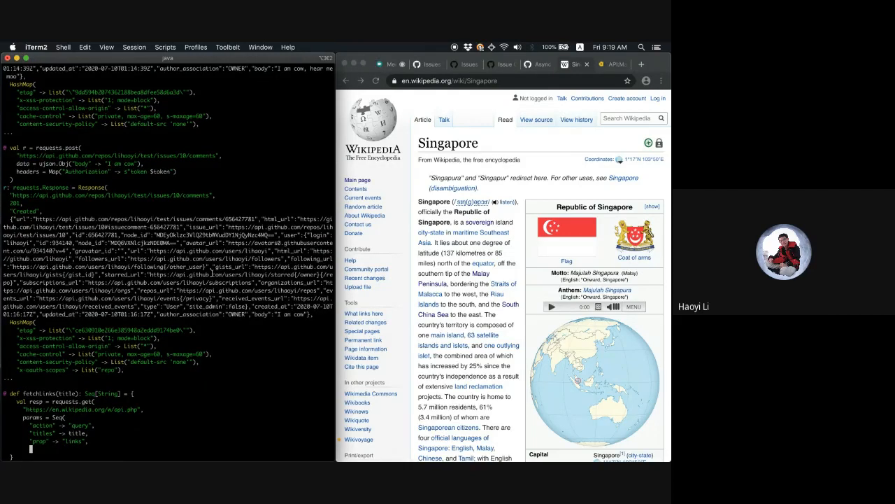
text("format" -> "json")
text())
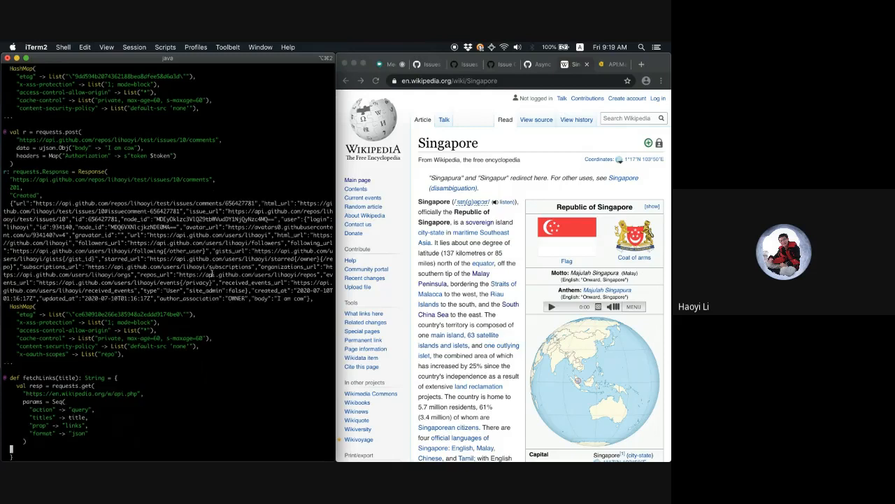
Return resp.text from fetchLinks and start parsing the Singapore result with ujson.read
text(resp.text)
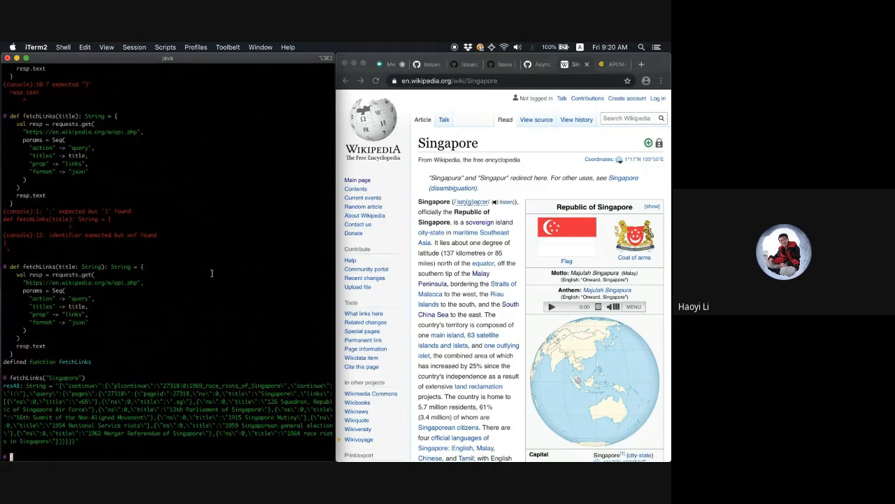
text(json.read()
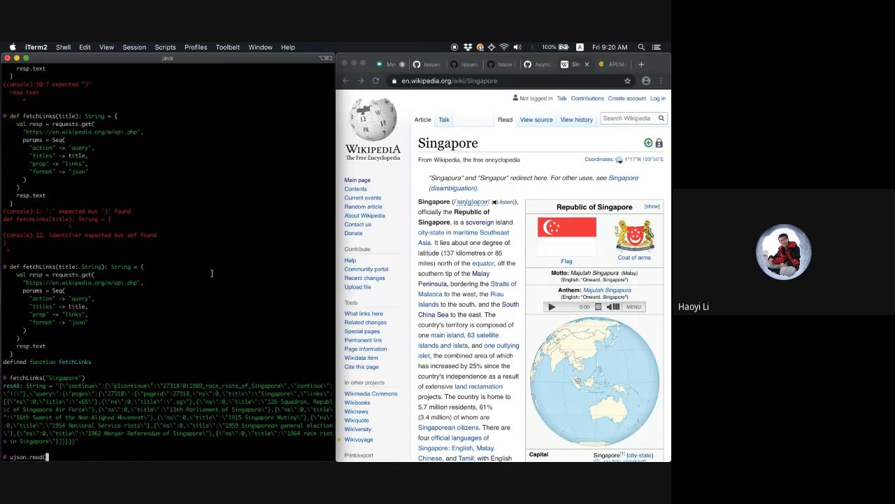
Render ujson.read(res48) with indent 4 and select one linked page title in the output
text(res48).render(indent=4)
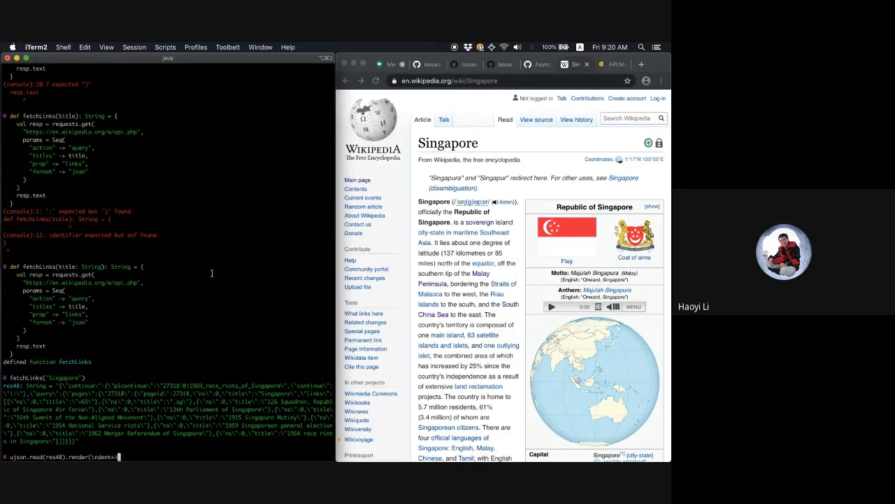
key(enter)
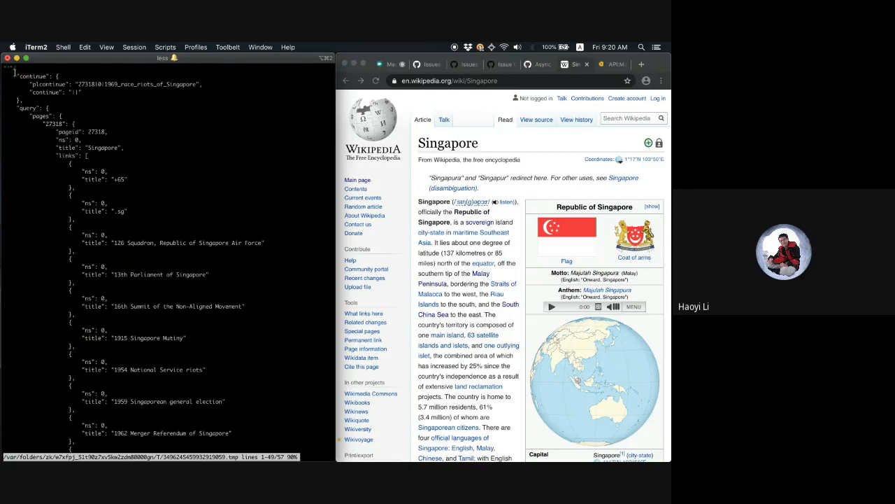
double_click(26, 108)
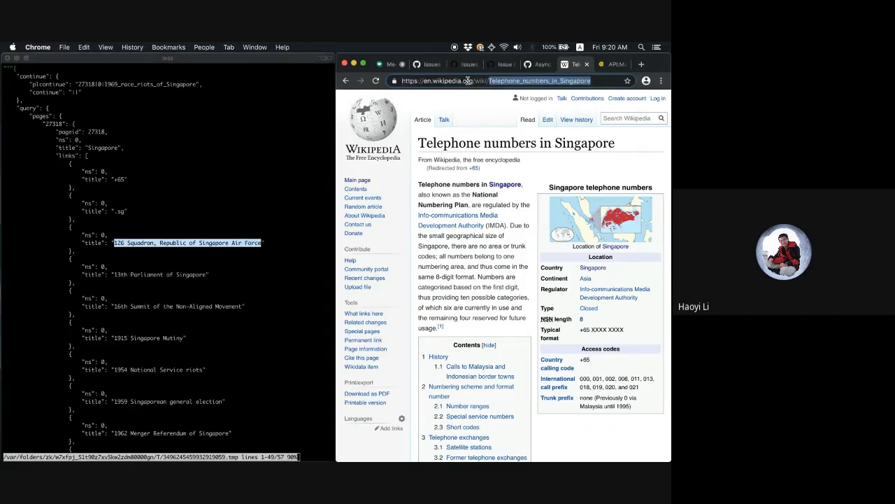
Open the '126 Squadron, Republic of Singapore Air Force' Wikipedia article
click(187, 243)
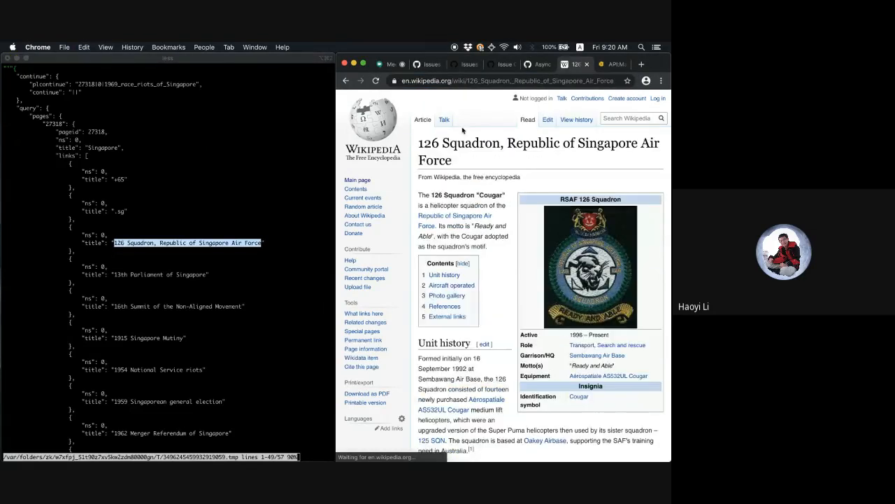
mouse_move(193, 200)
text(page <- ujson.read(resp.text)("query")("p)
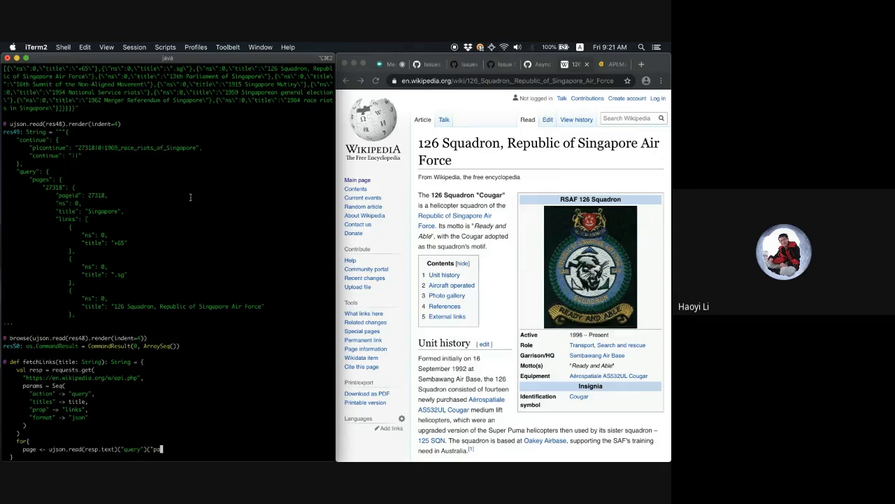
Parse the response into pages obj.values and each page's links sequence in a for comprehension
text(ages").)
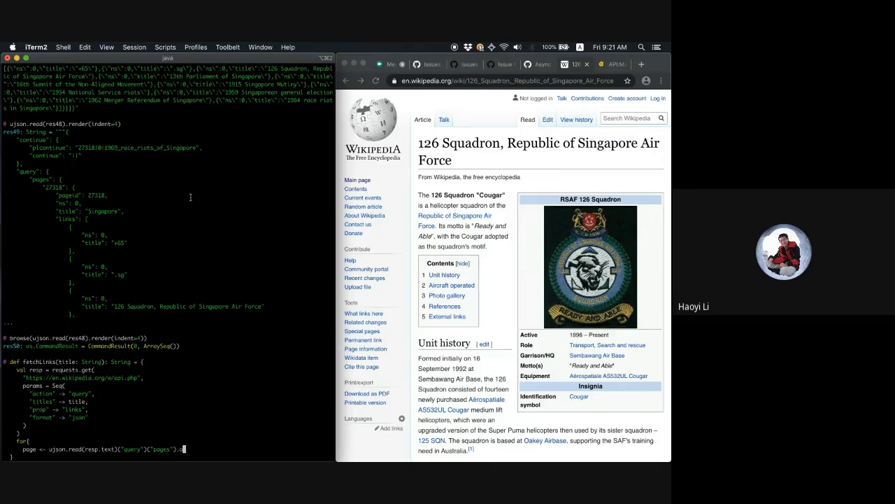
text(obj.values.toSeq)
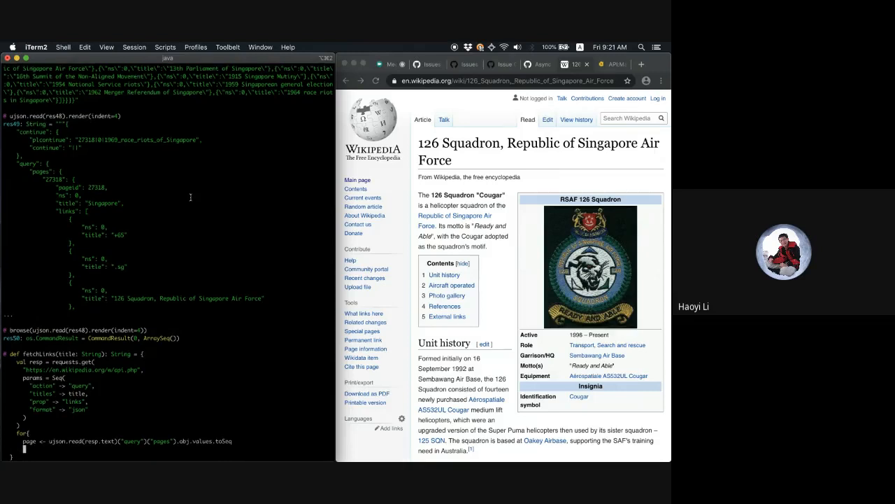
text(links <-)
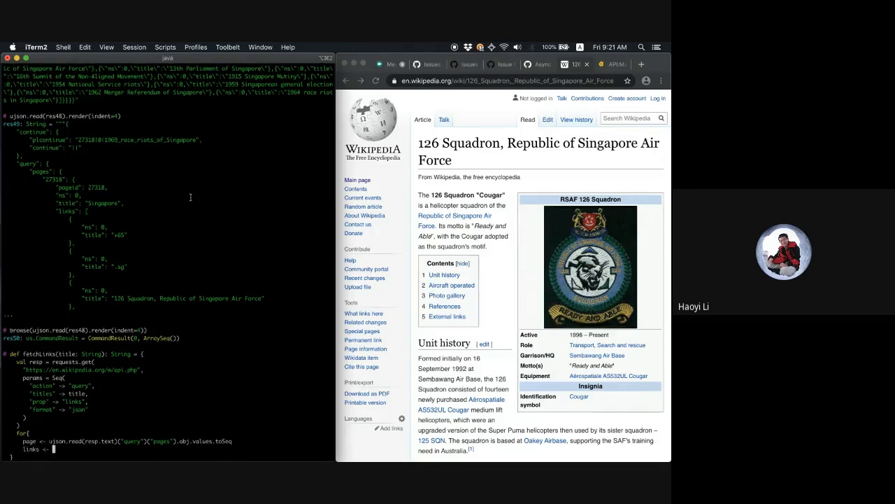
text(page.obj.get("links")
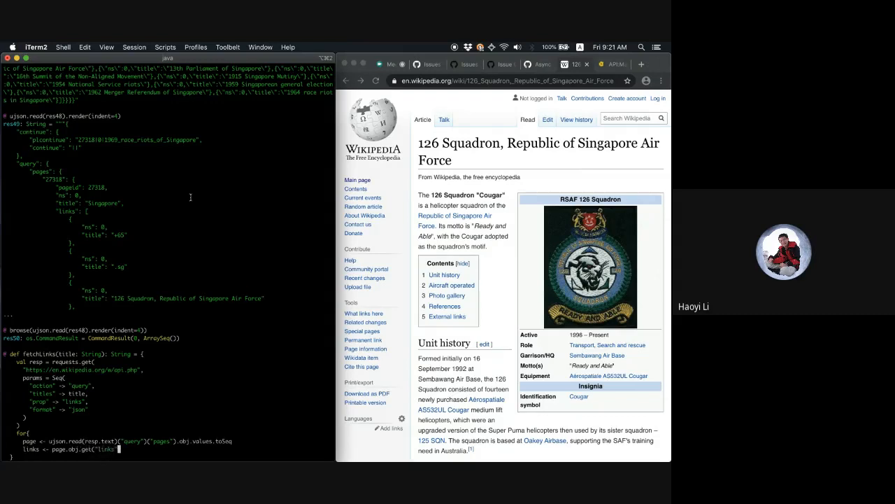
text(.toSeq)
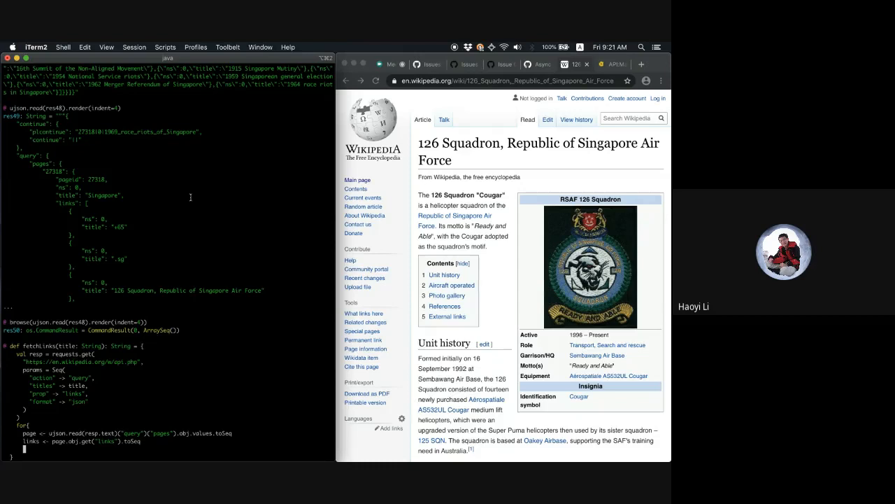
Yield link("title").str so fetchLinks returns Seq[String], and submit the definition
text(link <- links.arr)
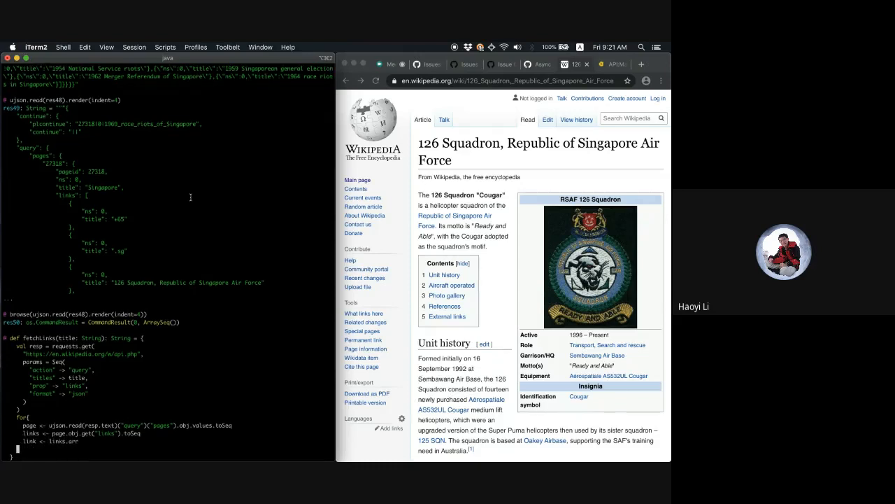
text(yield)
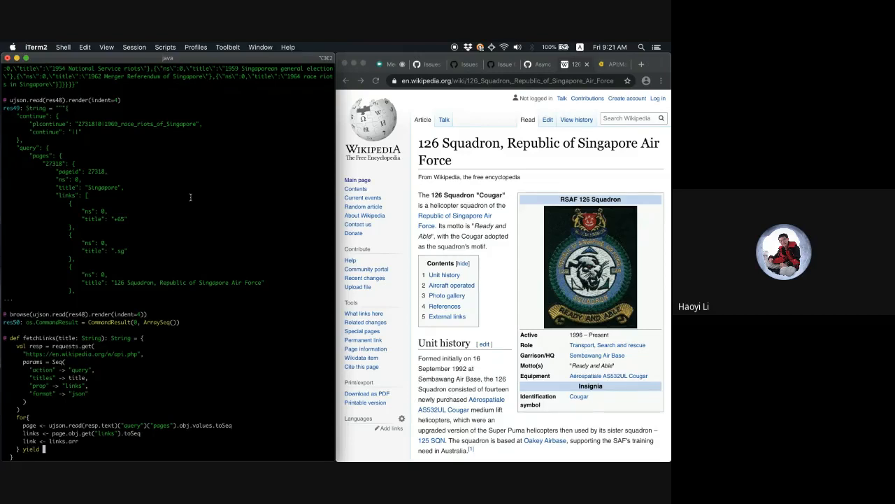
text(link("title"))
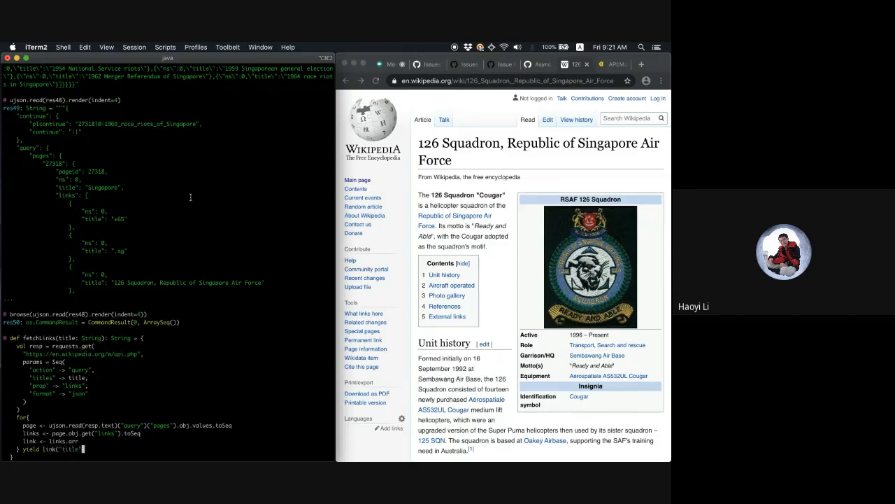
text(.str)
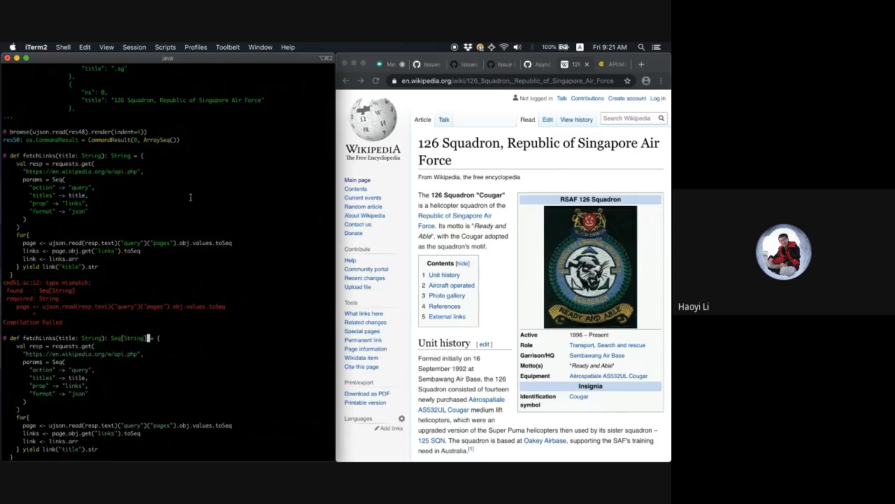
key(Enter)
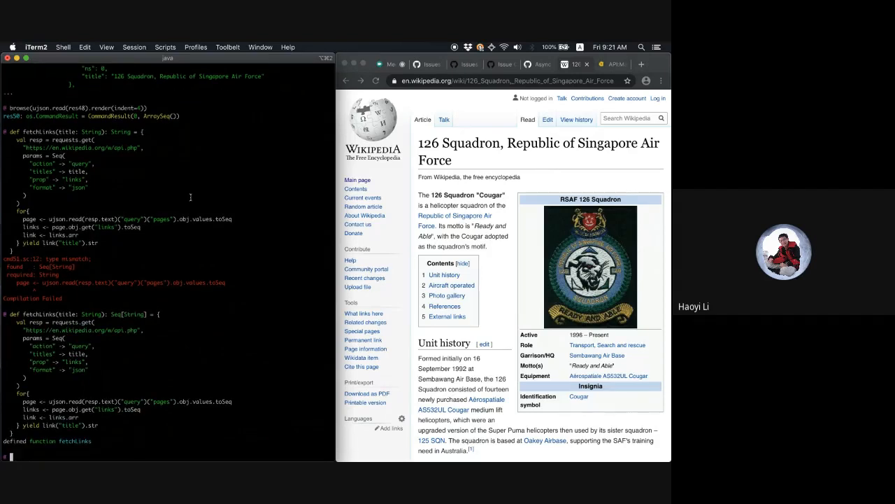
Call fetchLinks("Singapore") and review the returned list of link titles
text(fetchLinks("Singa)
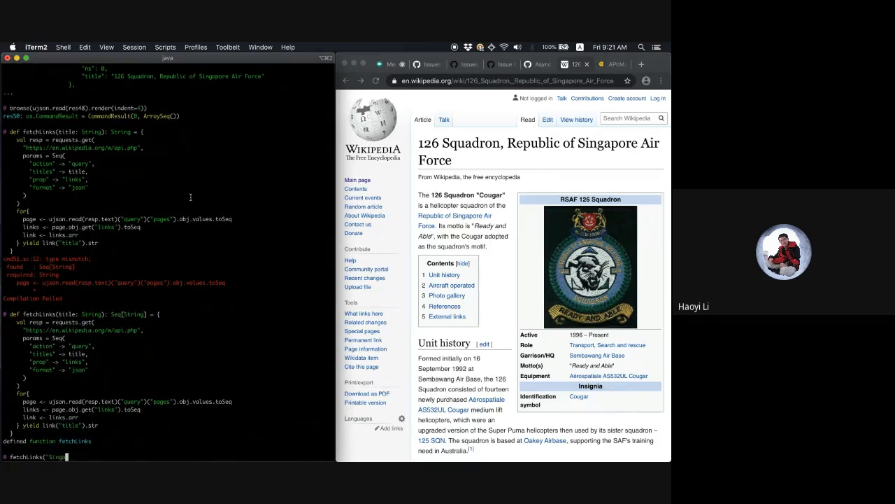
key(enter)
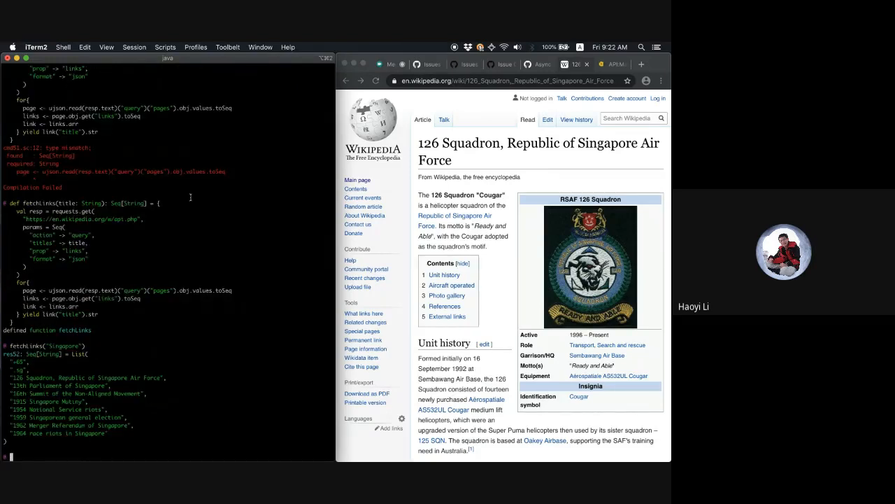
text(fetchLinks("Singapore"))
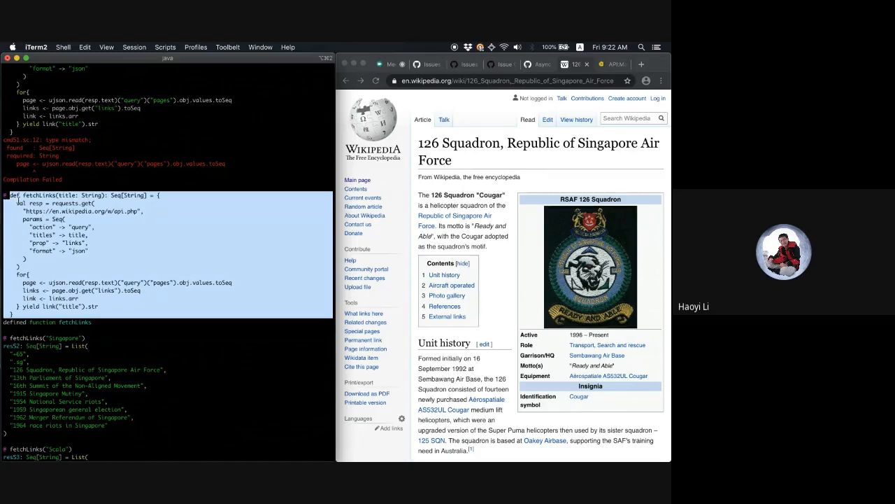
scroll(down, 3)
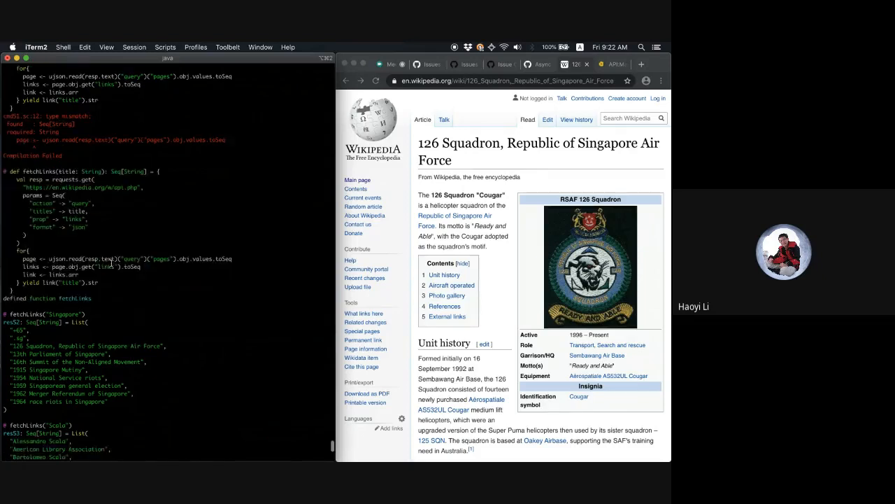
scroll(down, 3)
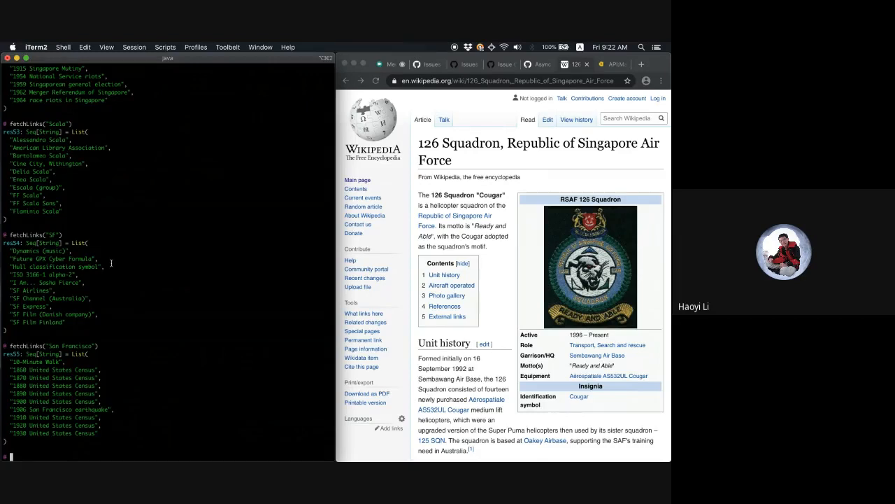
Declare fetchAllLinks(start, depth: Int) with a var seen set, current set and a loop over 0 until depth
text(def fetchAll)
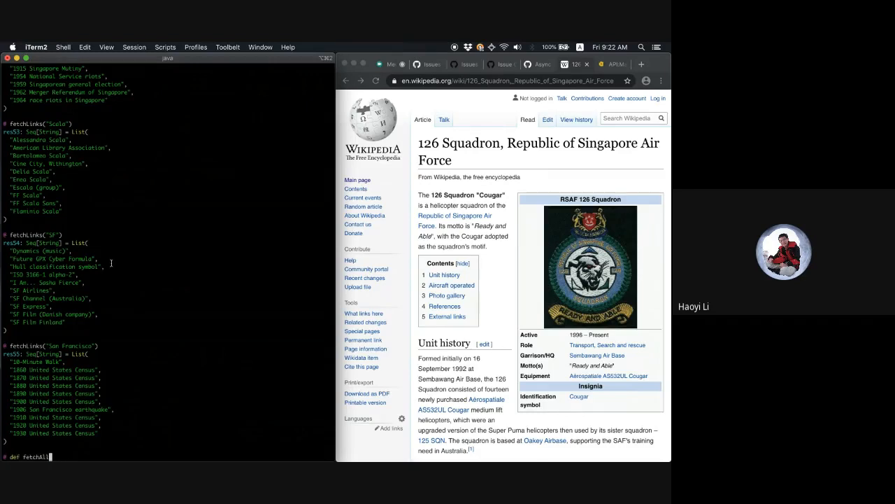
text(Links(startTitle: Strin)
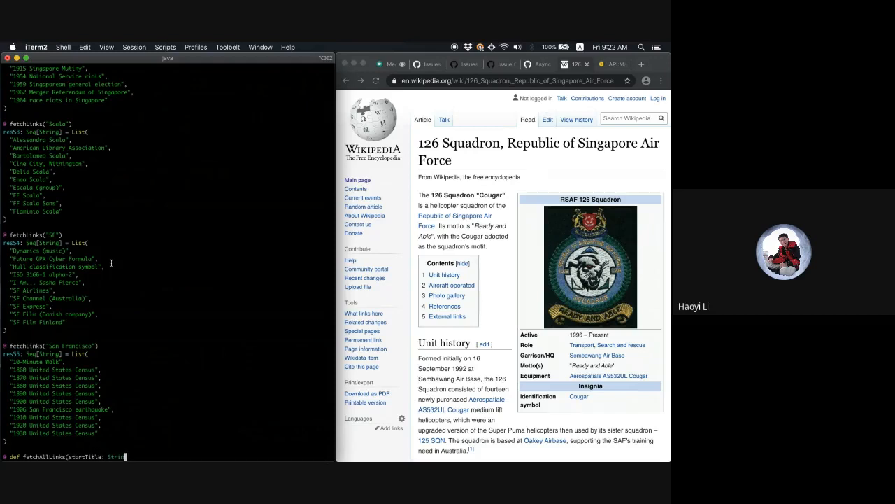
text(, depth: Int): Set[String)
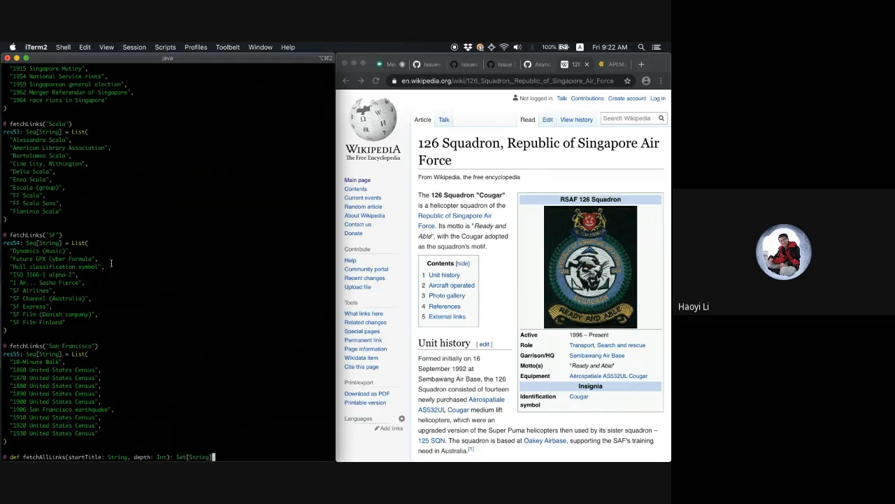
text({)
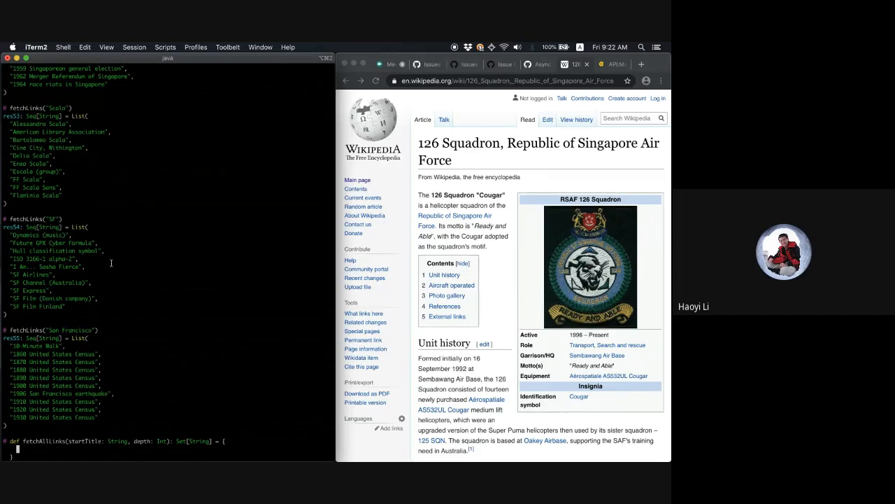
text(var seen = Set(startTitle)
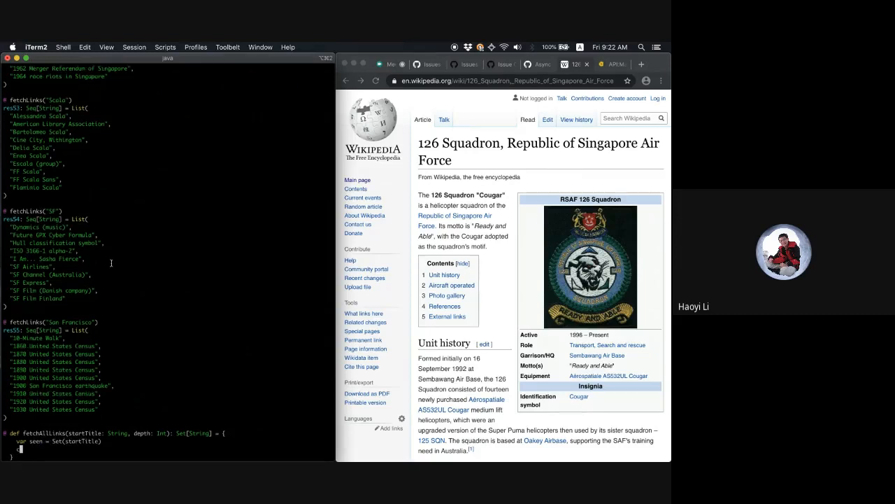
text(val current = Set(startTitle)
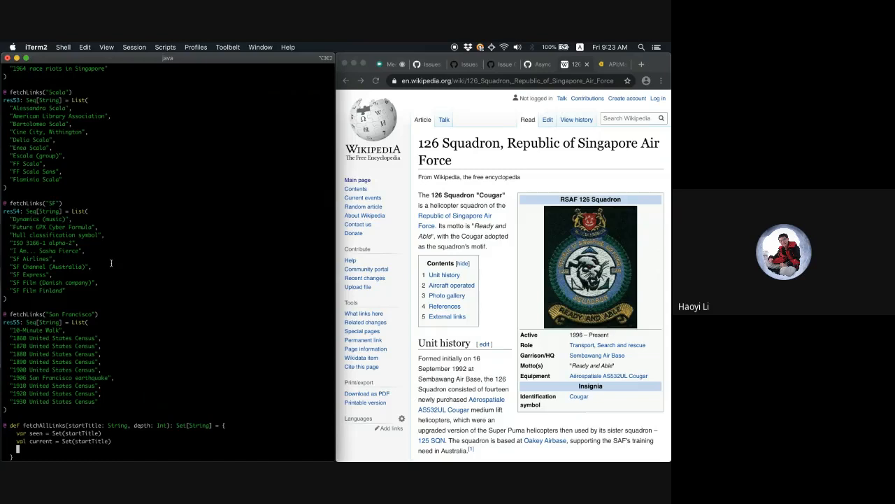
text(for(i <- Range)
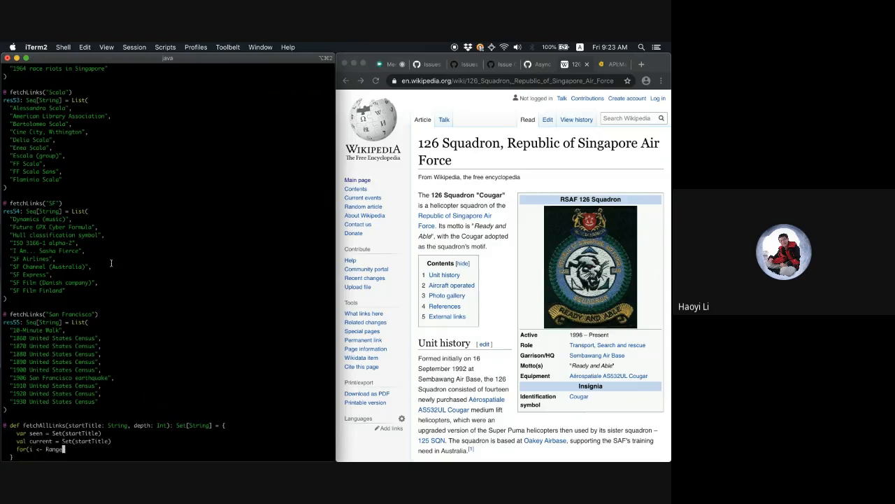
text((0, depth)){)
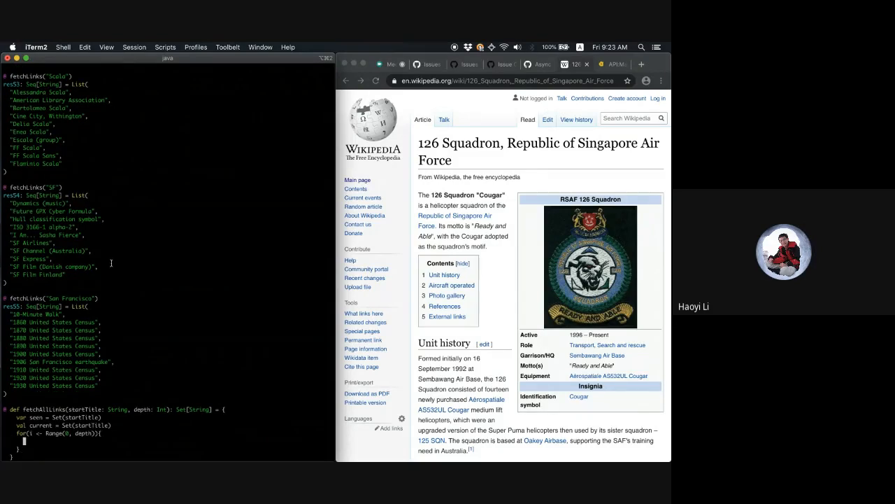
Build nextTitleLists from fetchLinks(title) for current titles, filtering out those already in seen
text(val ne)
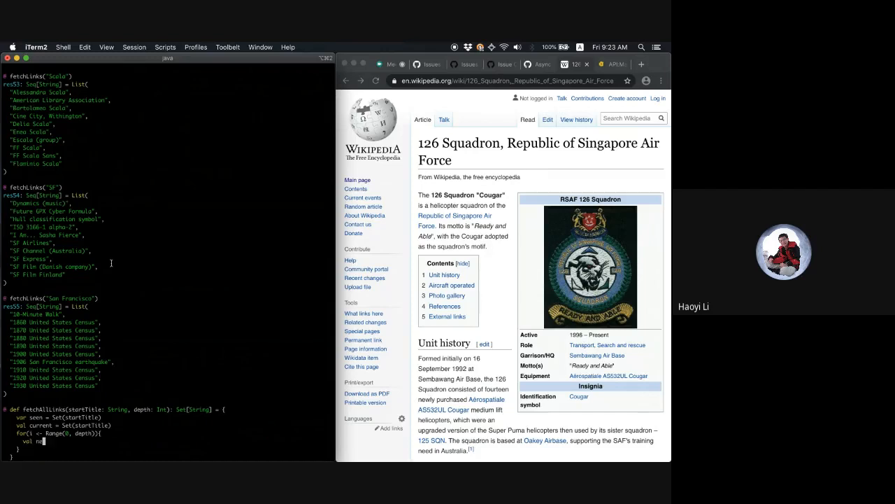
text(extTitl)
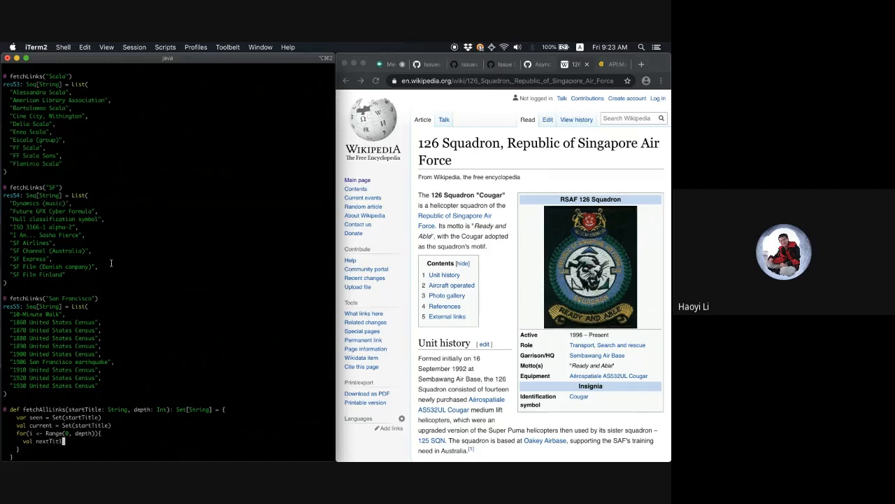
text(eLists)
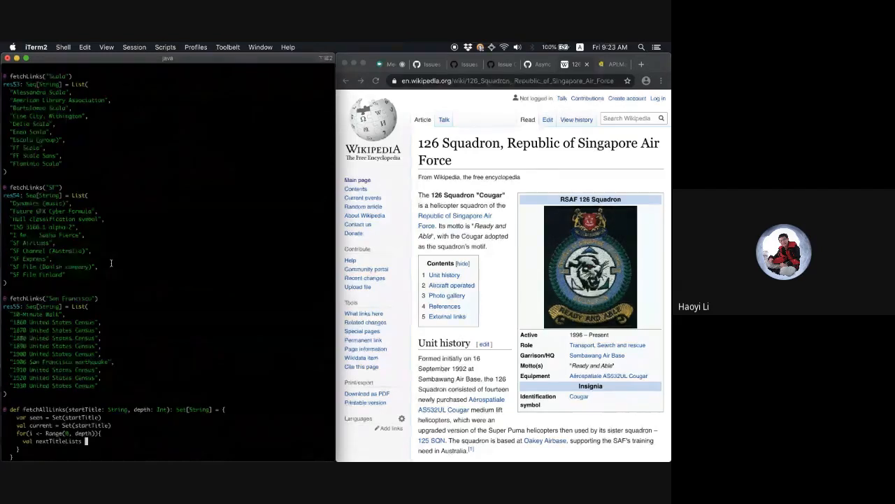
text(for(title <- current) y)
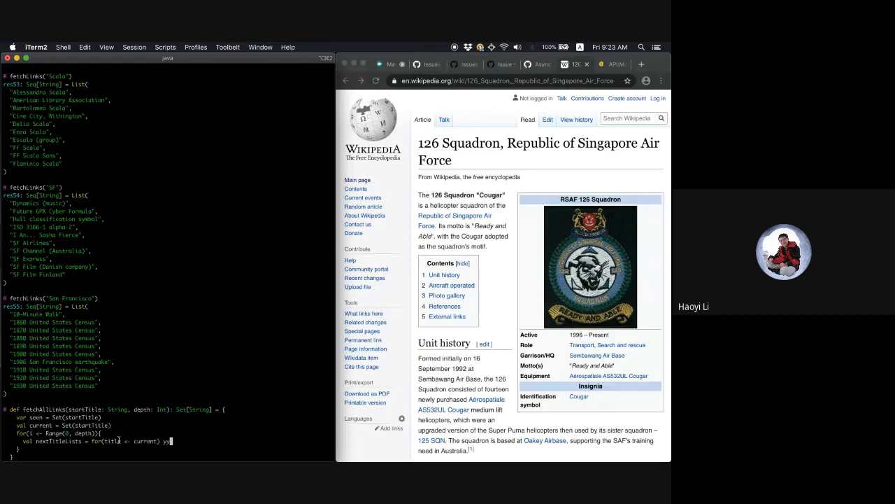
text(yield fet)
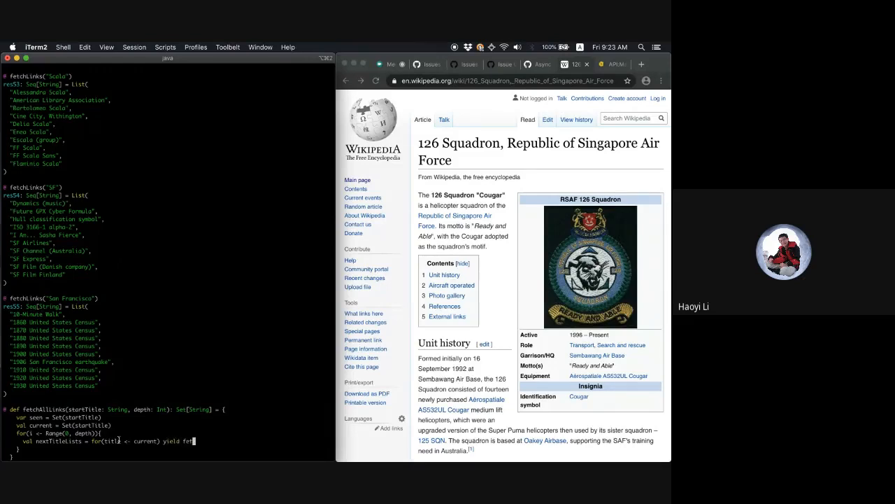
text(fetchLinks(title))
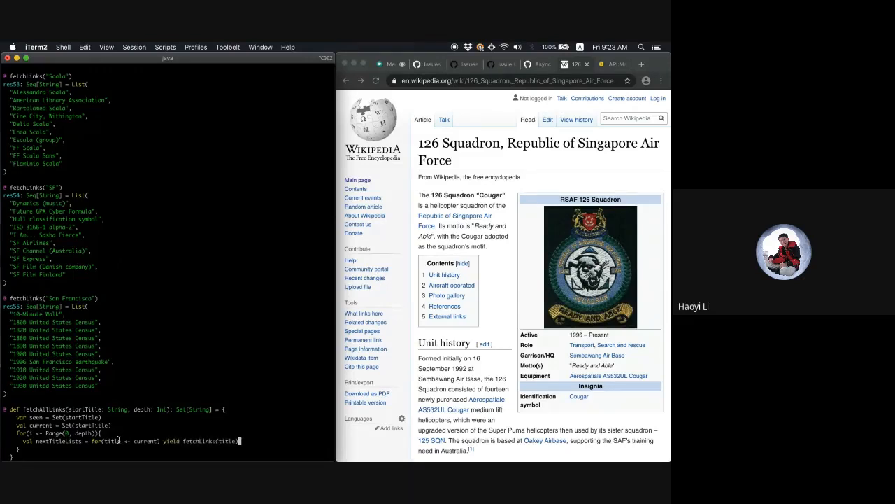
text(current)
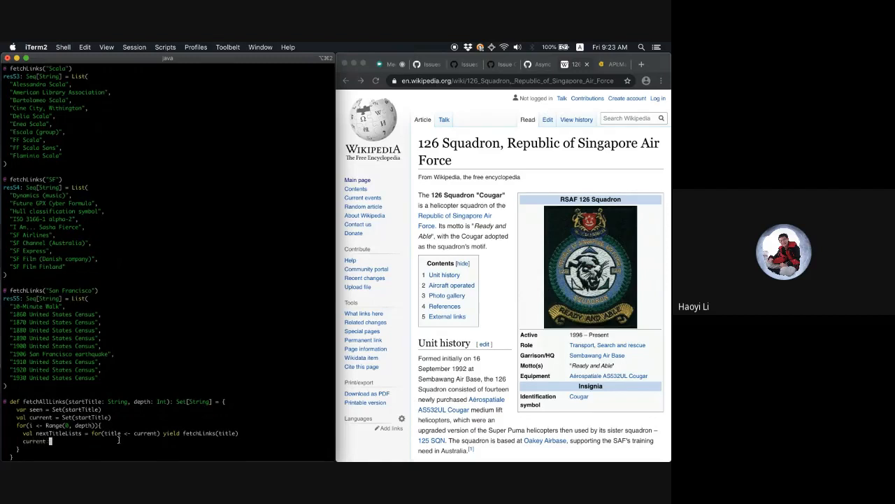
text(nextTitleLinks.flatten.filter)
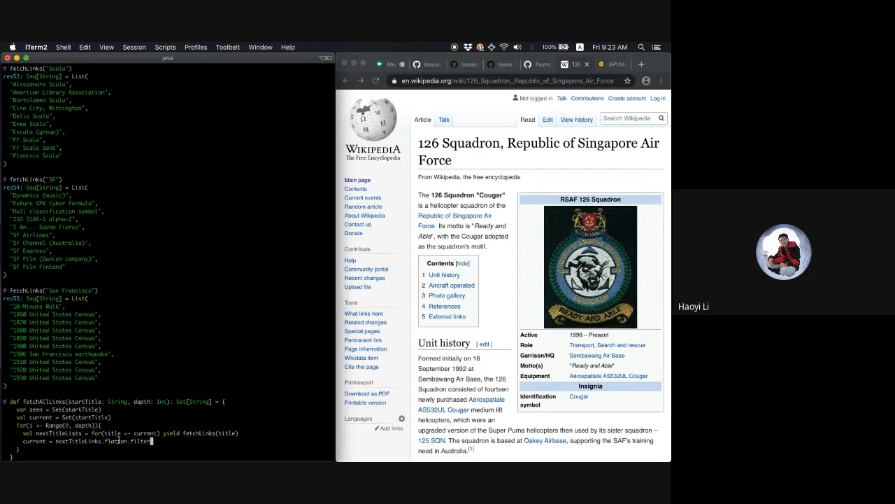
text(!seen.c)
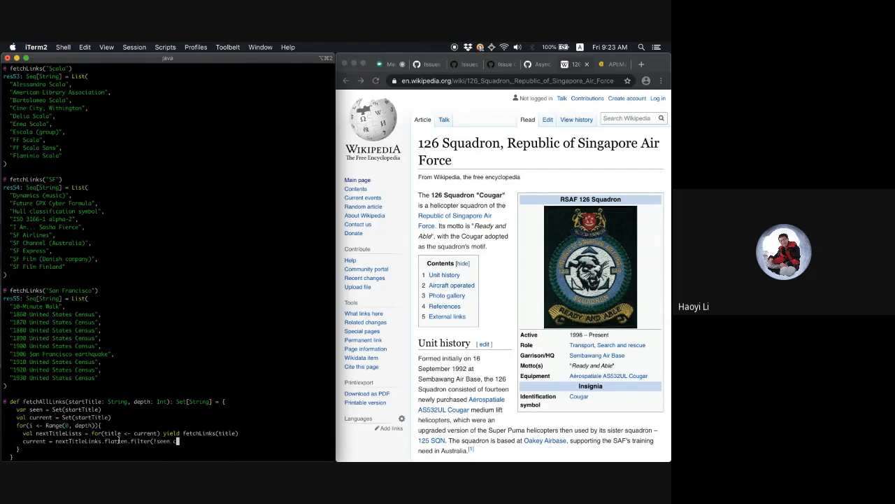
text(ontains(_)
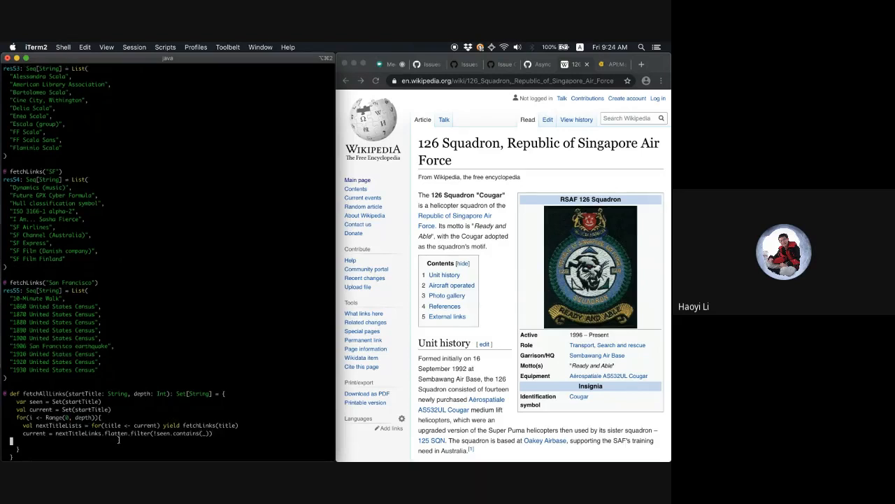
text(seen = seen ++ current)
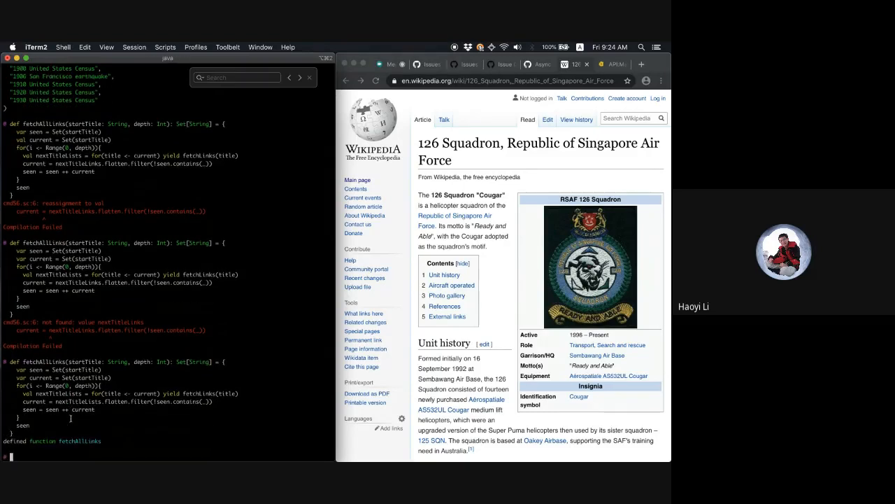
Run fetchAllLinks("Singapore", depth = 0) and check res59.size
text(fetchAllLinks("Singapore)
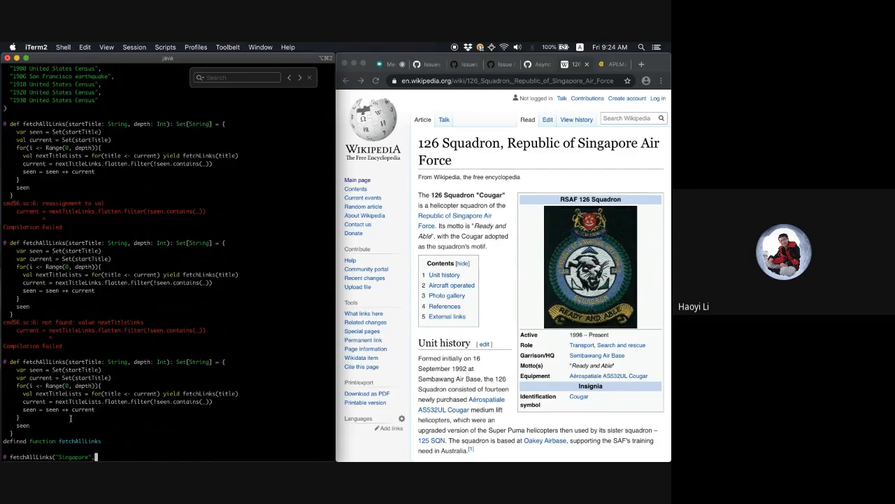
text(, depth = 0)
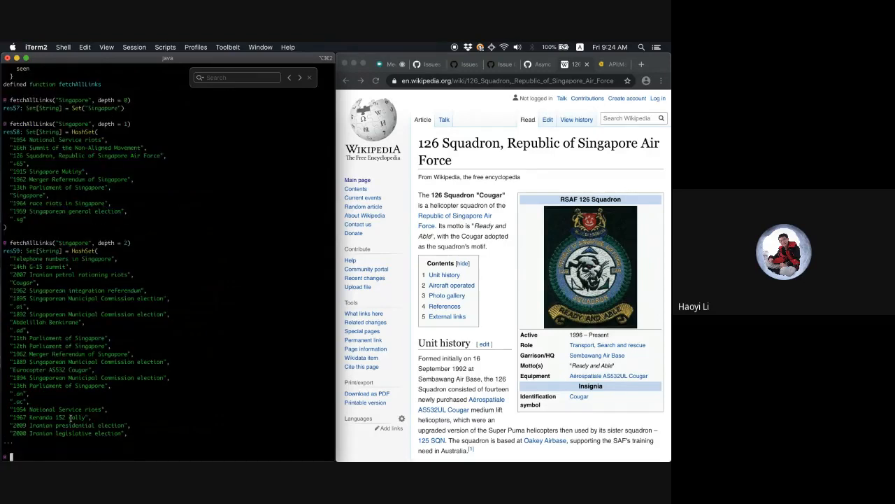
text(res59.siz)
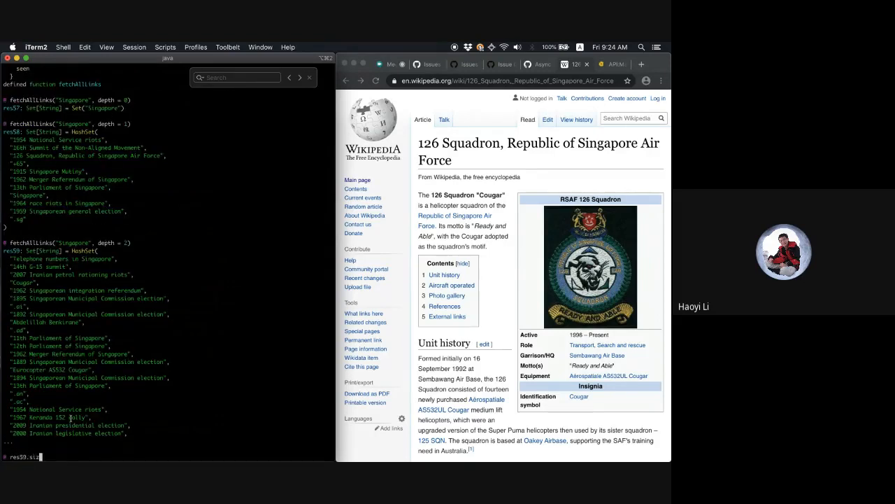
key(enter)
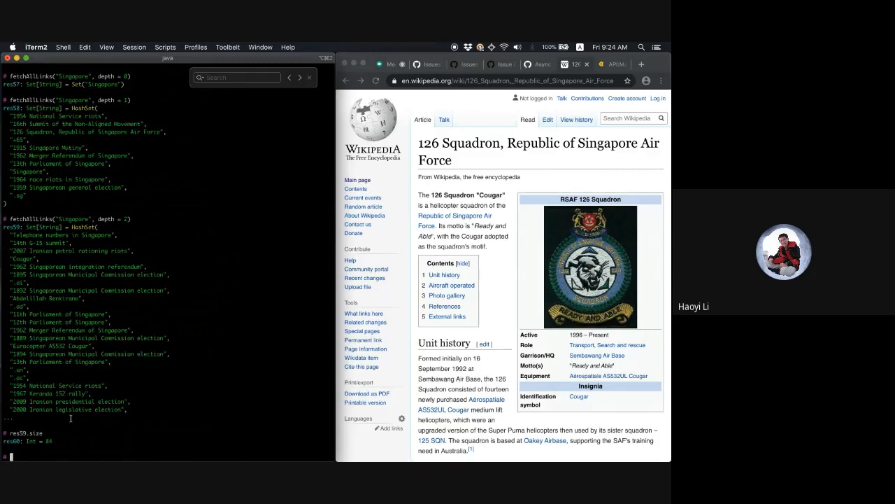
Run fetchAllLinks("Singapore", depth = 2) and scroll through the larger result
text(fetchAllLinks("Singapore", depth = 2)
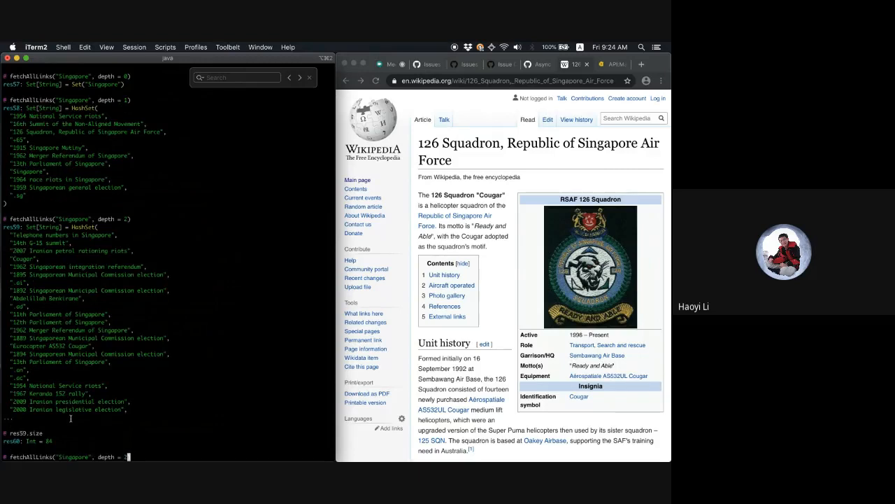
key(enter)
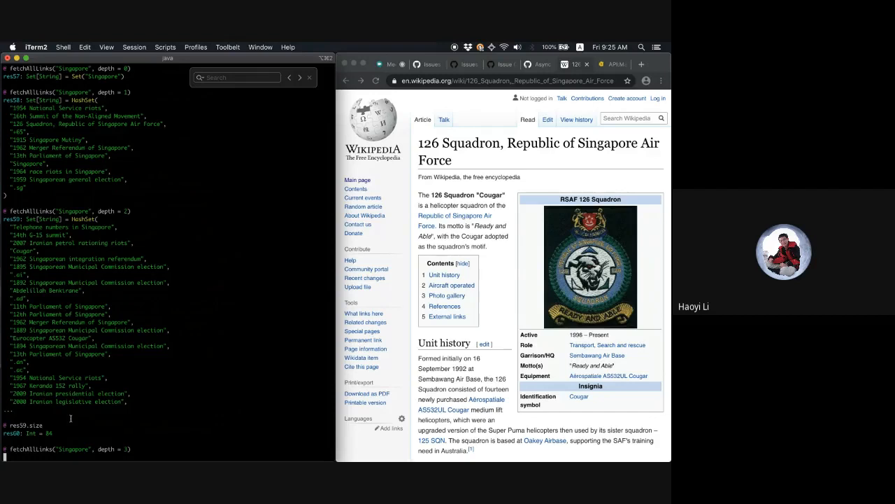
scroll(down, 3)
text(res61.size)
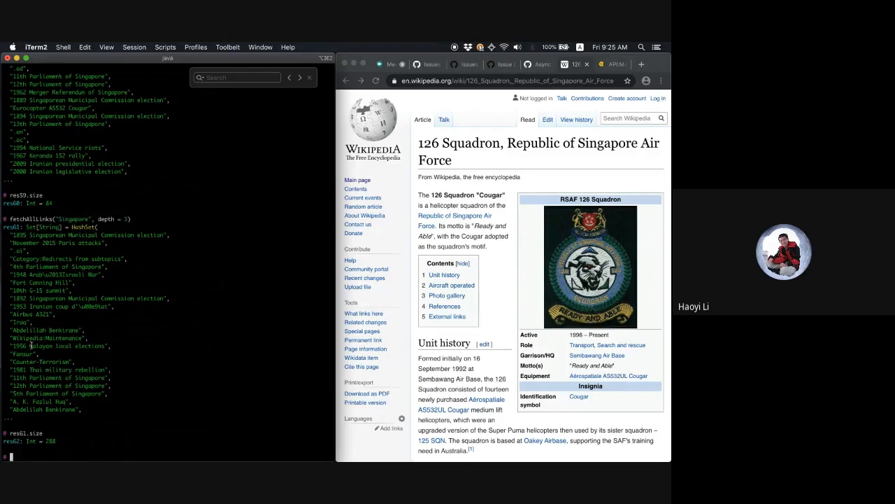
Import scala.concurrent._, ExecutionContext.Implicits._ and duration.Duration.Inf, recalling the depth-2 call
text(import scala.concurrent._, Execution)
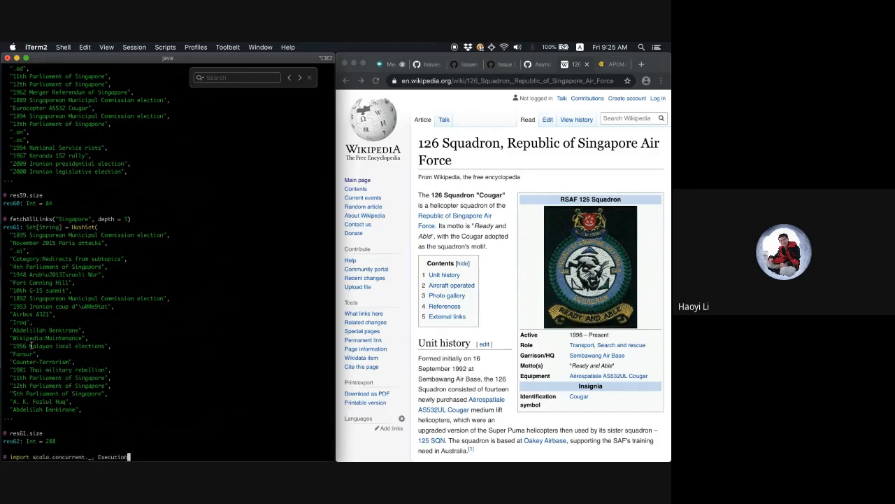
text(Context.)
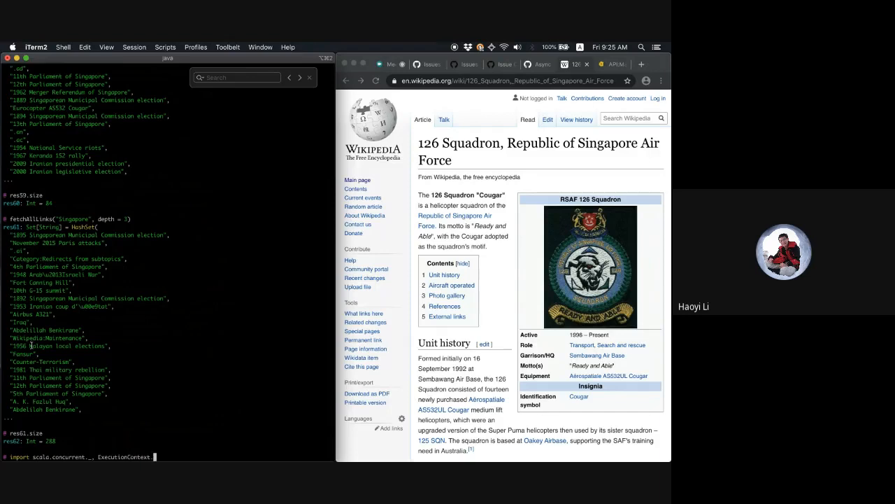
text(Implicits._,)
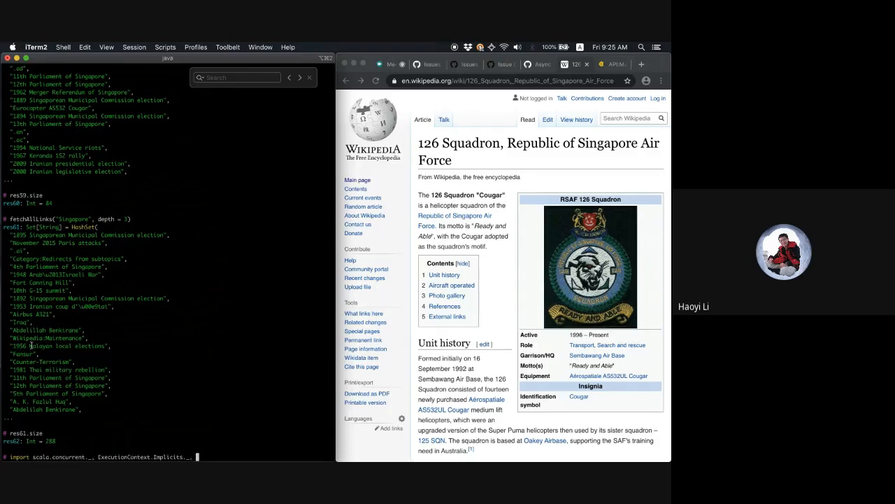
text(duration.Duration.In)
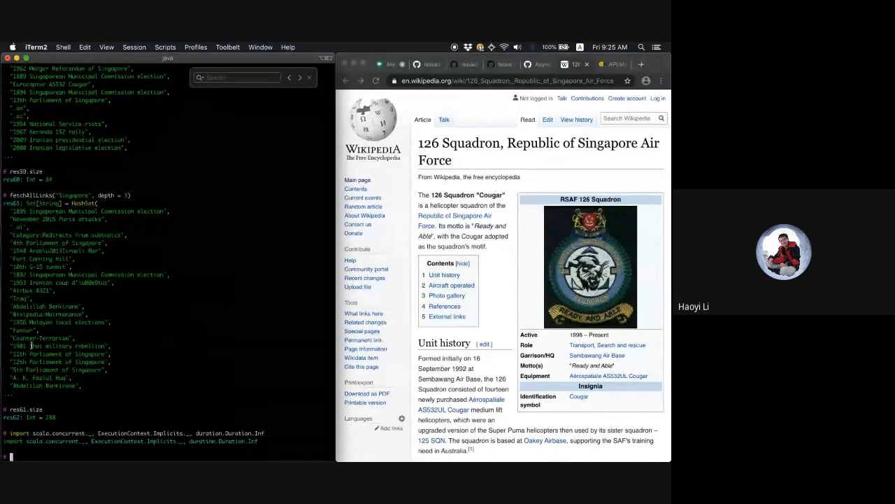
text(fetchAllLinks("Singapore", depth = 2))
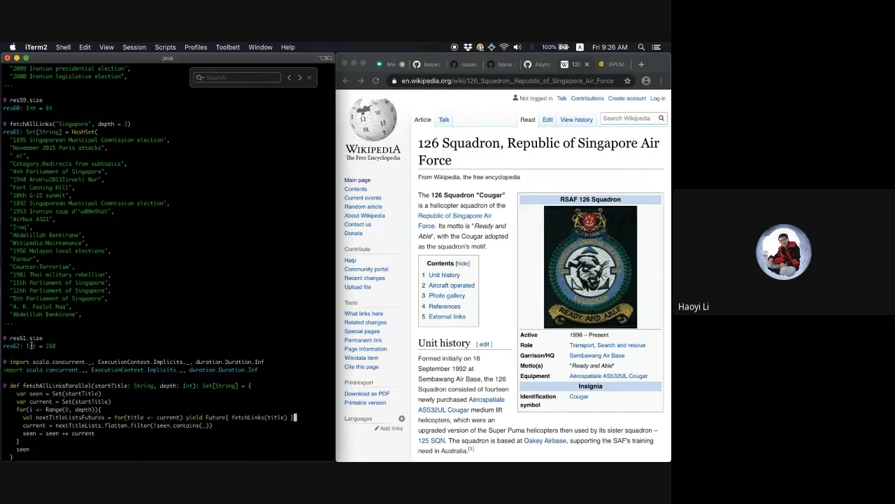
Define fetchAllLinksParallel wrapping each fetchLinks call in a Future and mapping Await.result
text(val nextTitleLists = nextTitleListsFutu)
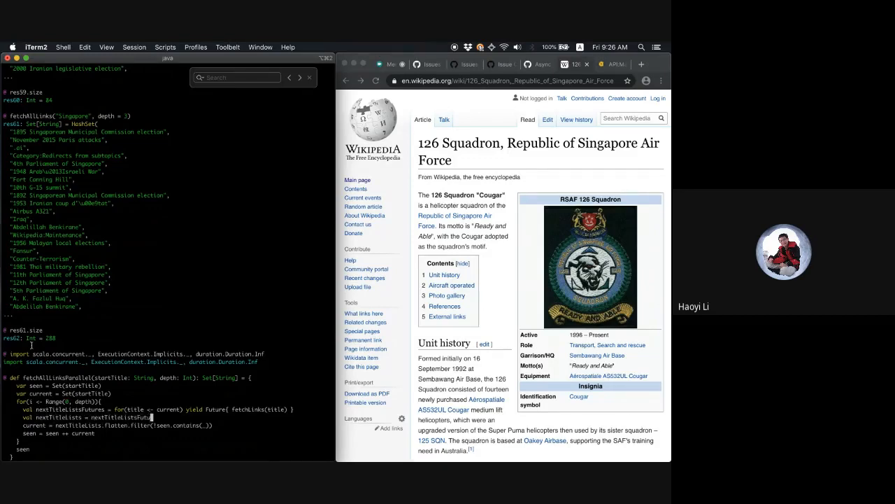
text(.map(Await.result(_, Inf)
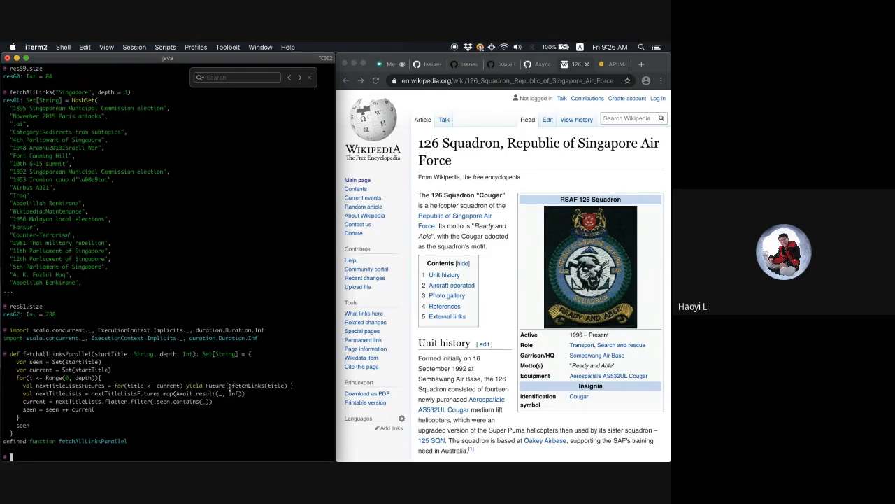
double_click(260, 384)
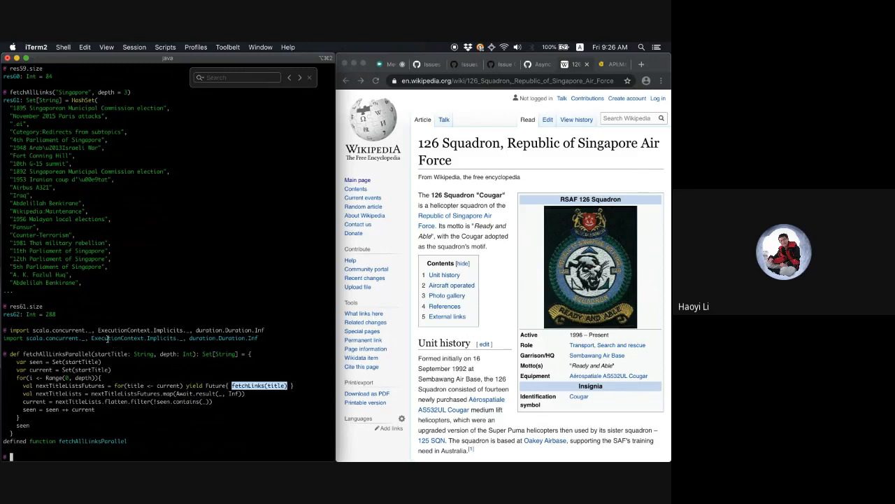
double_click(143, 330)
text(fetchAllLinksParallel("Singapore", depth = 1)
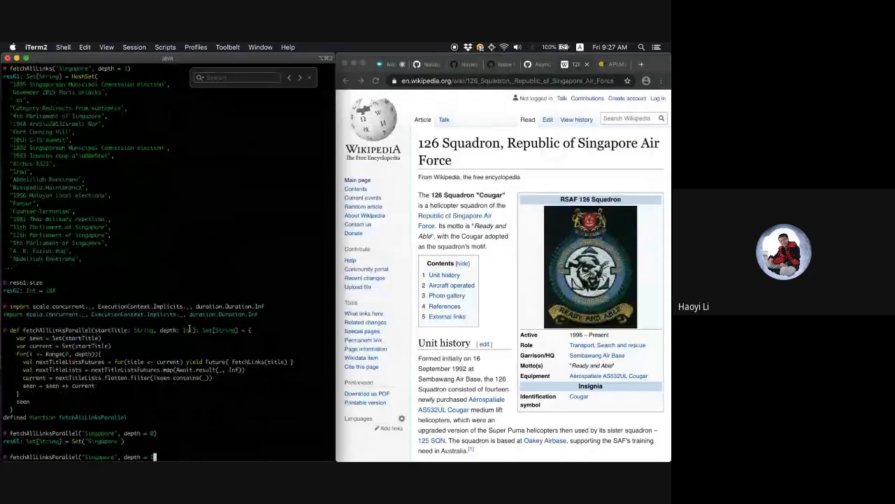
Run the parallel Singapore crawl and compare res68 with the sequential result, returning true
key(enter)
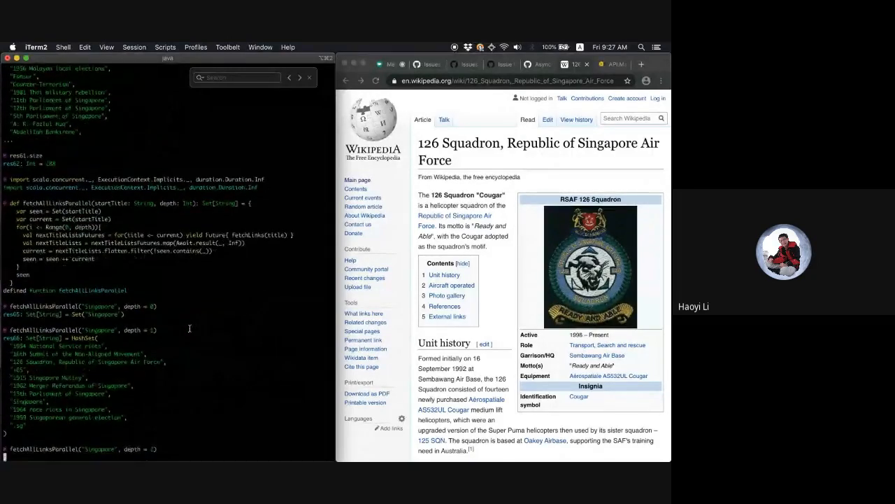
scroll(down, 3)
text(fetchAllLinksParallel("Singapore", depth = 3)
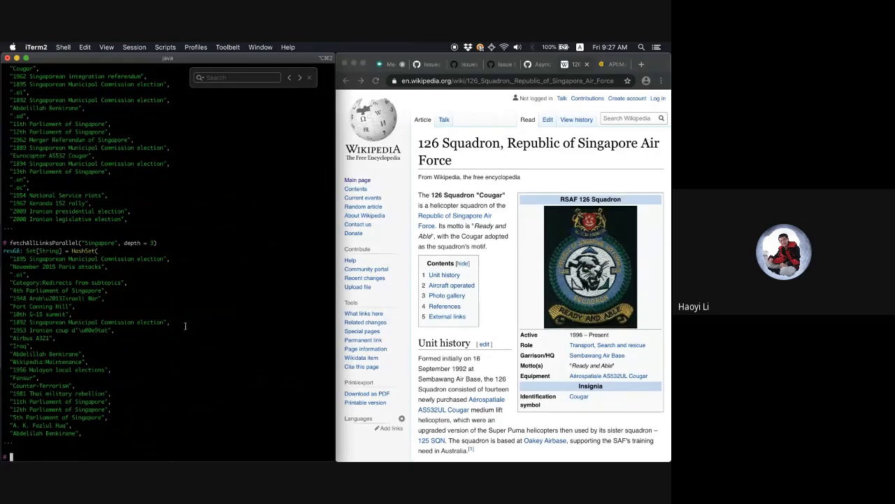
text(res68)
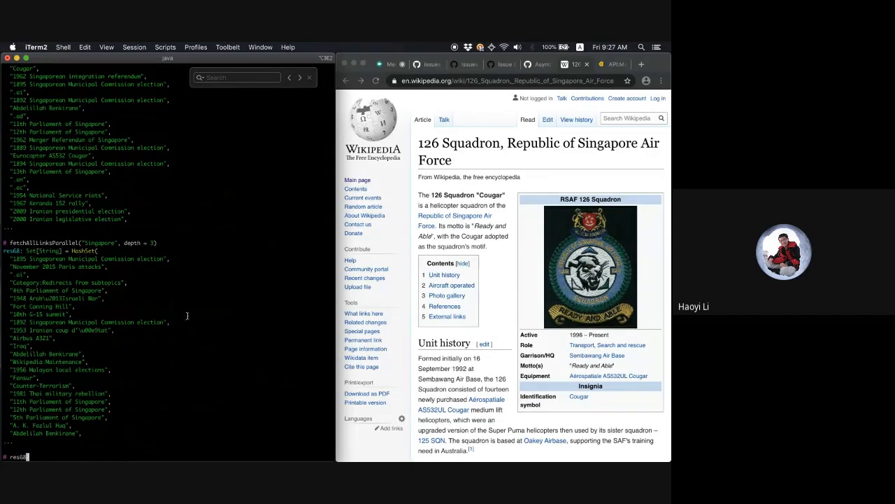
double_click(28, 244)
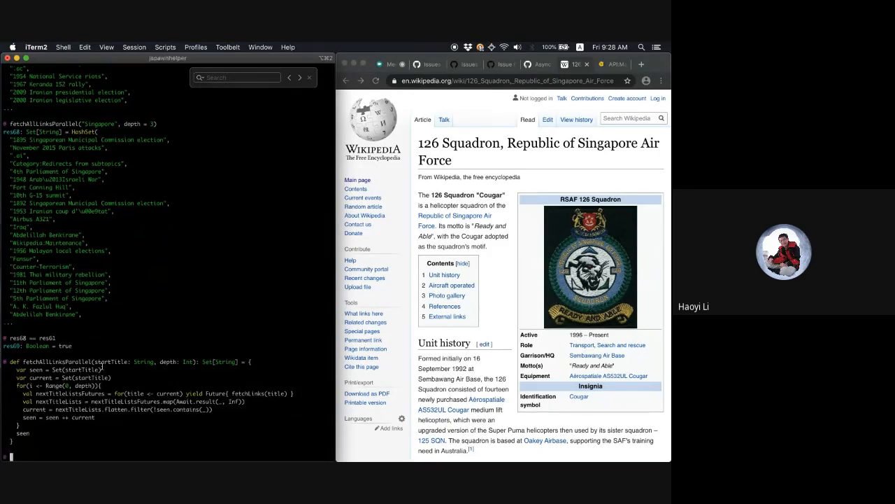
Enter import $ivy at the prompt, then retype fetchAllLinksParallel("Singapore", depth = 2)
text(import $ivy)
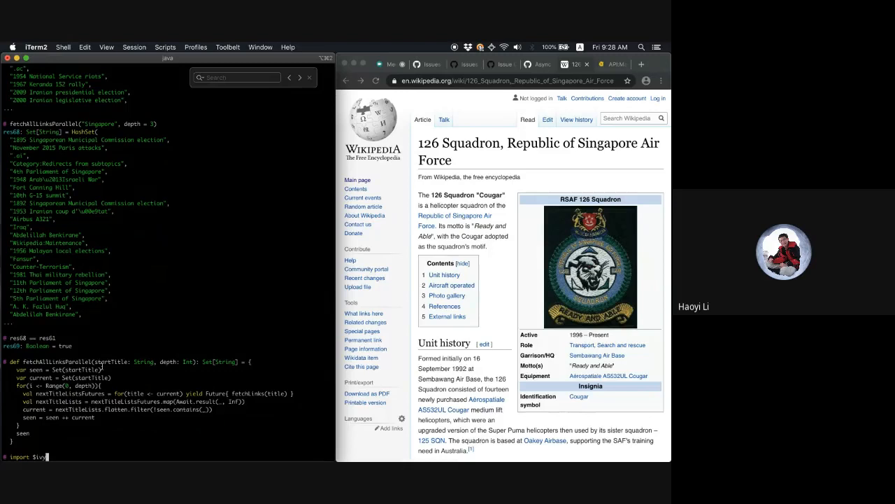
key(enter)
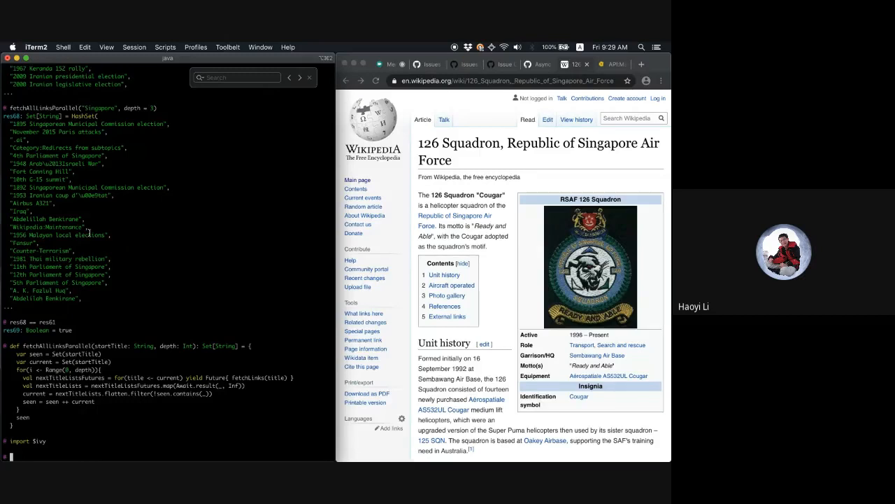
text(fetchAllLinksParallel("Singapore", depth = 2))
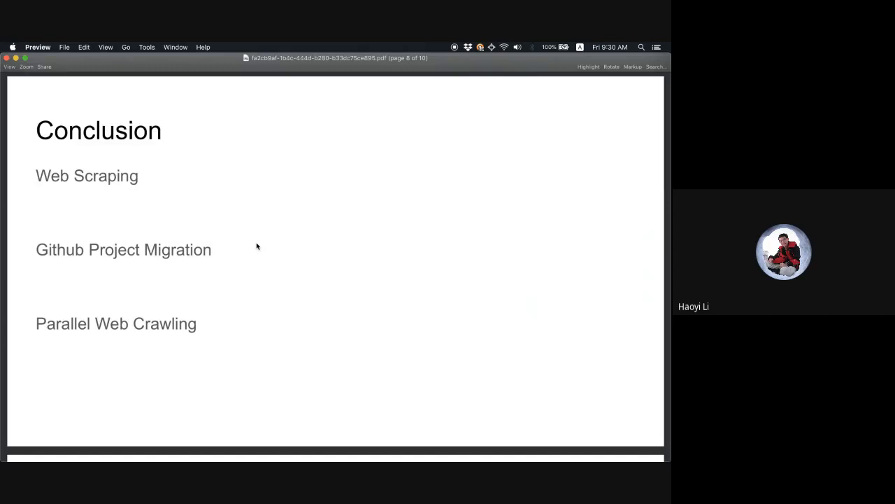
Advance to the Hands-On Scala book slide and select text on it
key(right)
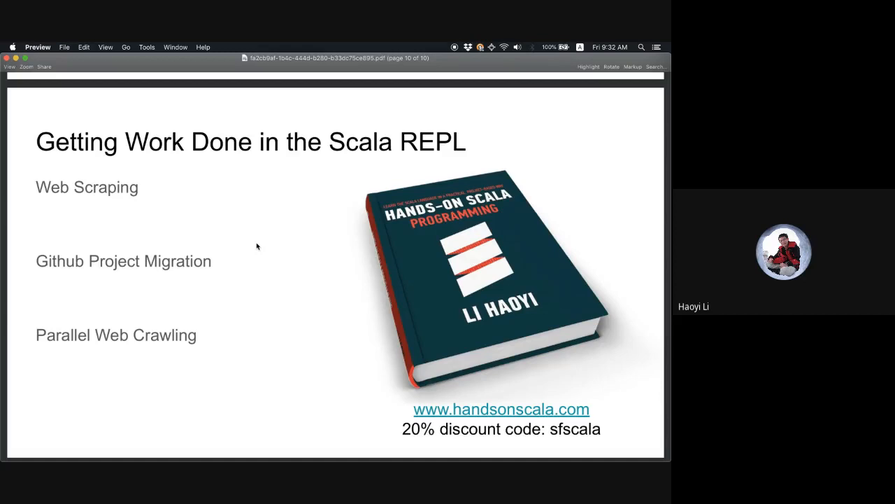
drag(403, 428, 600, 428)
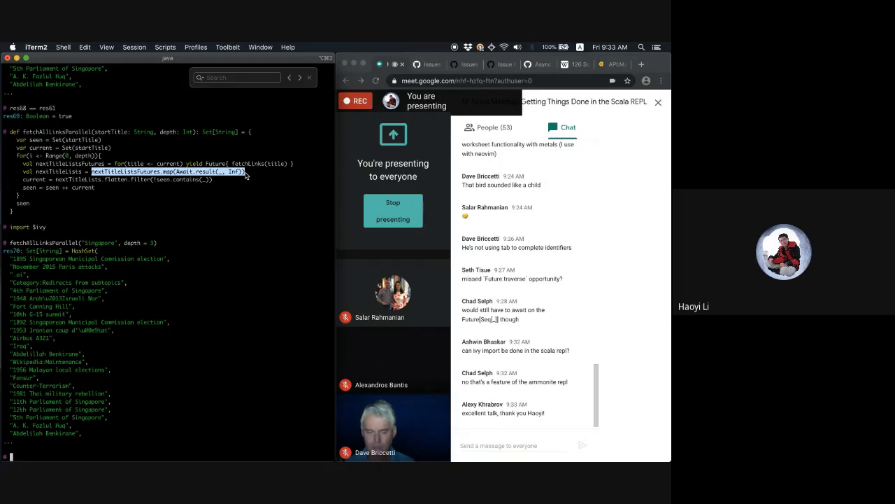
Bring the Google Meet chat window into focus beside the REPL
click(476, 365)
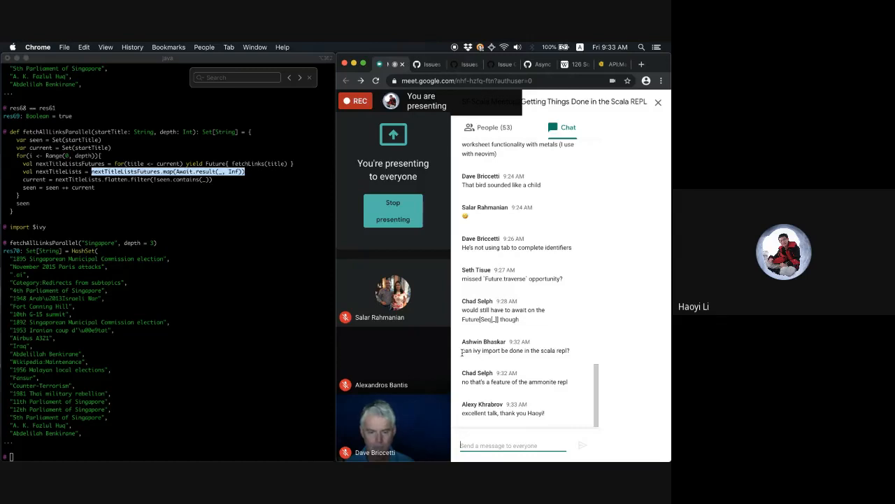
Scroll the REPL past the Singapore link results to the fetchAllLinksParallel definition
scroll(down, 3)
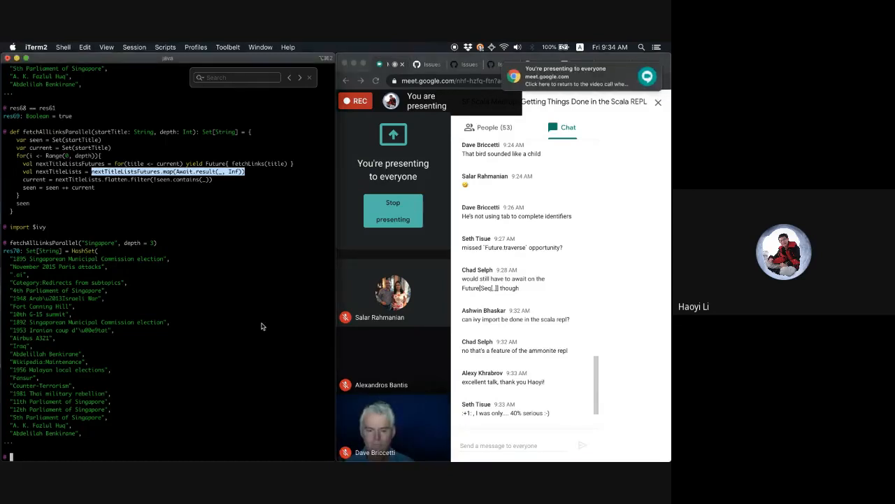
scroll(down, 3)
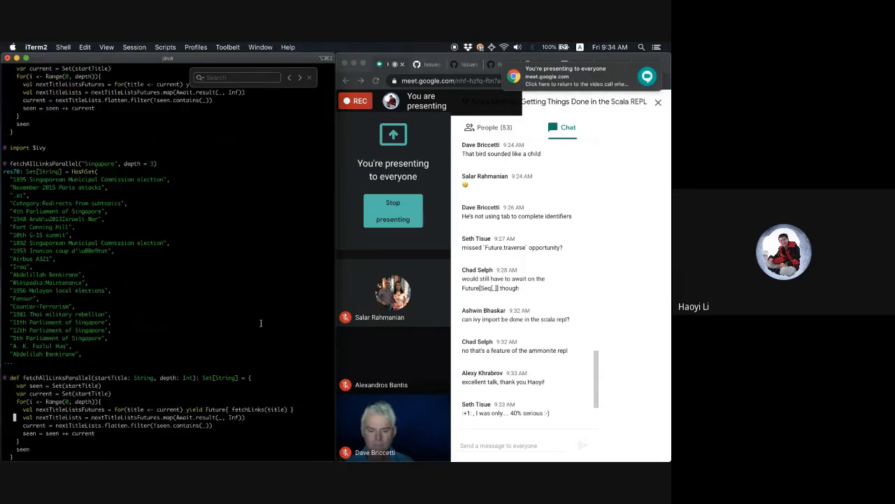
mouse_move(263, 326)
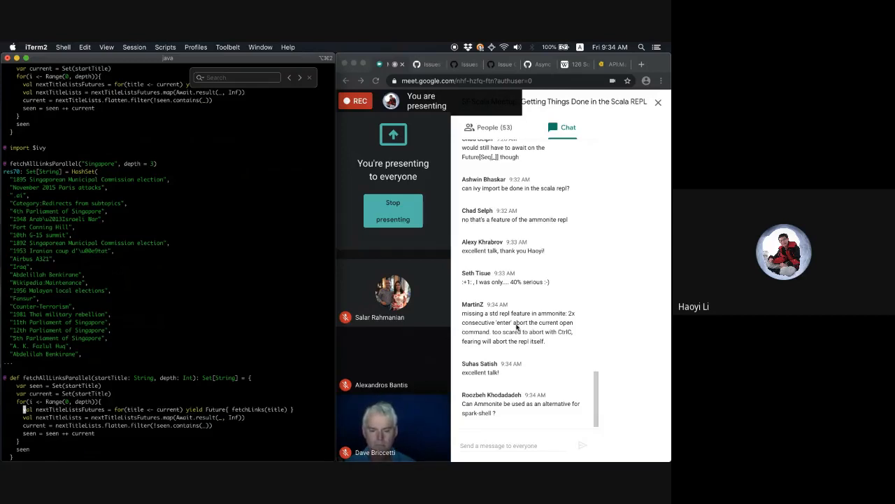
mouse_move(269, 324)
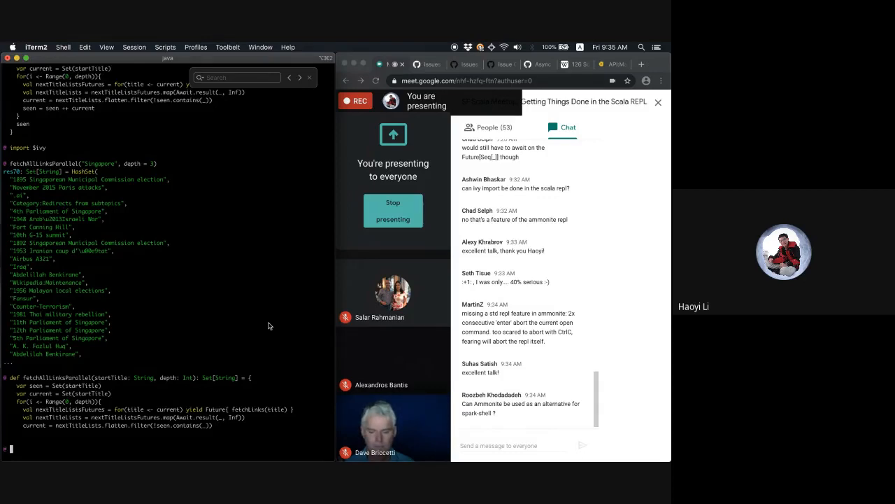
scroll(down, 3)
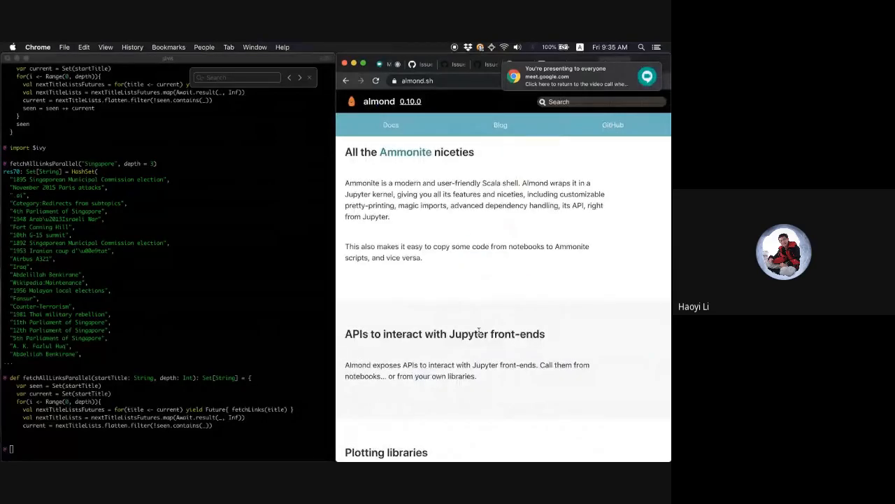
Scroll the almond.sh page to the Plotting libraries, Spark support and IDE-like features sections
scroll(down, 3)
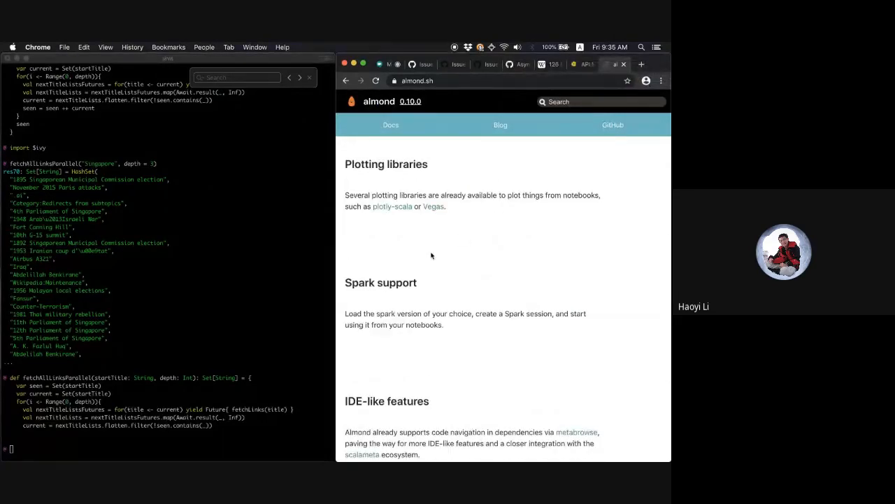
mouse_move(434, 293)
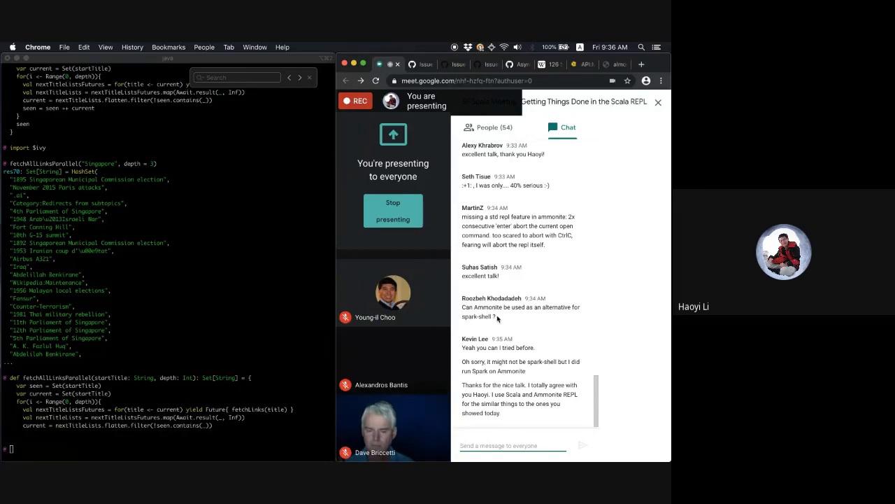
Scroll the Meet chat to the newest questions about Spark in Ammonite and import syntax
scroll(down, 3)
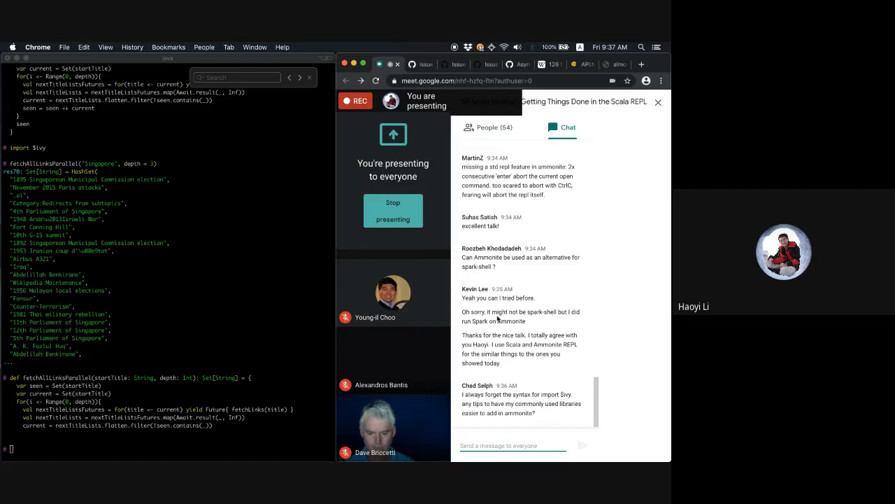
mouse_move(316, 274)
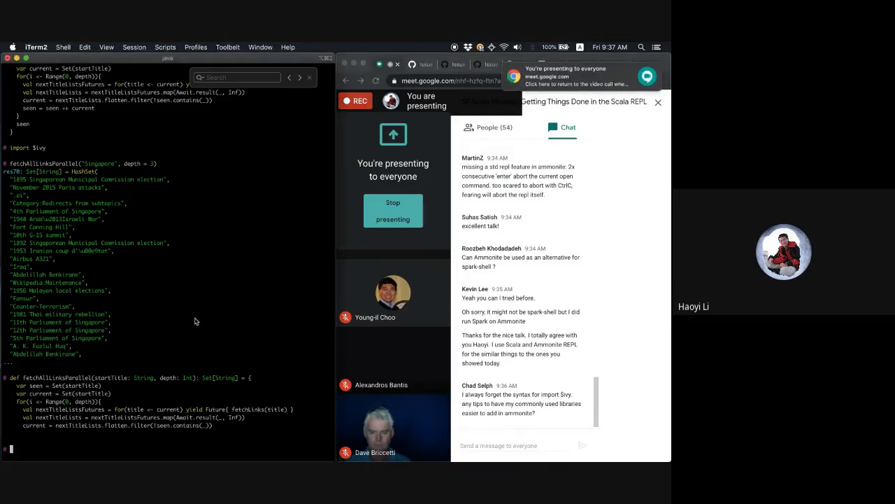
Import the requests-scala library via import $ivy with version completion
text(import)
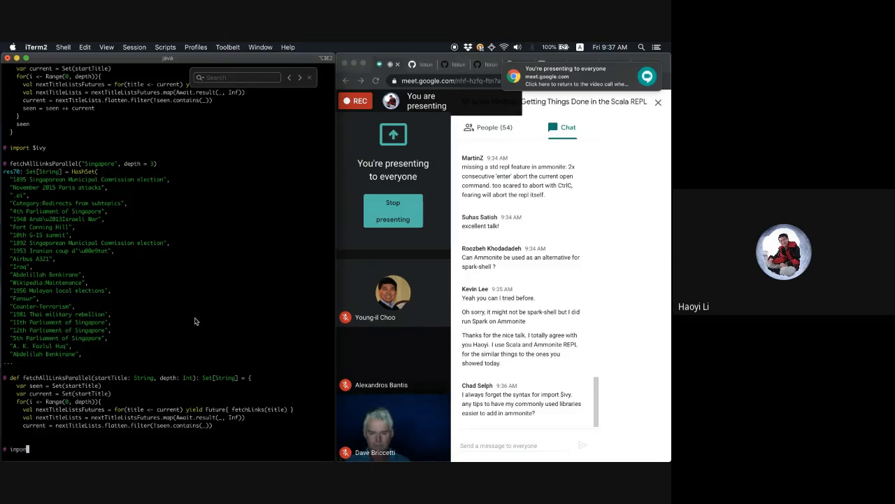
text(`.com.lihaoyi::)
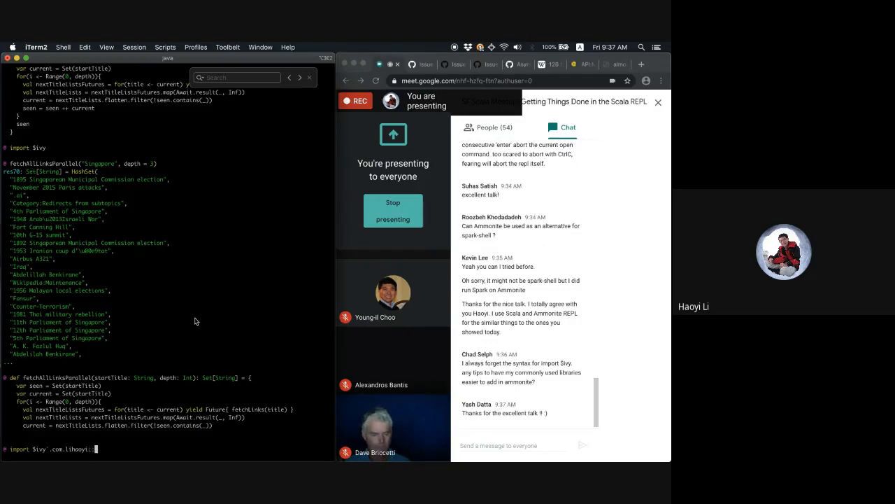
text(requests-scala:)
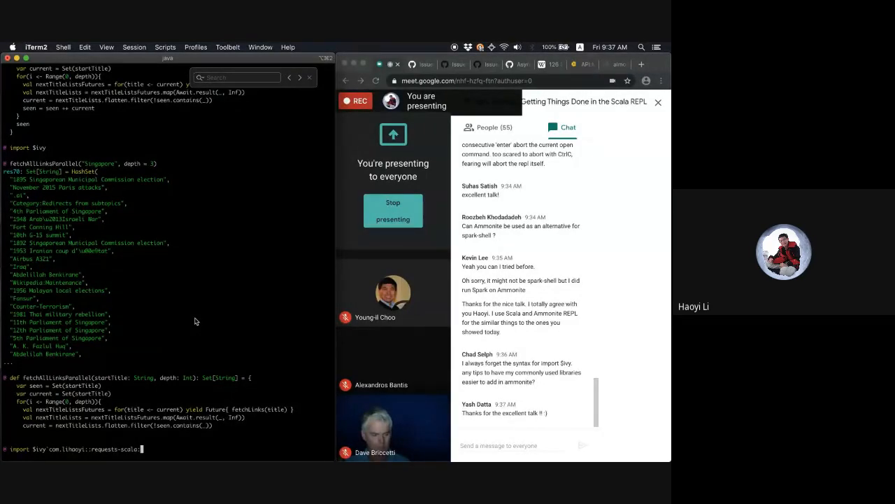
key(enter)
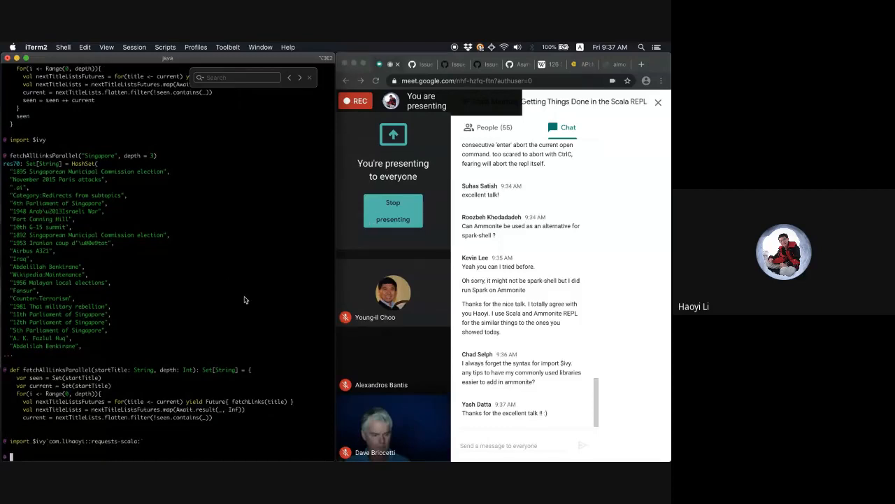
mouse_move(181, 321)
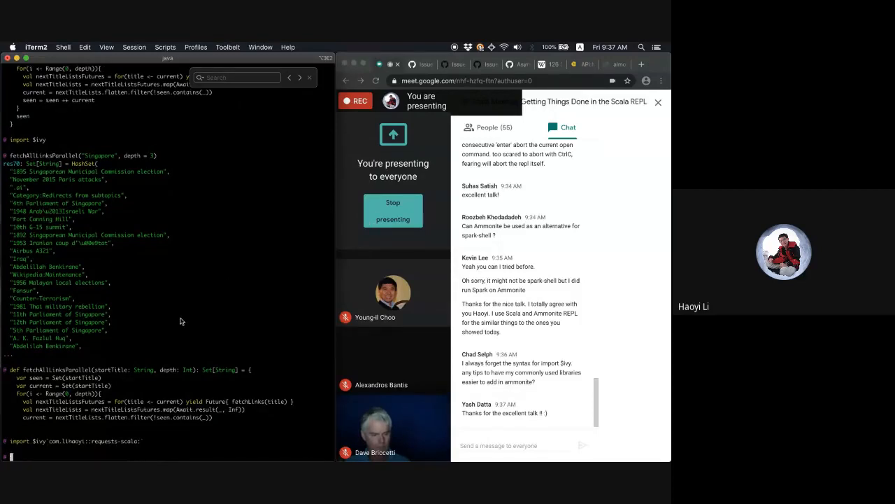
Enter import $ivy.`com.lihaoyi::scalatags:0.9.0` to pull scalatags from Maven
text(import $ivy.)
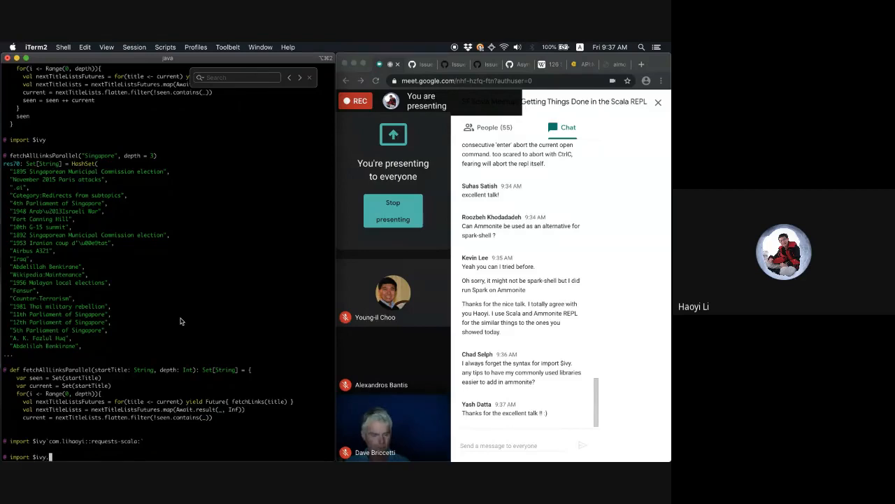
text(fetchAllLinksParallel("Singapore", depth = 2))
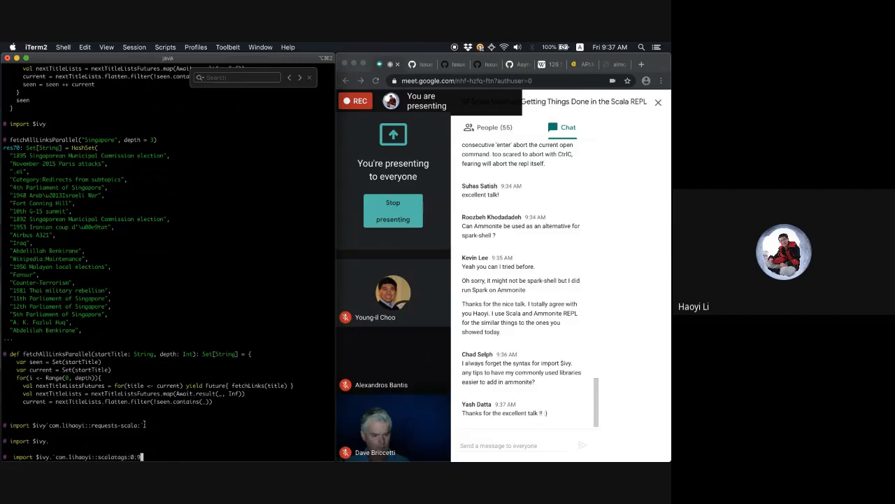
text(.9.0`)
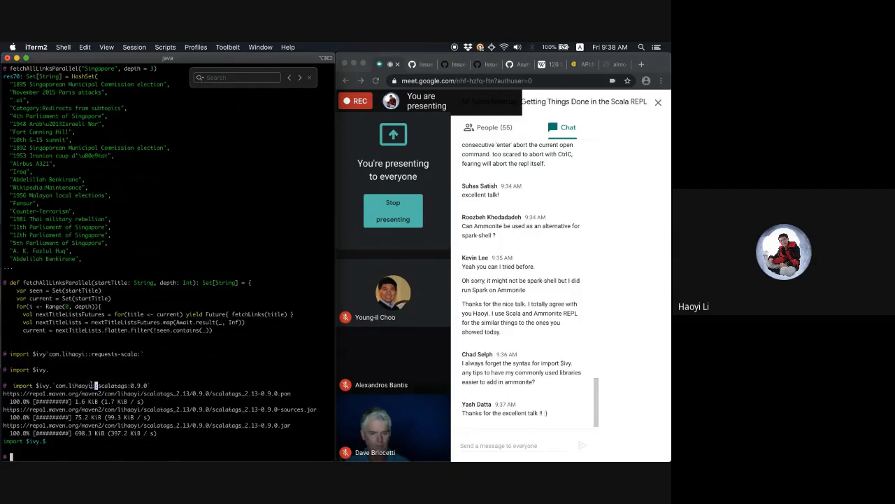
text(import $ivy.`com.lihaoyi::scalatags:0.9.)
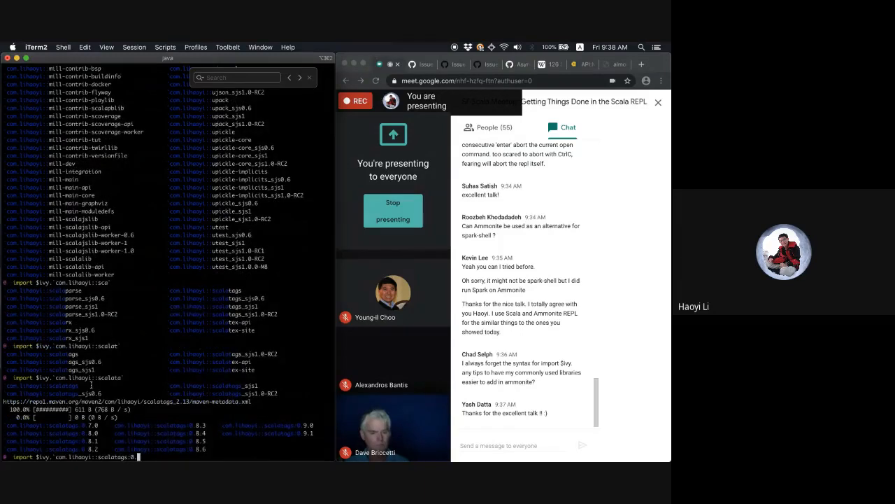
Complete the scalatags version to 0.9.1 and run the import
text(0.9.)
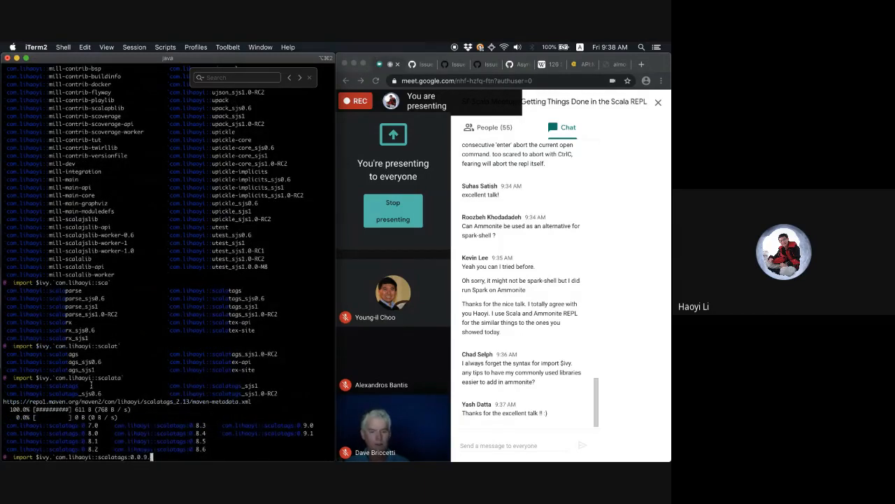
key(backspace)
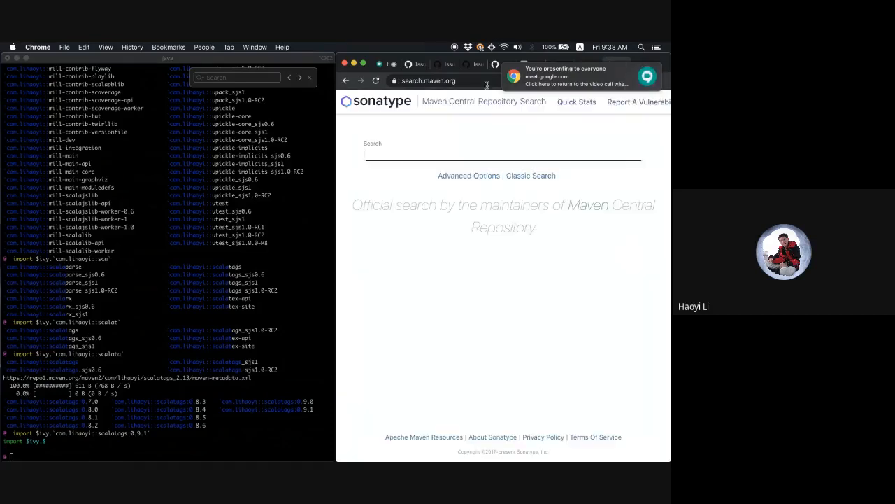
Search Maven Central for scalatags, then scroll the Meet chat to the new automation question
text(scalatags)
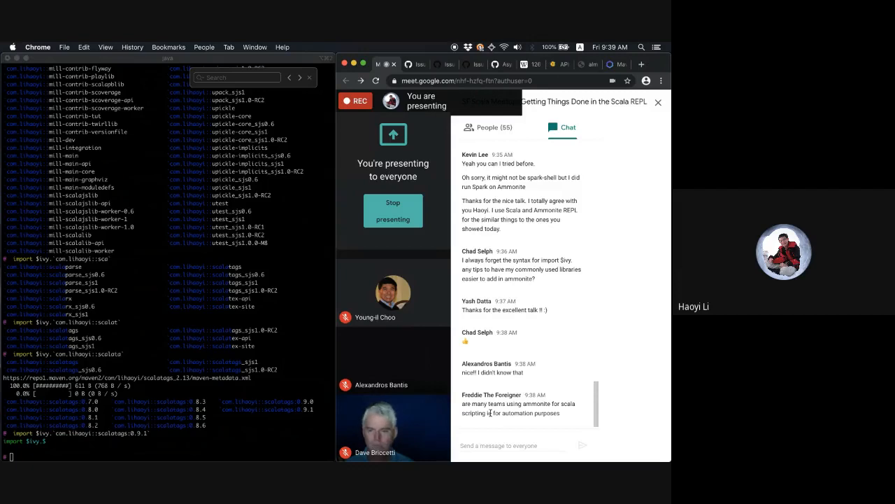
scroll(down, 3)
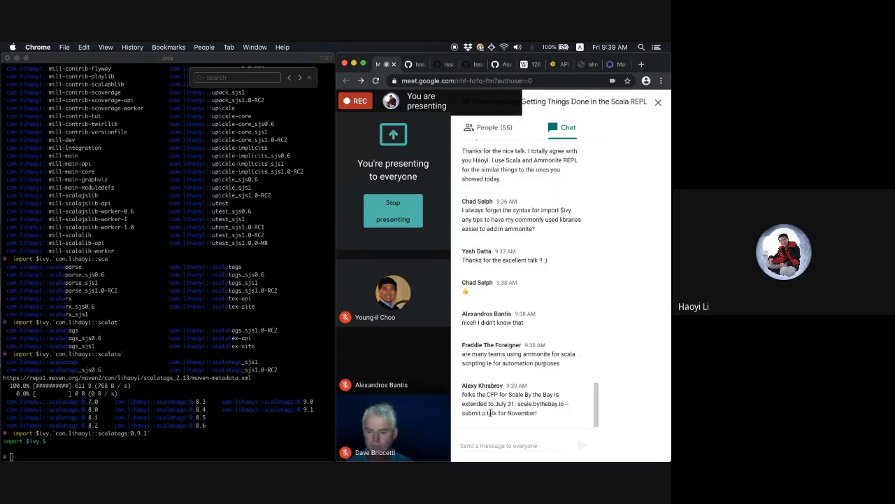